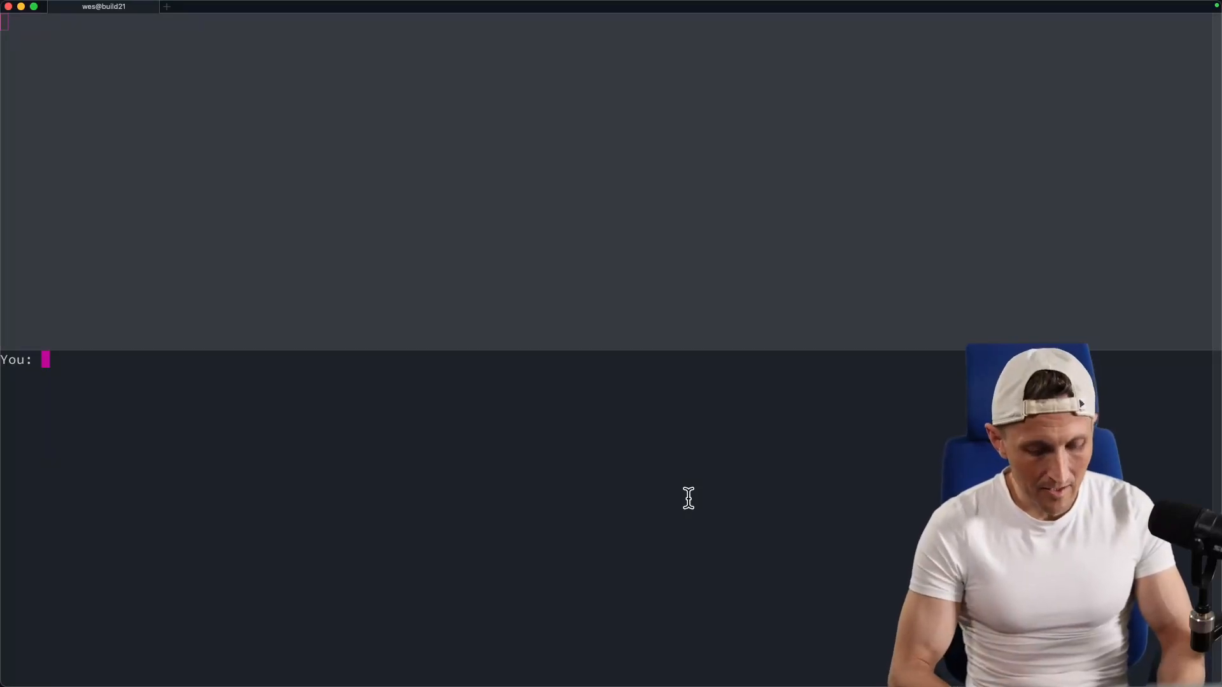
Step: Send the chat prompt and scroll through the streamed Tower of Hanoi Lua replies
{"action": "key", "text": "Return"}
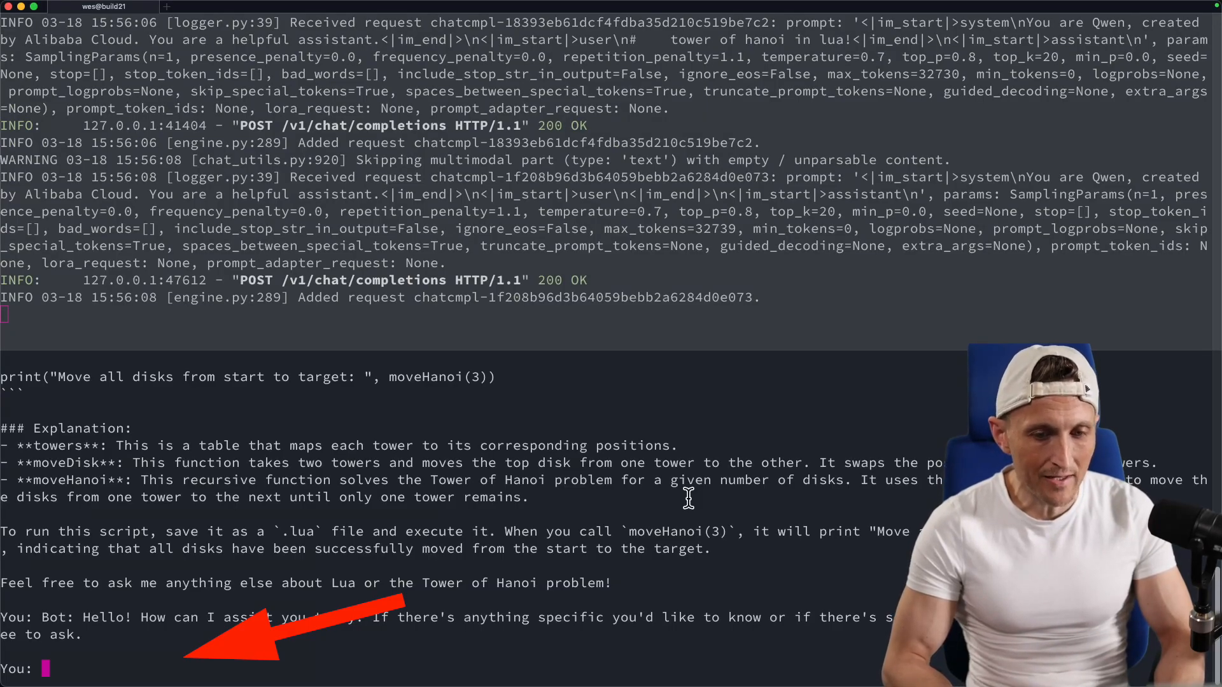
{"action": "scroll", "scroll_direction": "down", "scroll_amount": 3}
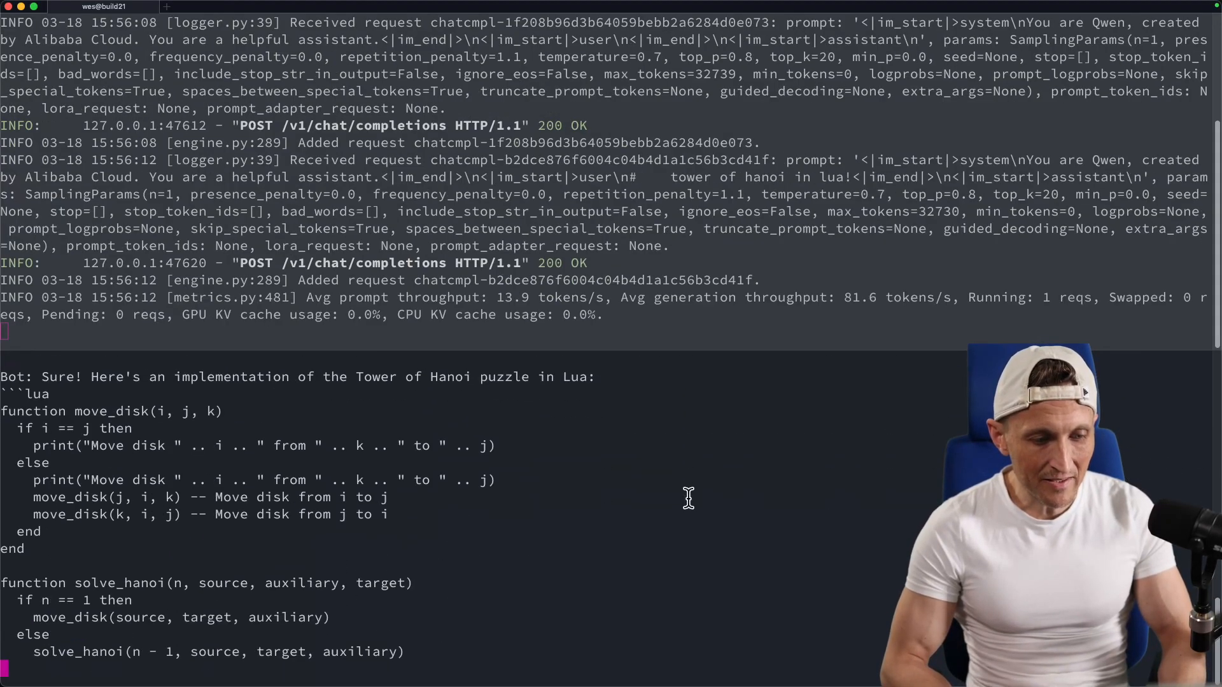
{"action": "scroll", "scroll_direction": "down", "scroll_amount": 3}
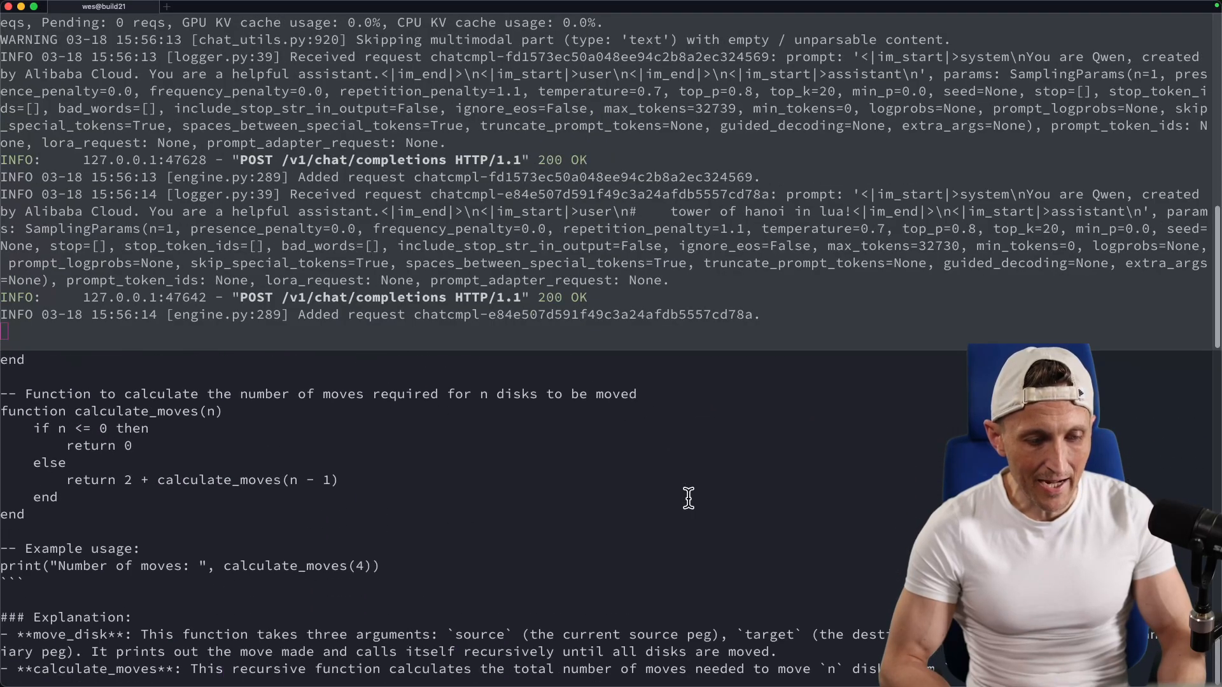
{"action": "scroll", "scroll_direction": "down", "scroll_amount": 3}
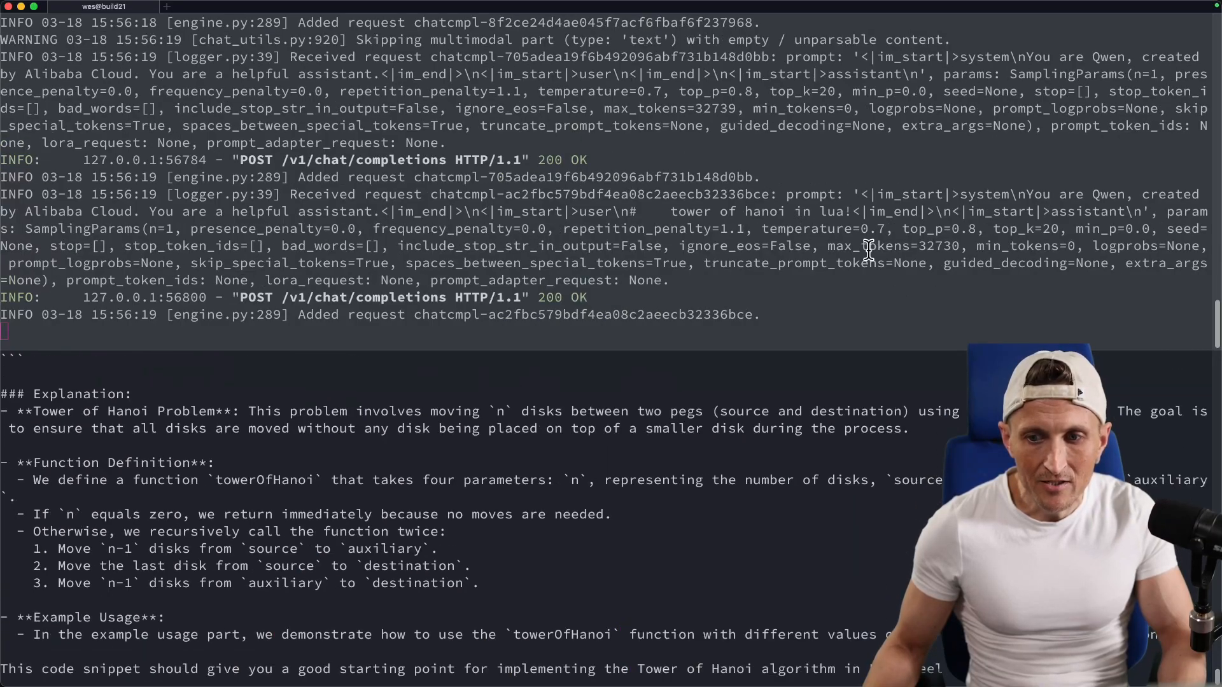
{"action": "scroll", "scroll_direction": "down", "scroll_amount": 3}
{"action": "type", "text": "tokens/s"}
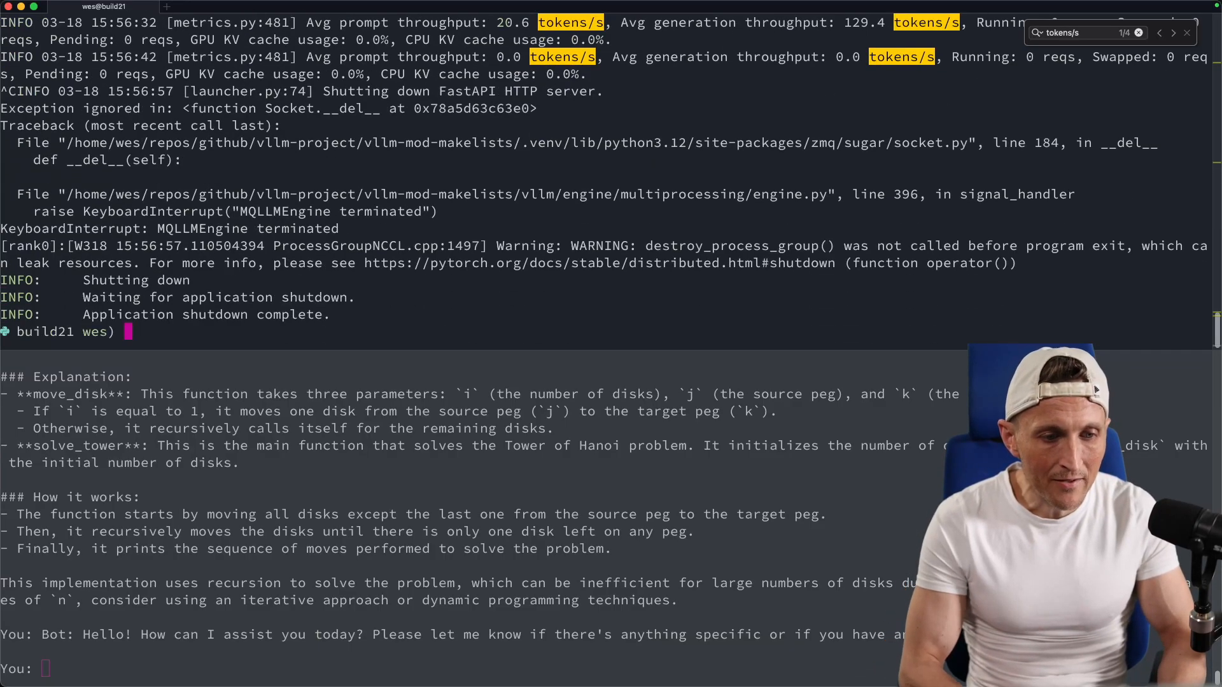
Step: Type the vllm serve command for Qwen/Qwen2.5-0.5B-Instruct
{"action": "type", "text": "vllm serve \"Qwen/Qwen2.5-0.5B-Instruct\""}
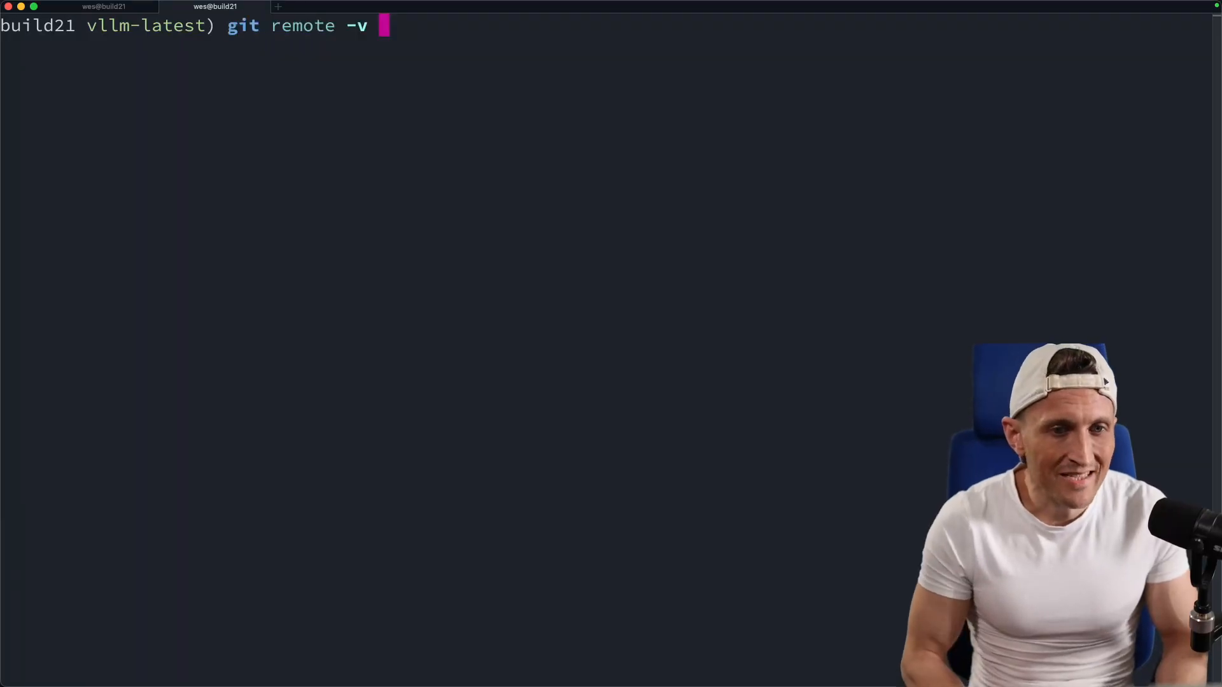
Step: Run git remote -v to confirm the vllm-project/vllm remote, then begin a python3 command
{"action": "key", "text": "Return"}
{"action": "type", "text": "ls"}
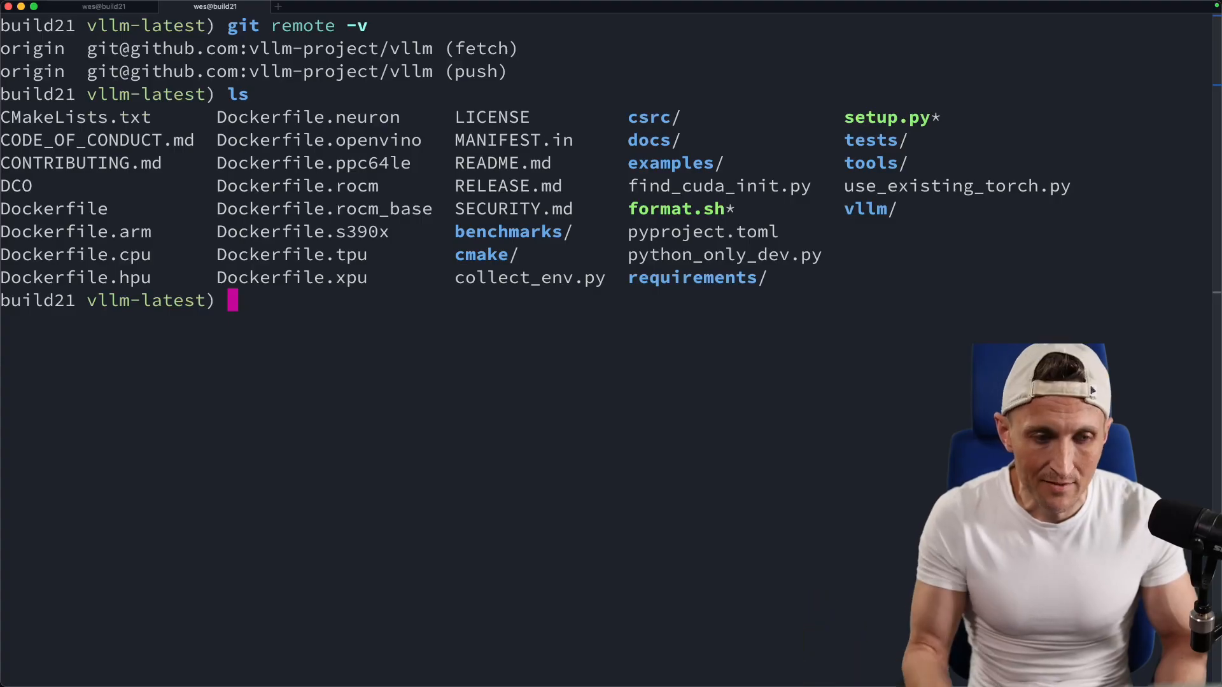
{"action": "type", "text": "python3 --"}
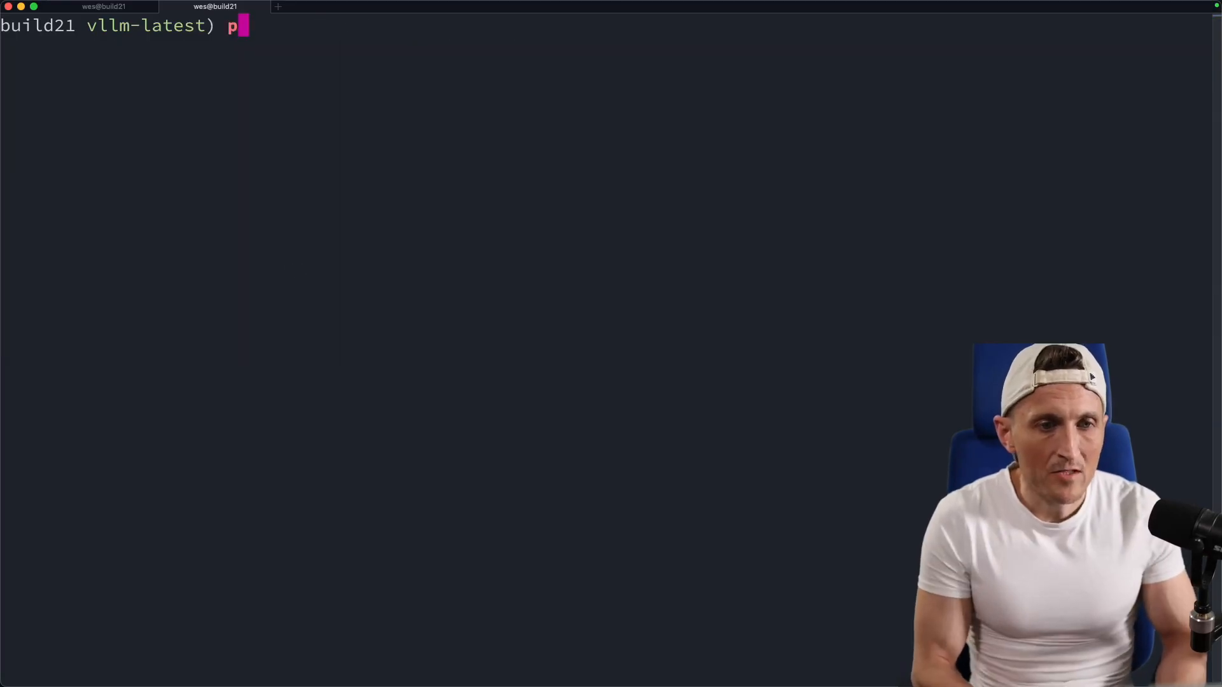
Step: Pin the folder to Python 3.12 with pyenv local and verify .python-version reads 3.12
{"action": "type", "text": "yenv l"}
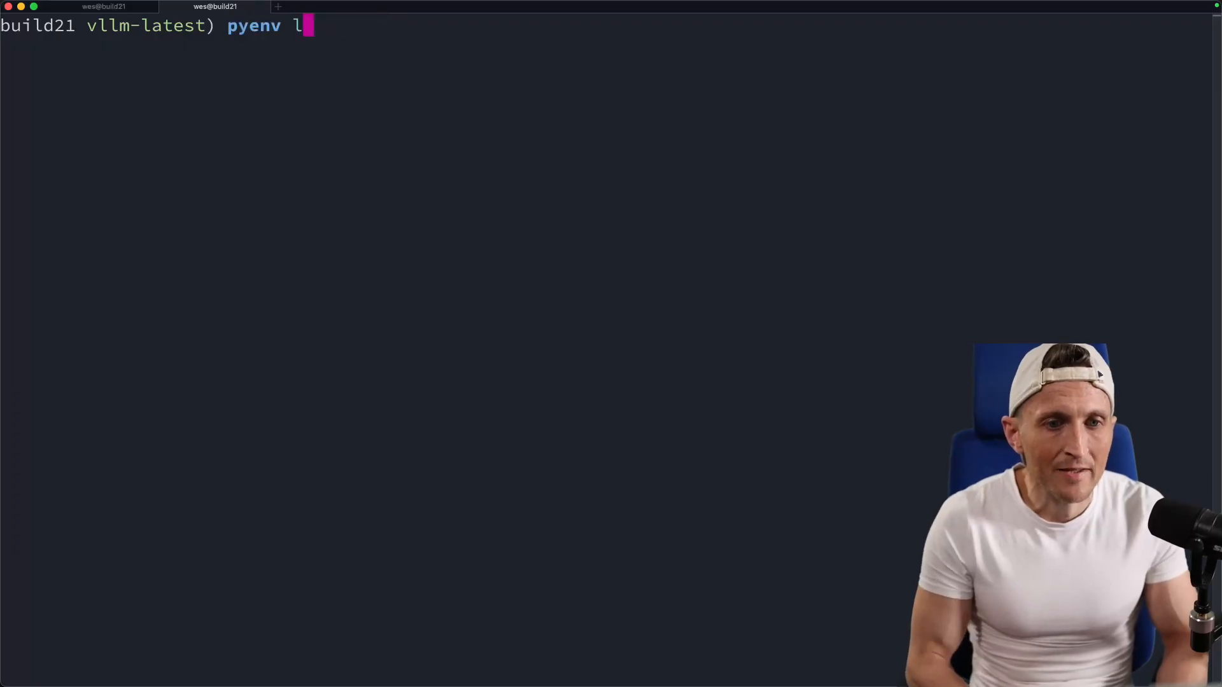
{"action": "type", "text": "ocal"}
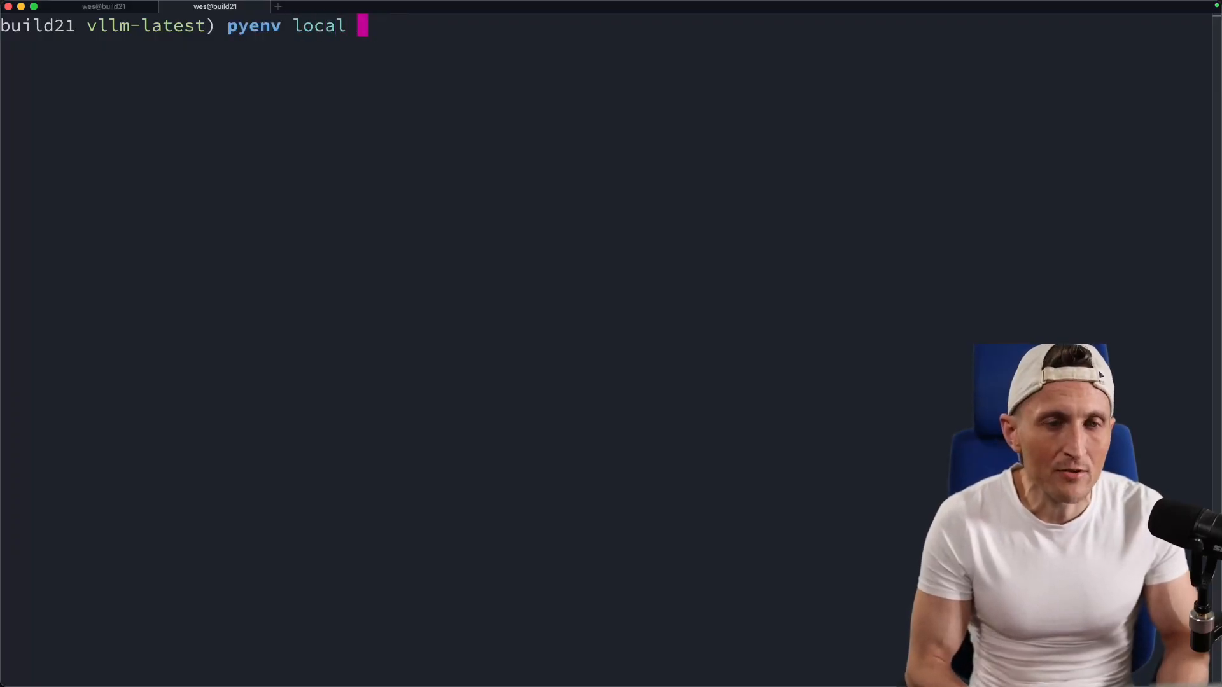
{"action": "type", "text": "3"}
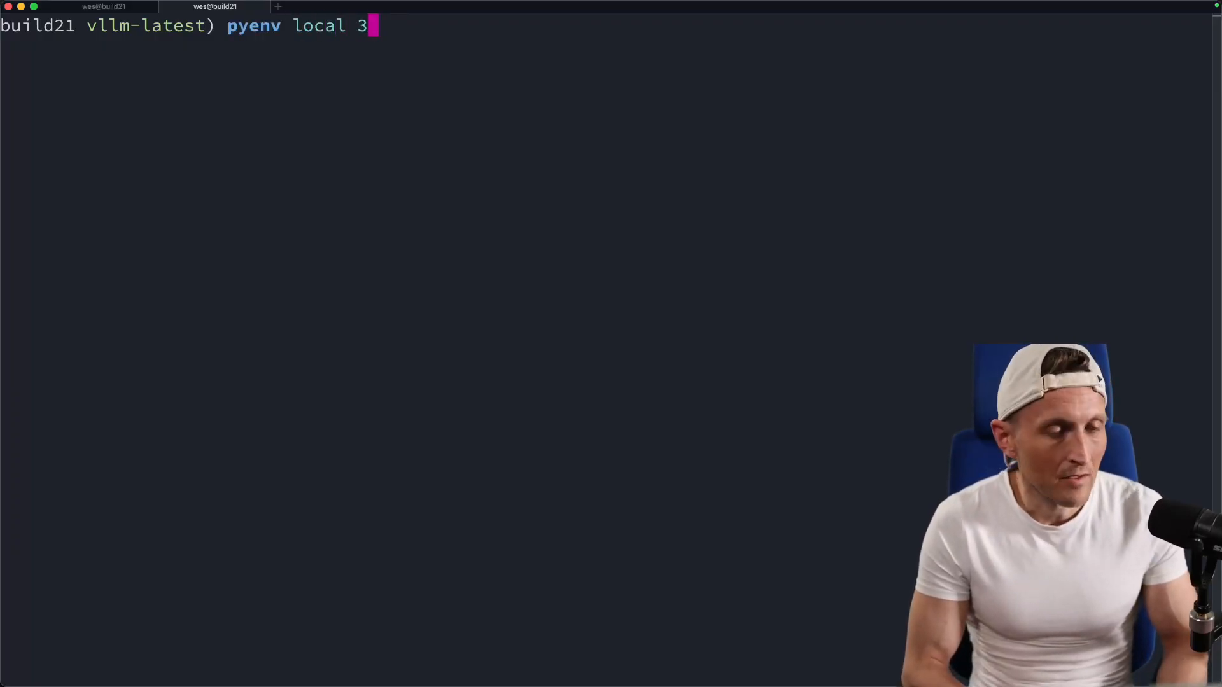
{"action": "type", "text": ".12"}
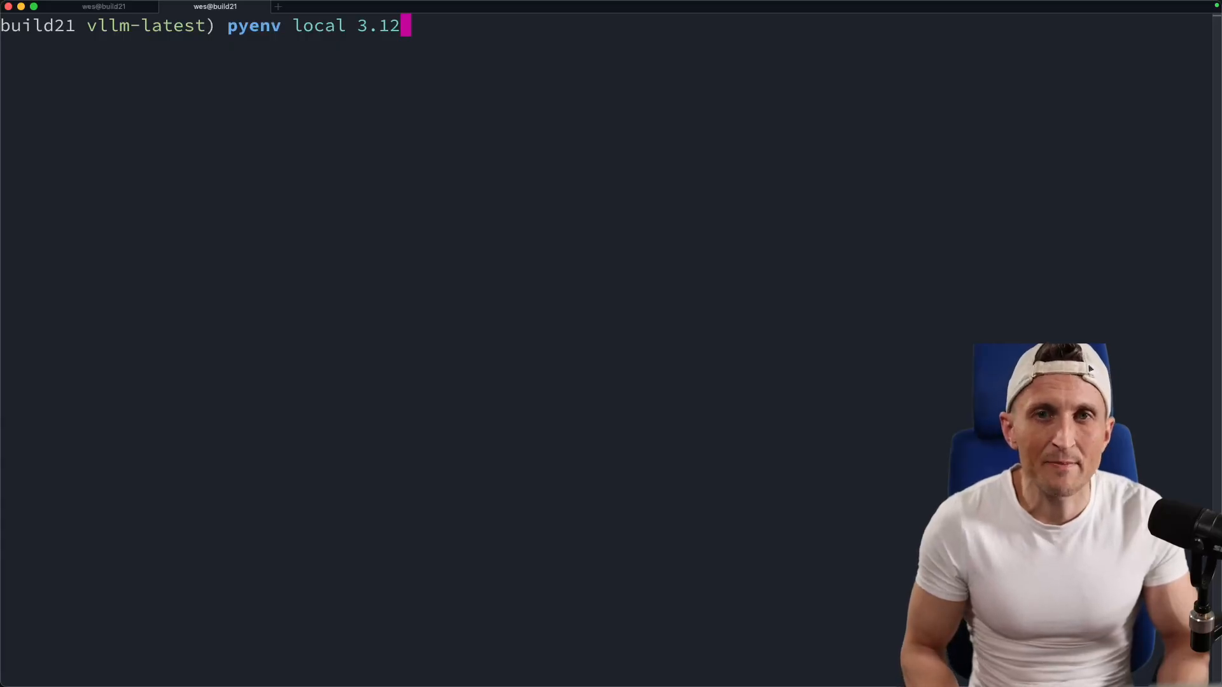
{"action": "key", "text": "Return"}
{"action": "type", "text": "git status"}
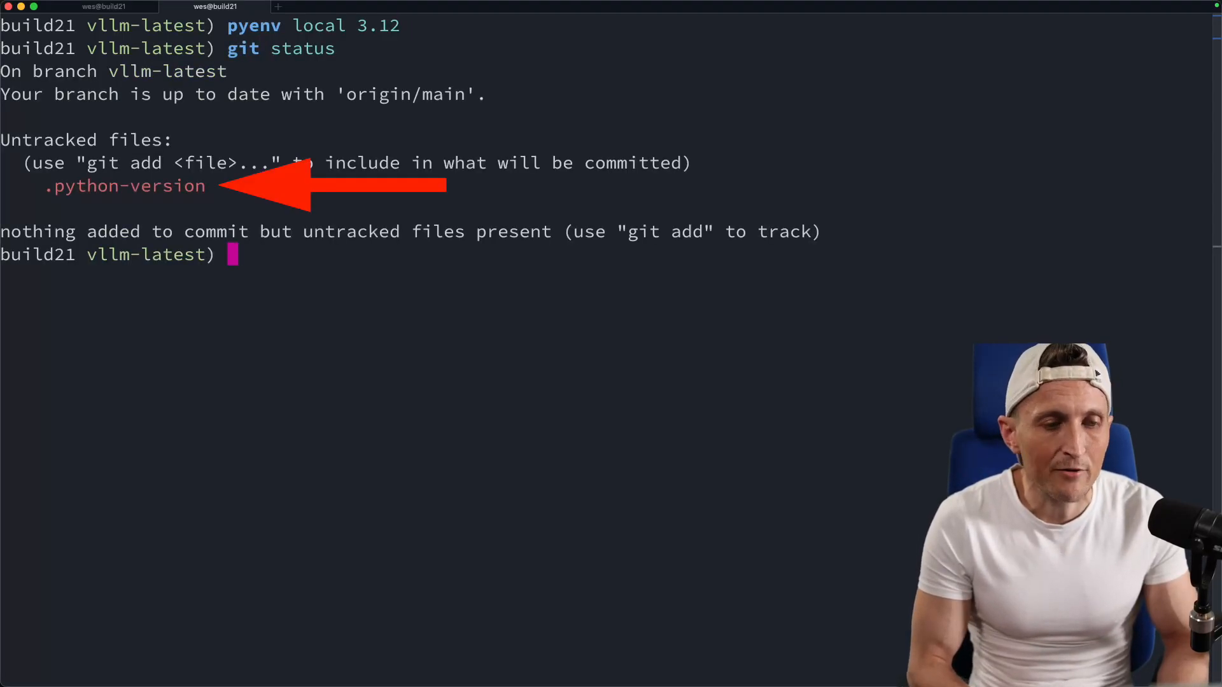
{"action": "type", "text": "cat .python-version"}
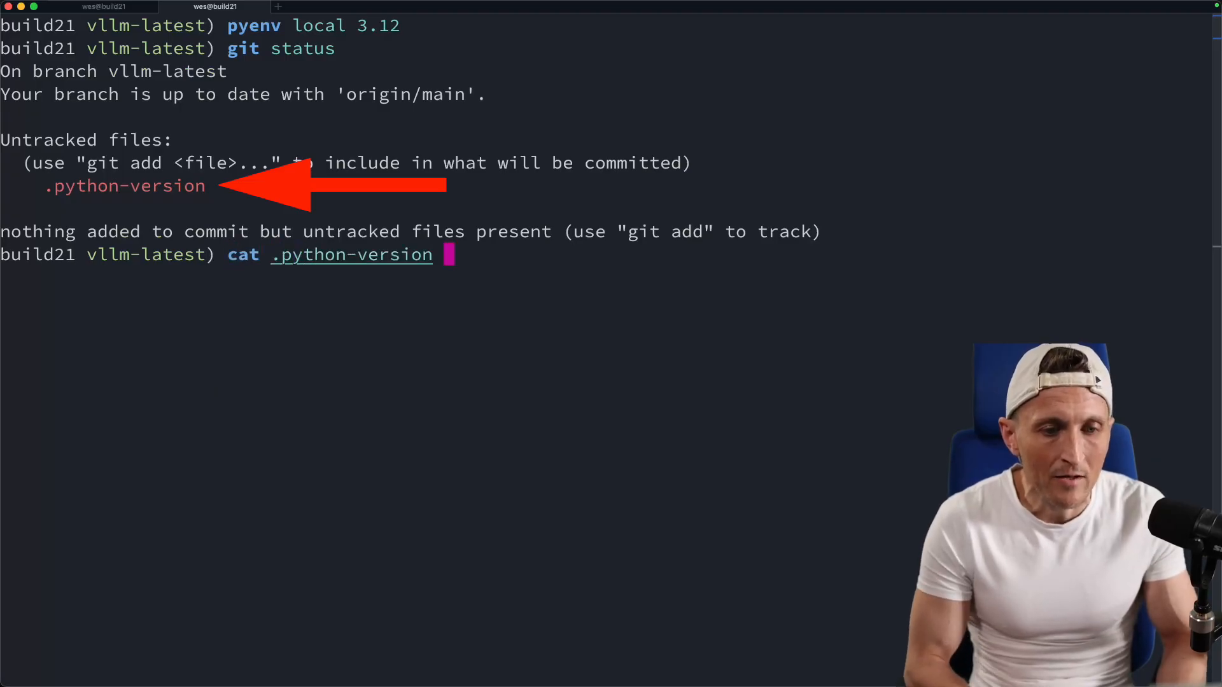
{"action": "key", "text": "Return"}
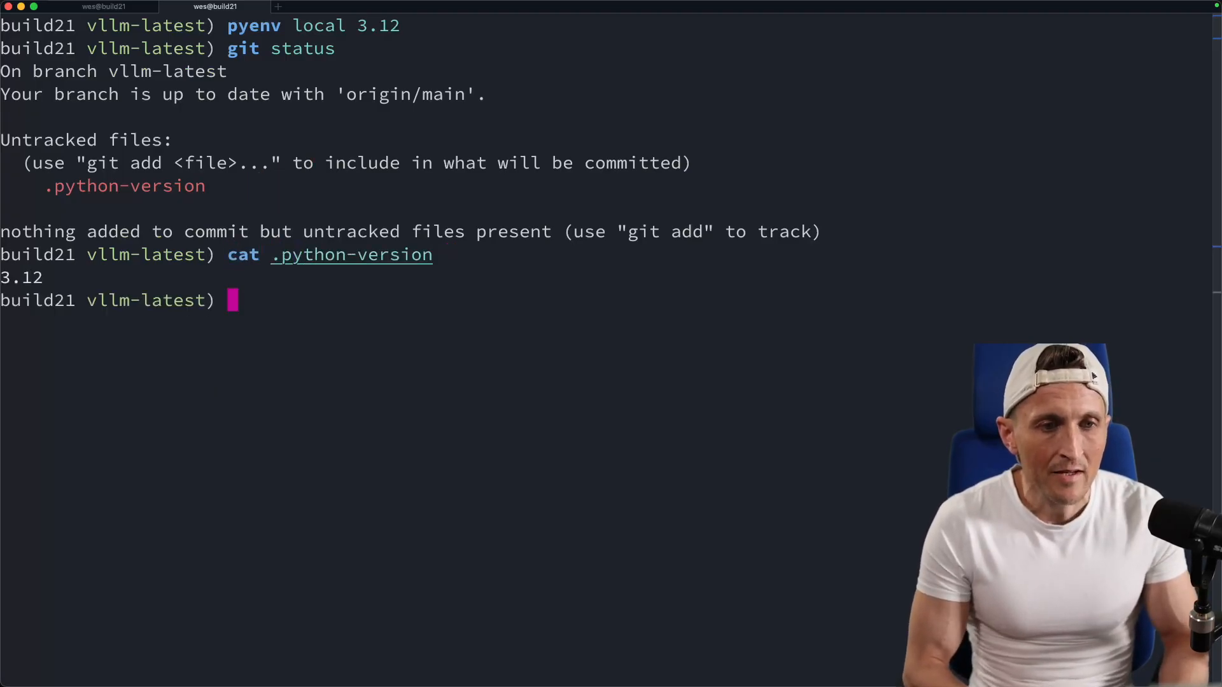
{"action": "type", "text": "pyenv exec python -m venv .venv"}
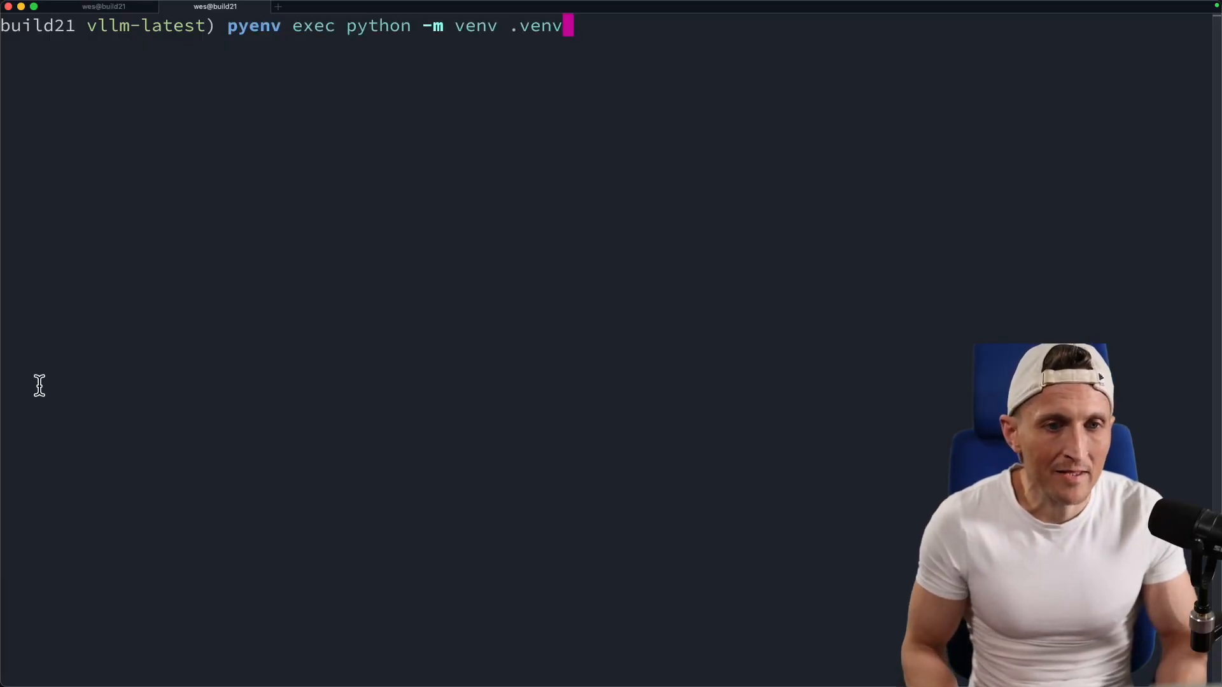
Step: Create and activate the .venv environment via activate.fish, confirming Python 3.12.9
{"action": "key", "text": "Return"}
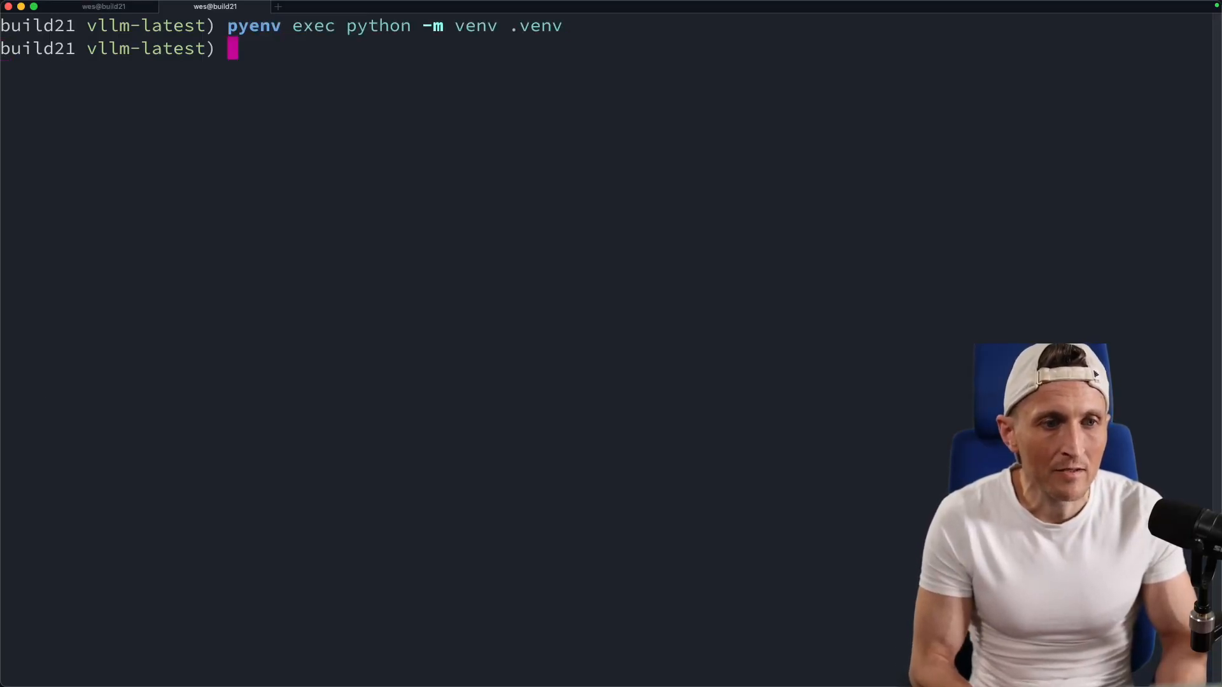
{"action": "type", "text": "source"}
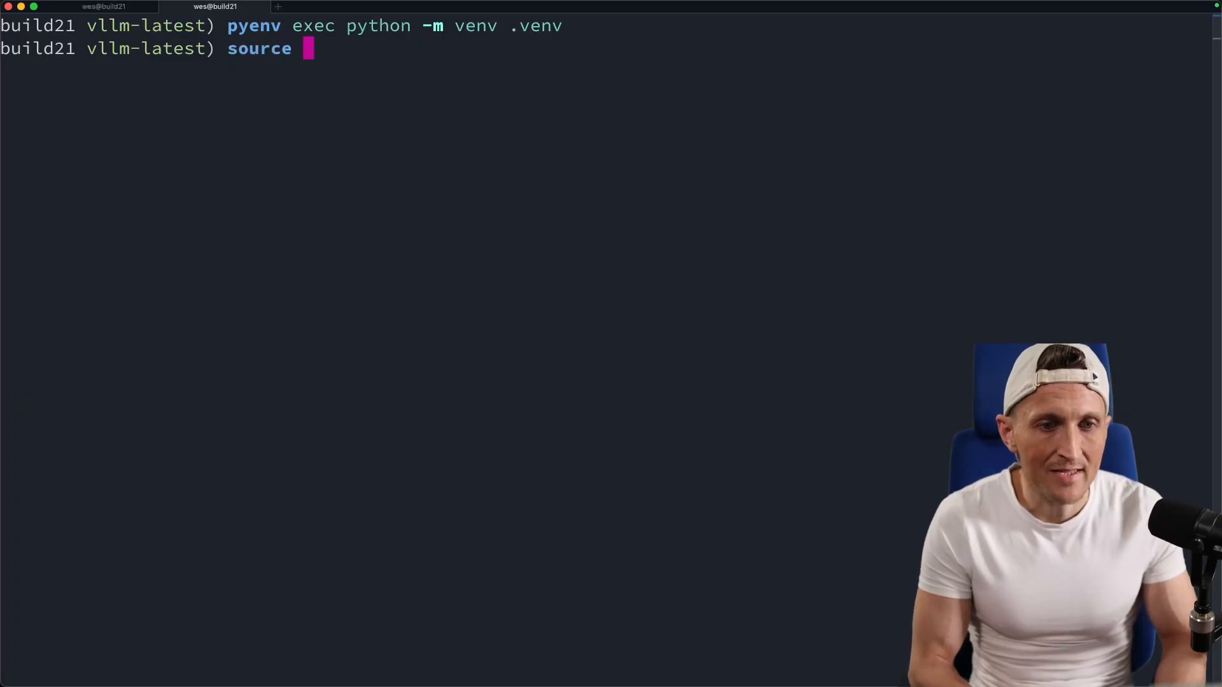
{"action": "type", "text": ".venv/bin/activate.fish"}
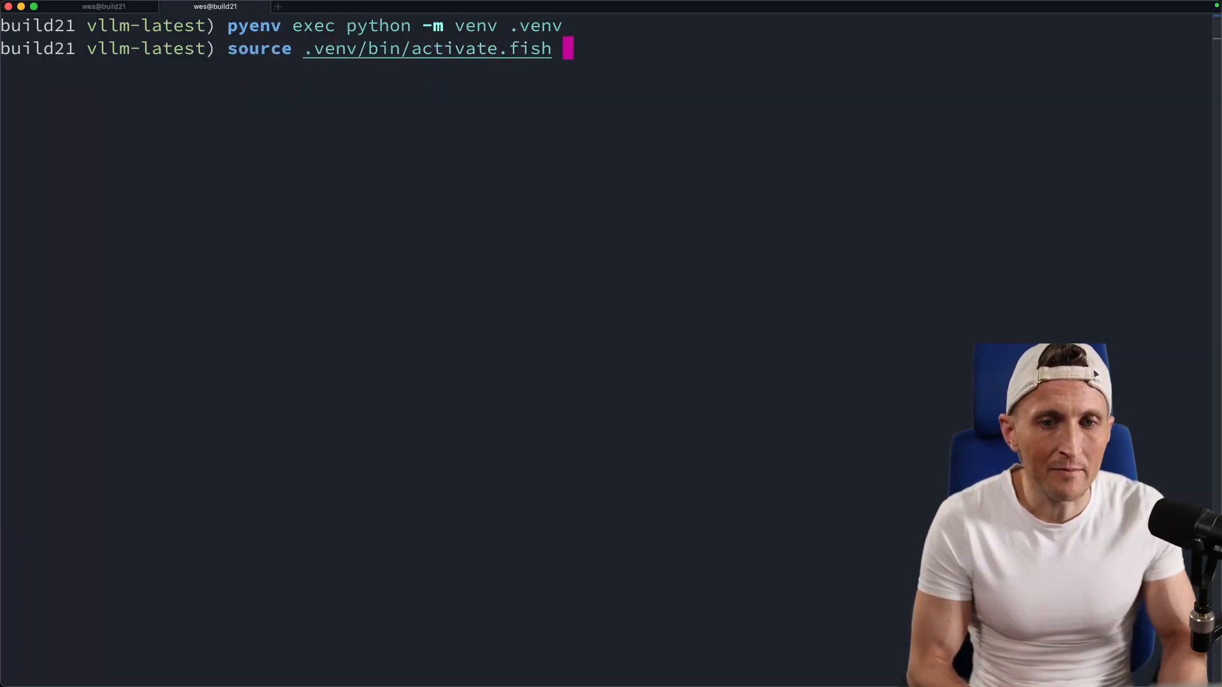
{"action": "key", "text": "Return"}
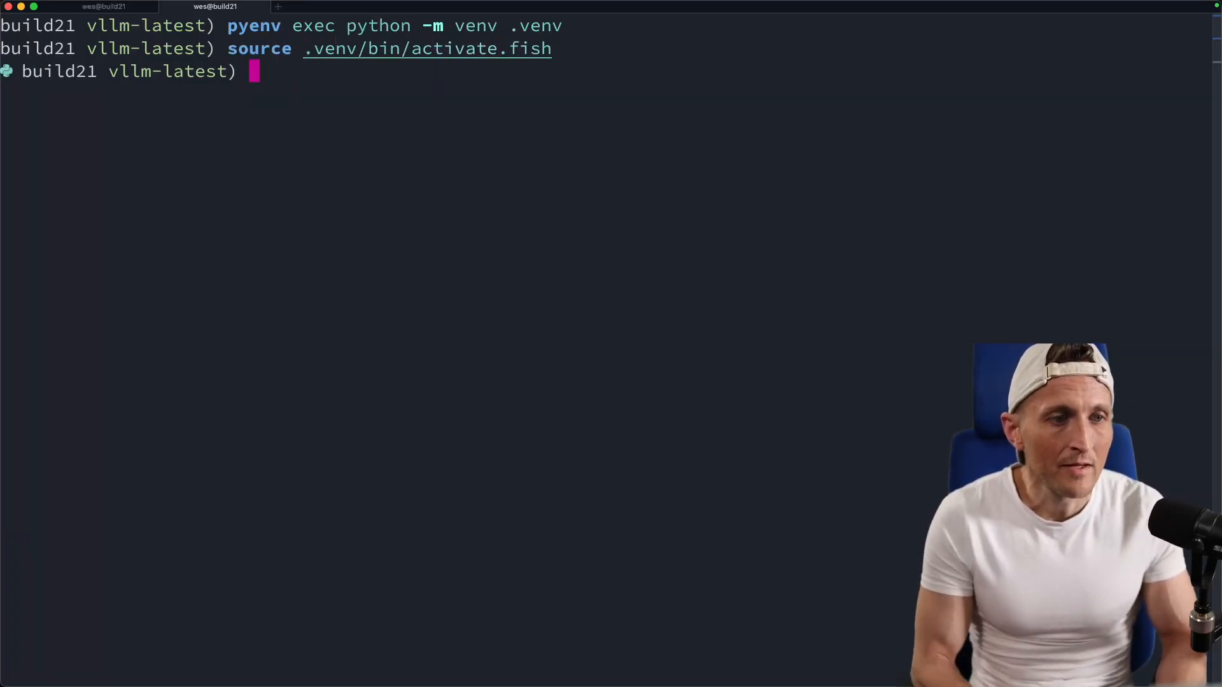
{"action": "type", "text": "pytho"}
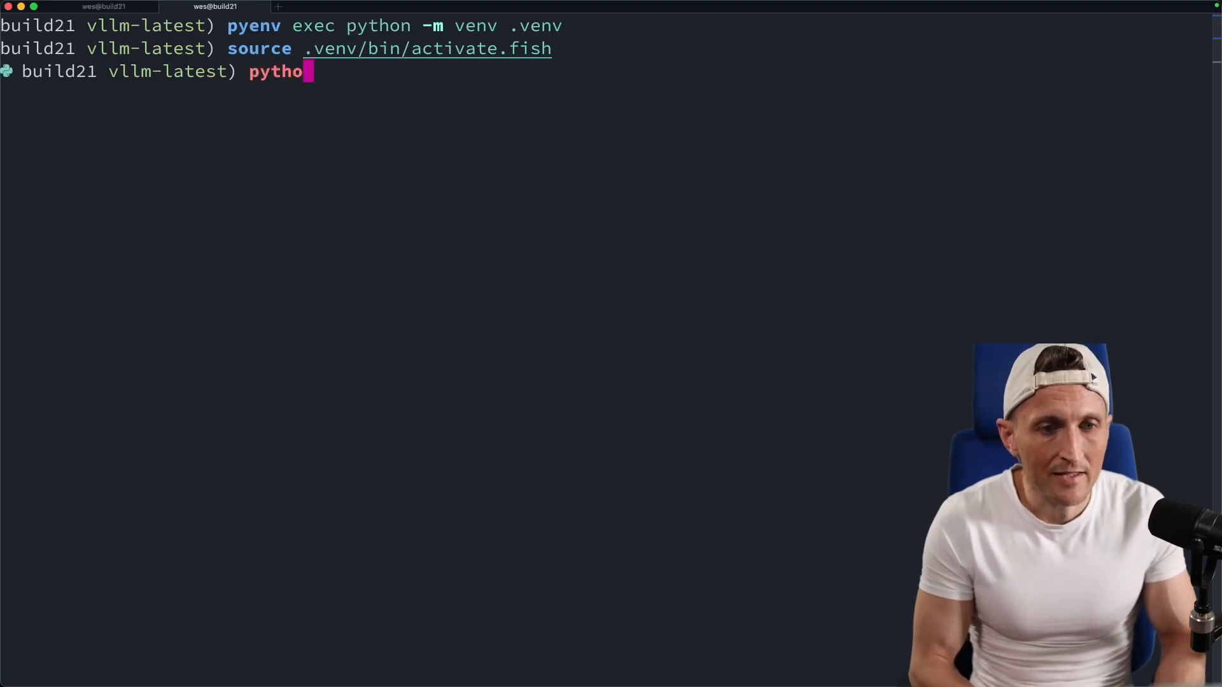
{"action": "type", "text": "3 --version"}
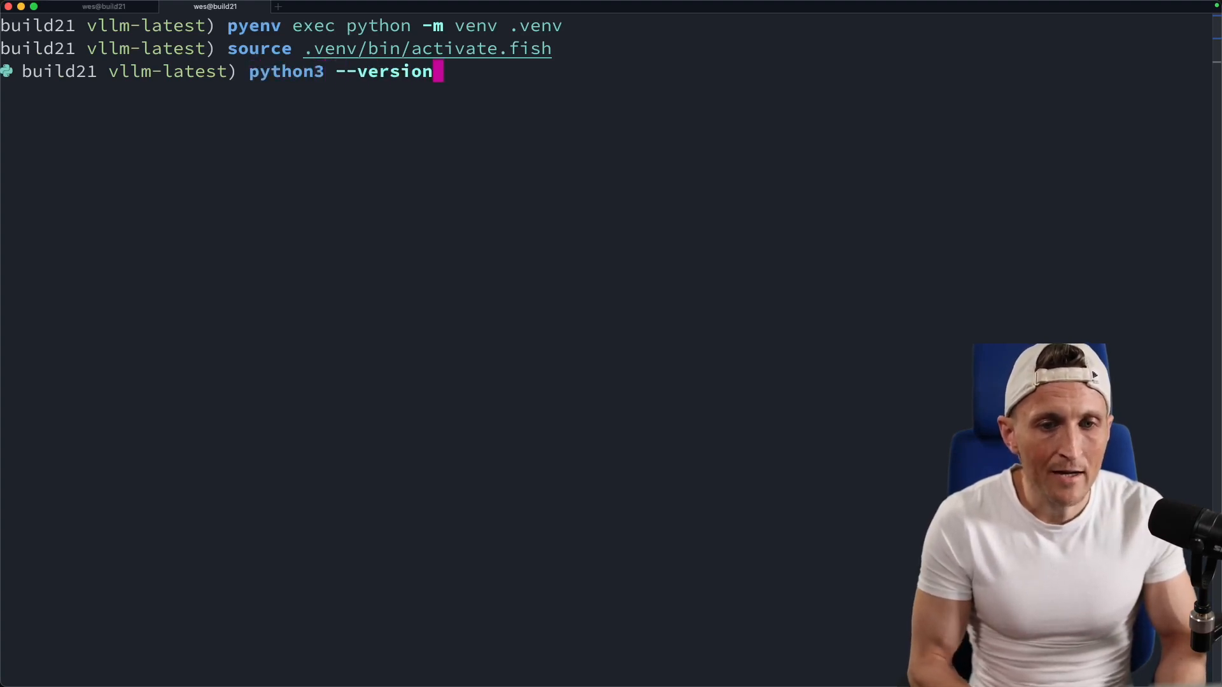
{"action": "key", "text": "Return"}
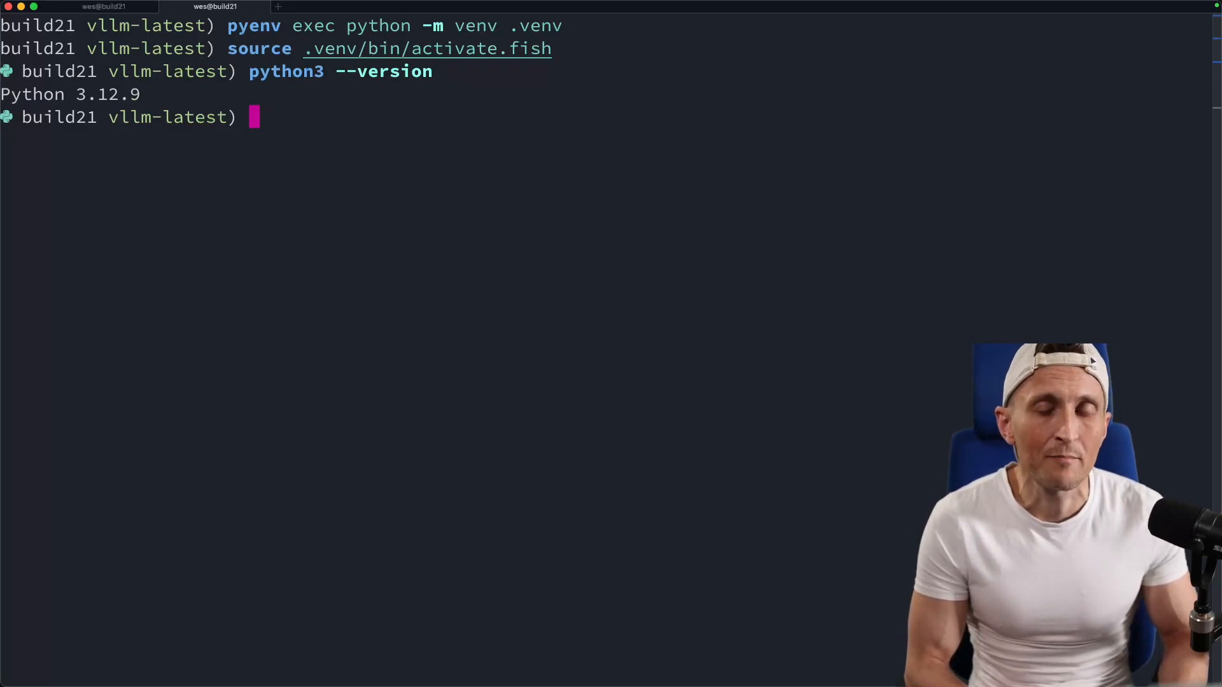
Step: Run nvidia-smi to confirm the RTX 5090, driver 570.124.04, and highlight CUDA 12.8
{"action": "type", "text": "pip3"}
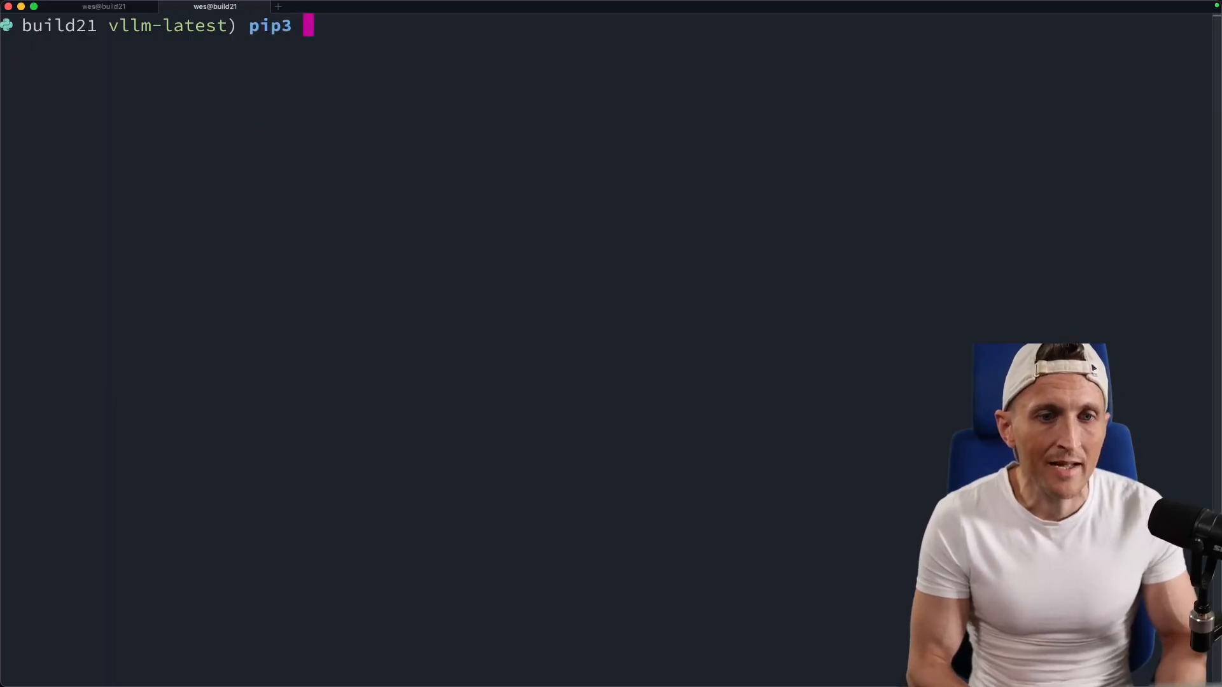
{"action": "key", "text": "Return"}
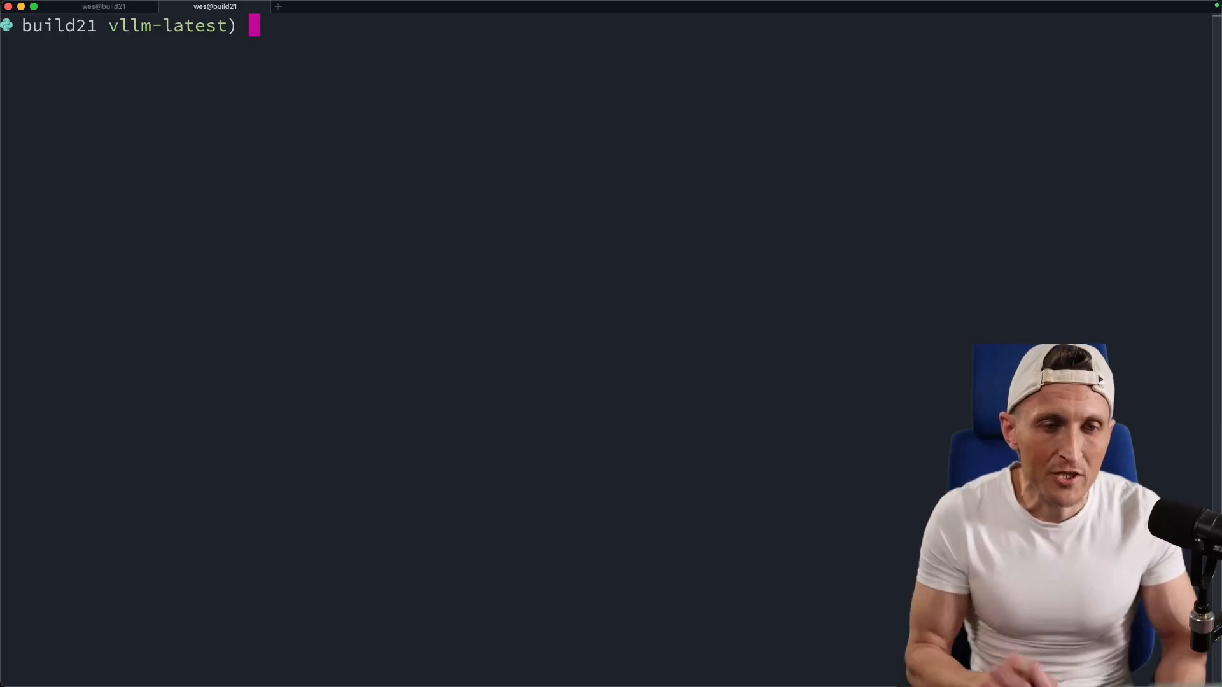
{"action": "type", "text": "nvidia-sm"}
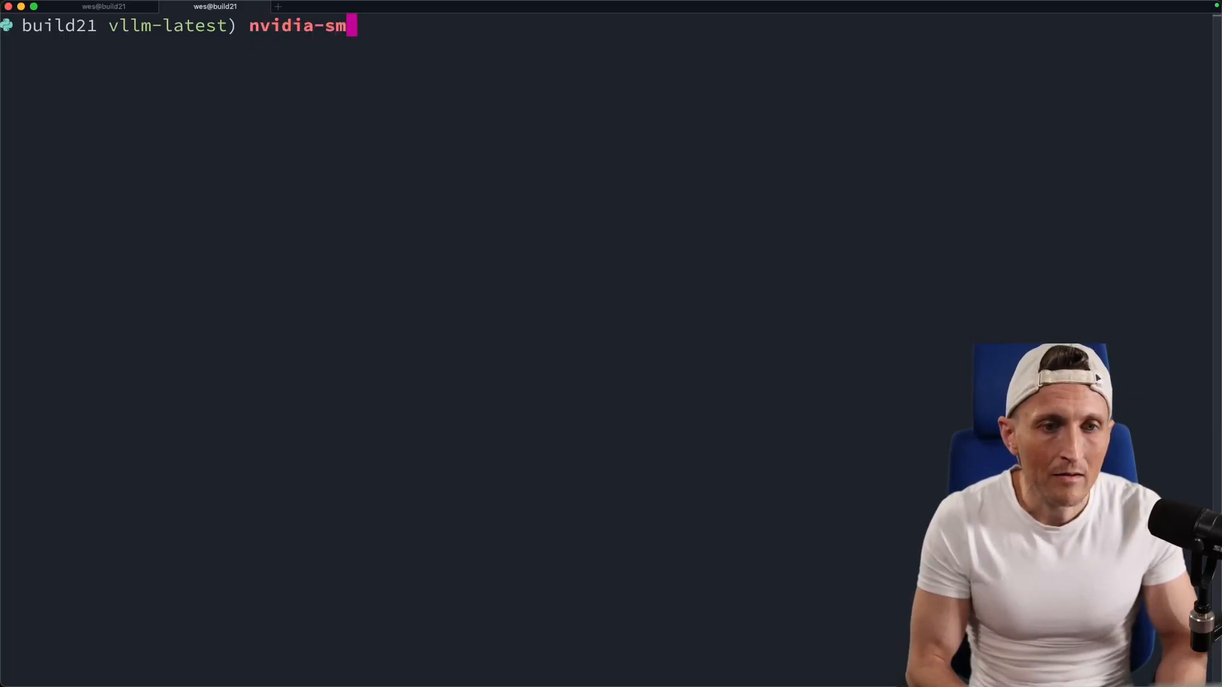
{"action": "key", "text": "Return"}
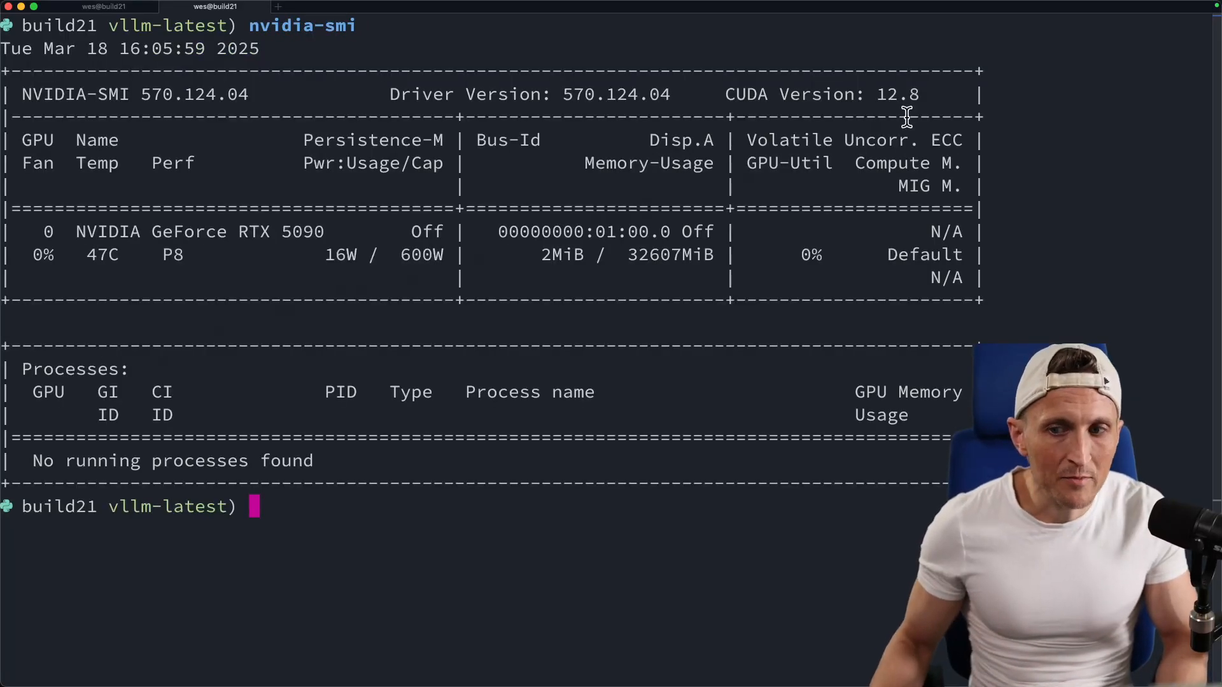
{"action": "double_click", "coordinate": [898, 94]}
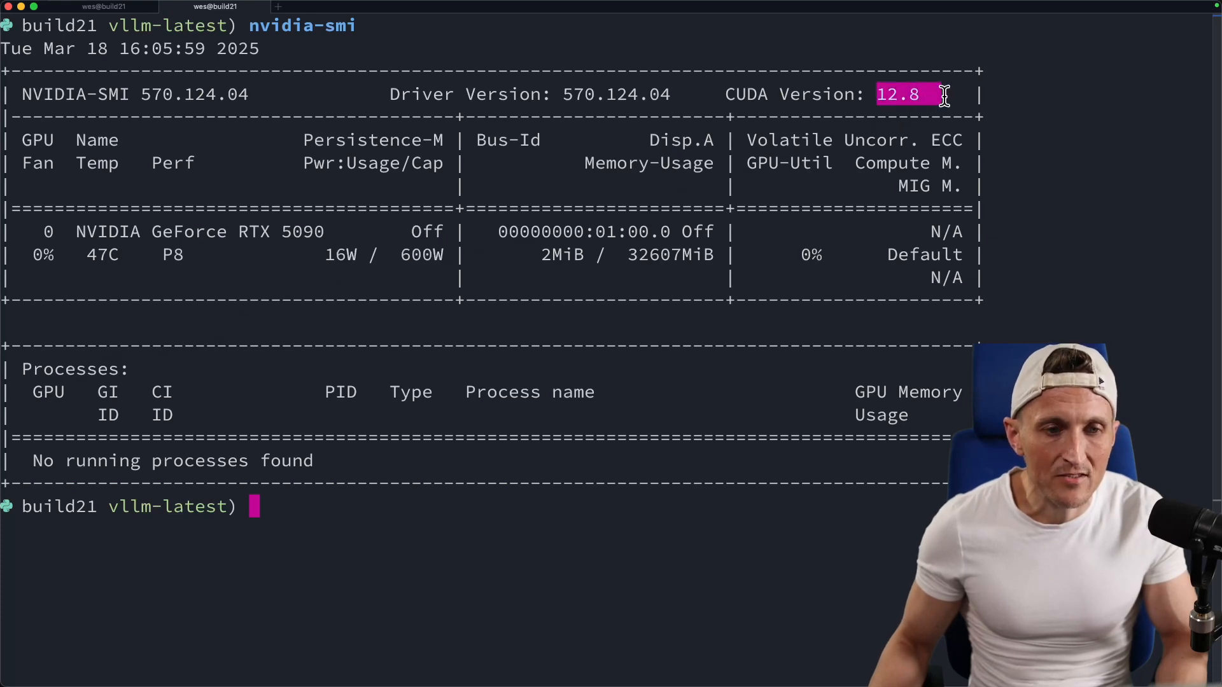
{"action": "mouse_move", "coordinate": [930, 82]}
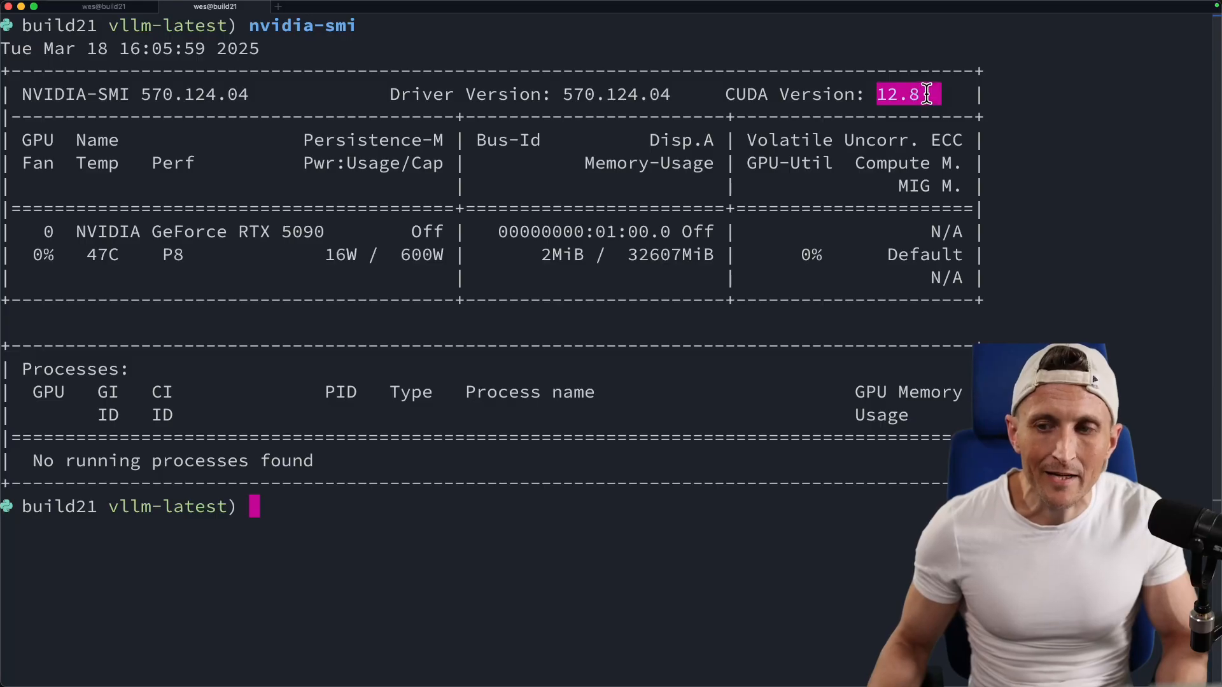
{"action": "mouse_move", "coordinate": [933, 82]}
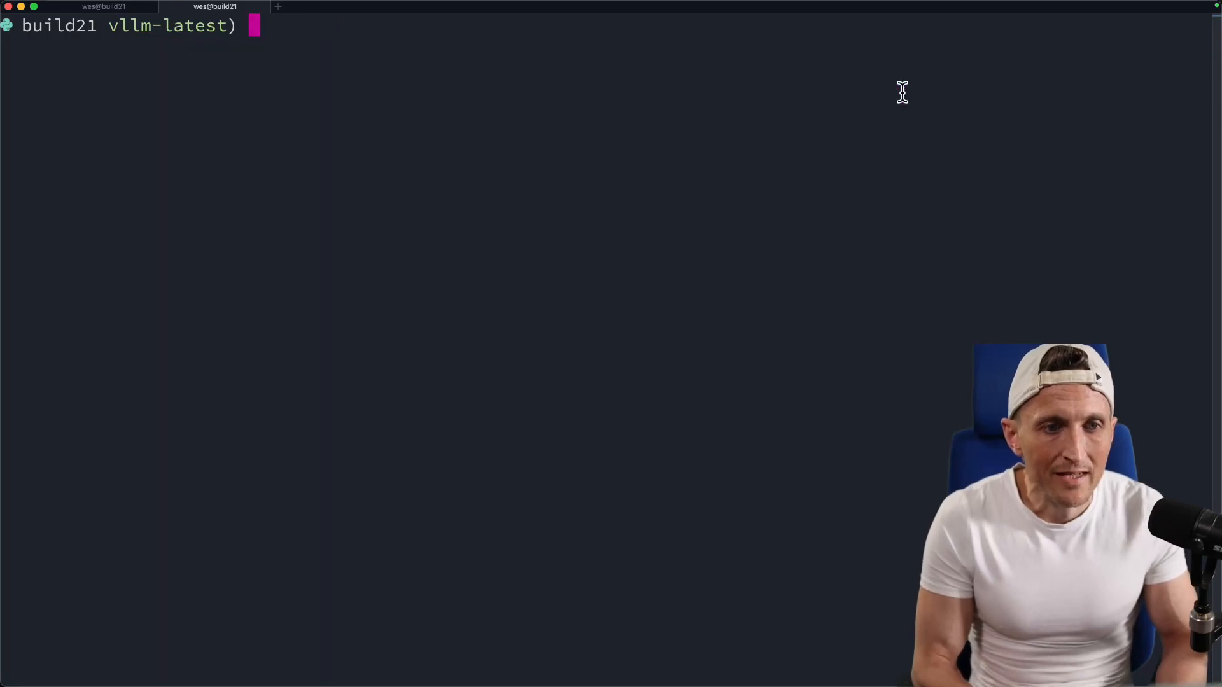
Step: Install nightly torch, torchvision and torchaudio from the PyTorch nightly cu128 index
{"action": "type", "text": "pip install --pre torch torchvision torchaudio --index-url https://download.pytorch.org/whl/nightly/cu128"}
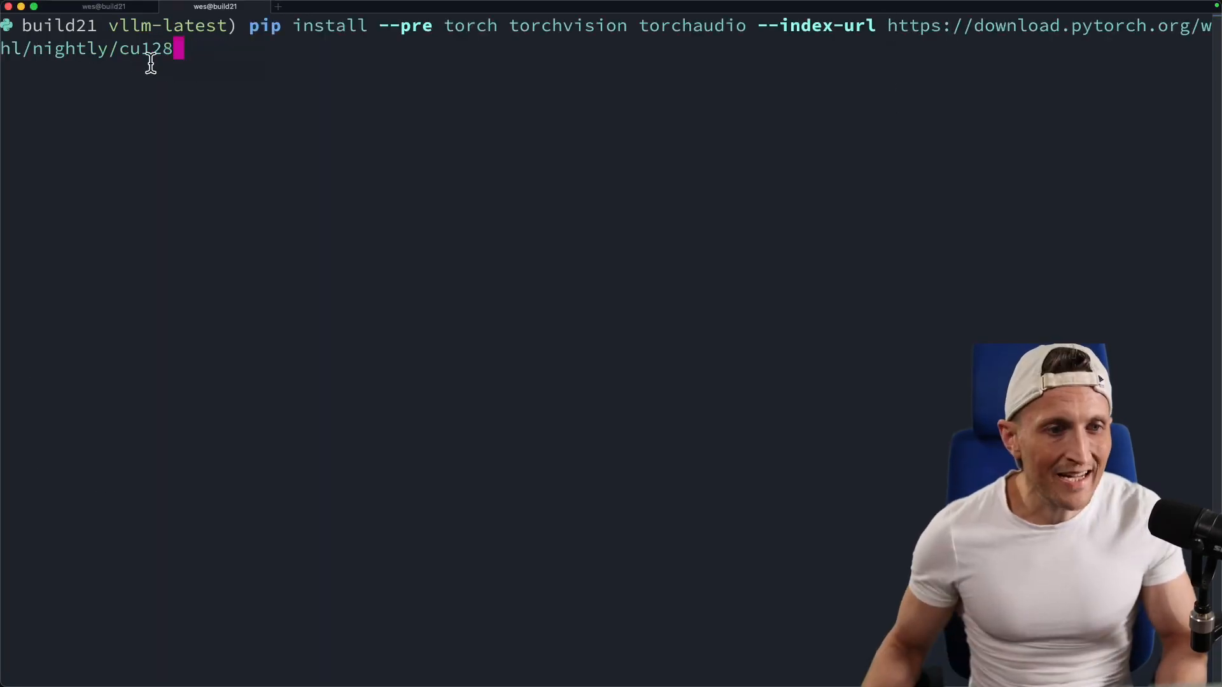
{"action": "double_click", "coordinate": [145, 49]}
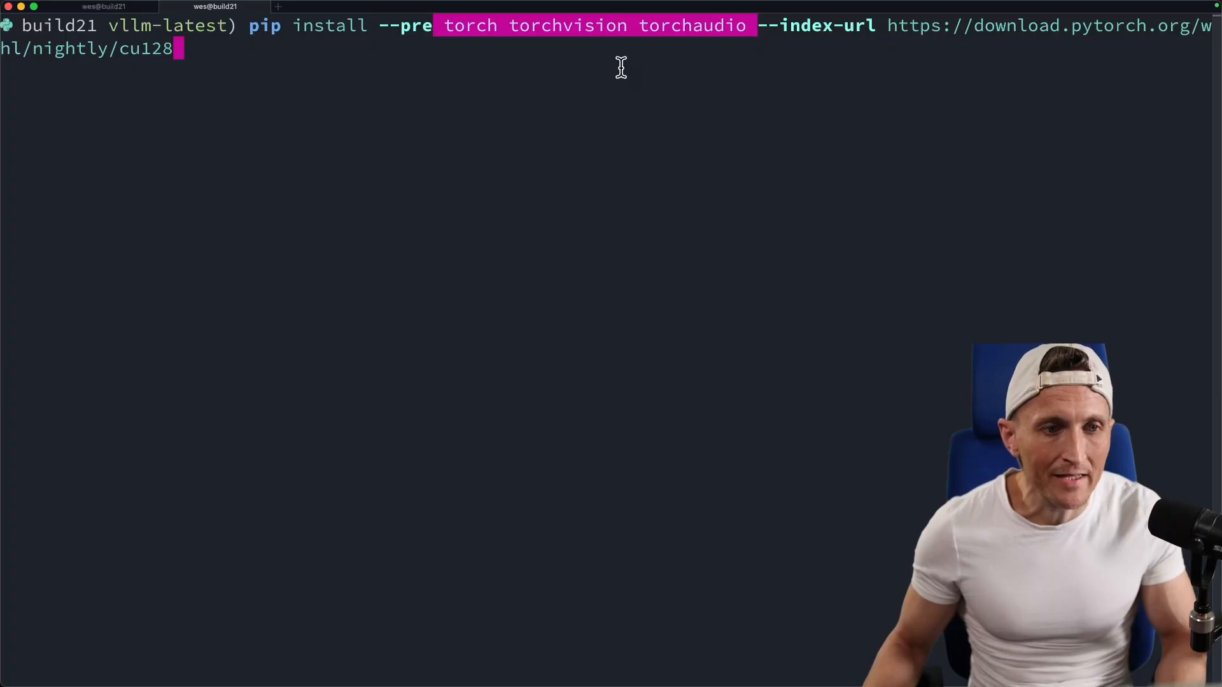
{"action": "key", "text": "Return"}
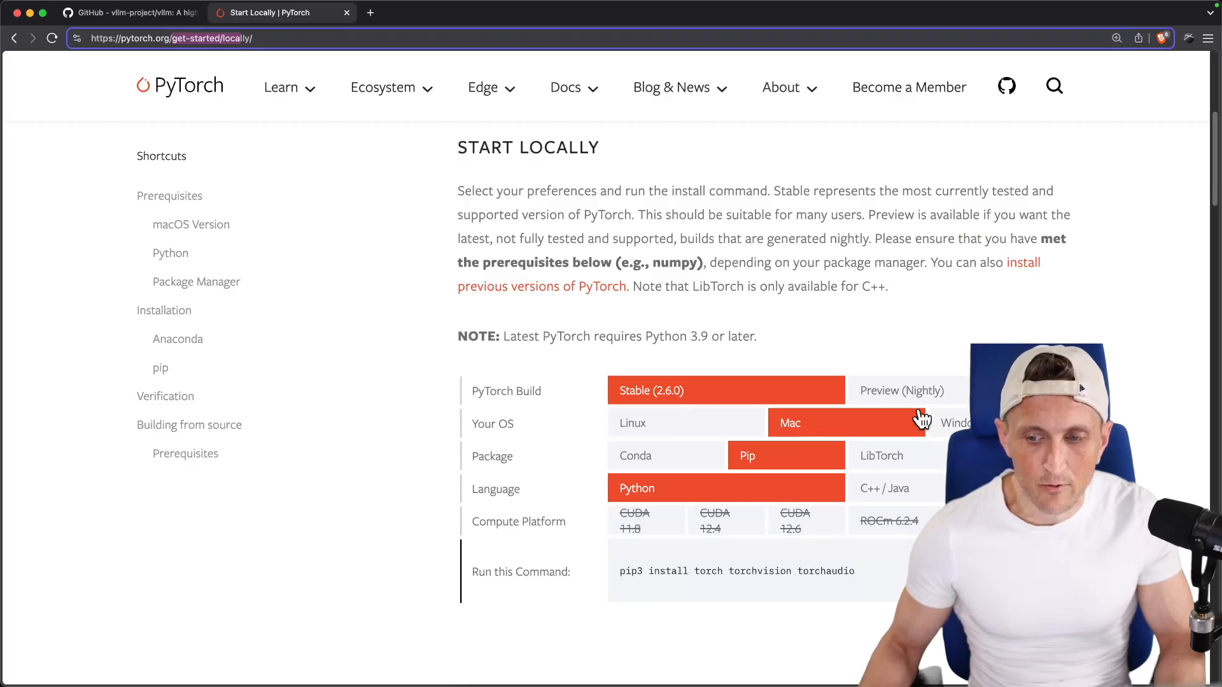
Step: Select the Preview (Nightly) build on PyTorch's Start Locally selector
{"action": "left_click", "coordinate": [902, 390]}
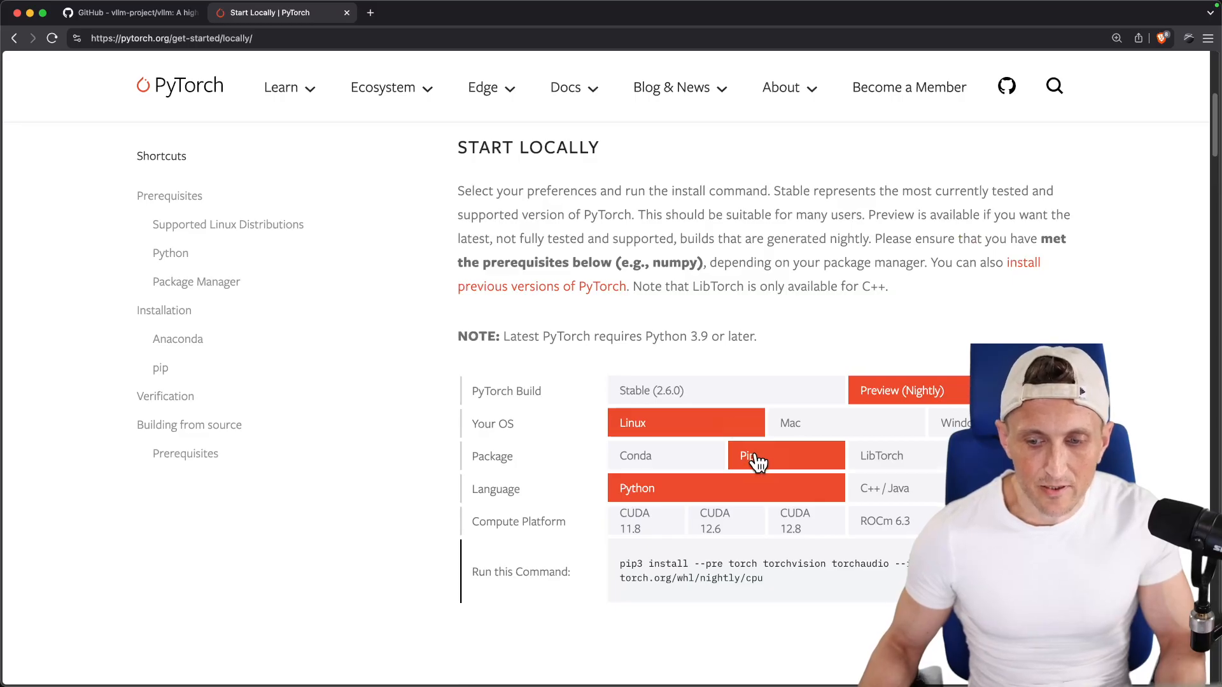
{"action": "mouse_move", "coordinate": [749, 493]}
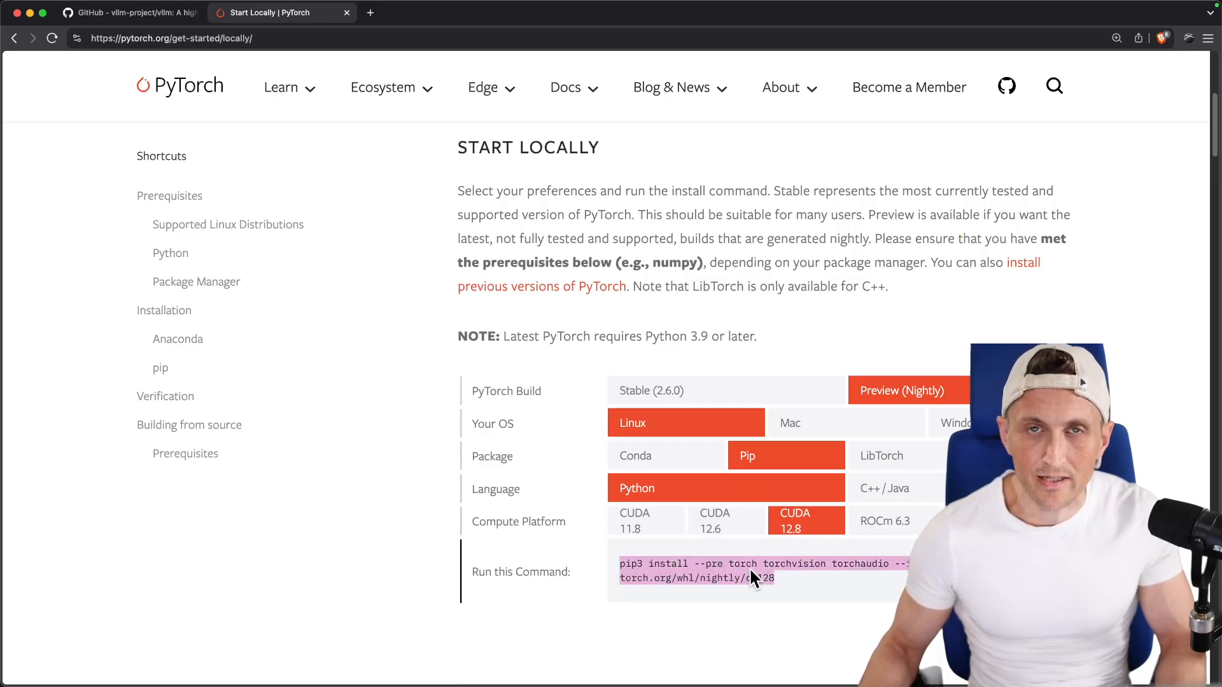
{"action": "mouse_move", "coordinate": [794, 580]}
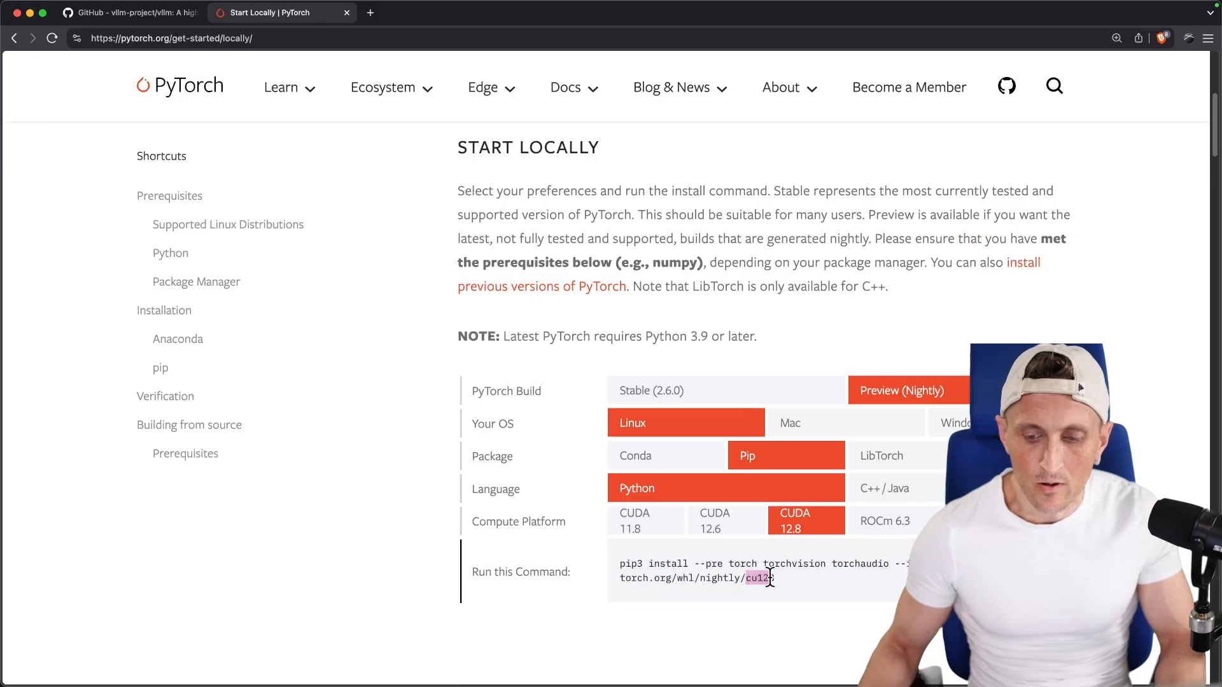
{"action": "mouse_move", "coordinate": [781, 587]}
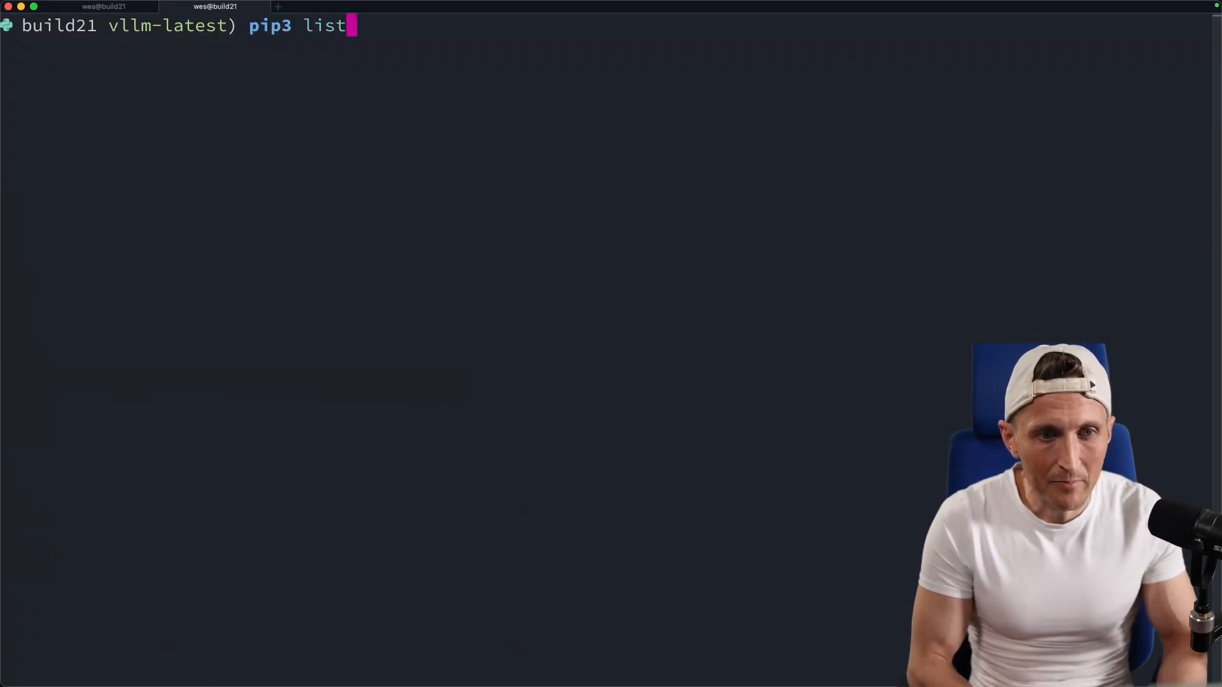
Step: Print requirements/build.txt showing torch==2.6.0 and type pip3 list | grep to check torch
{"action": "key", "text": "Return"}
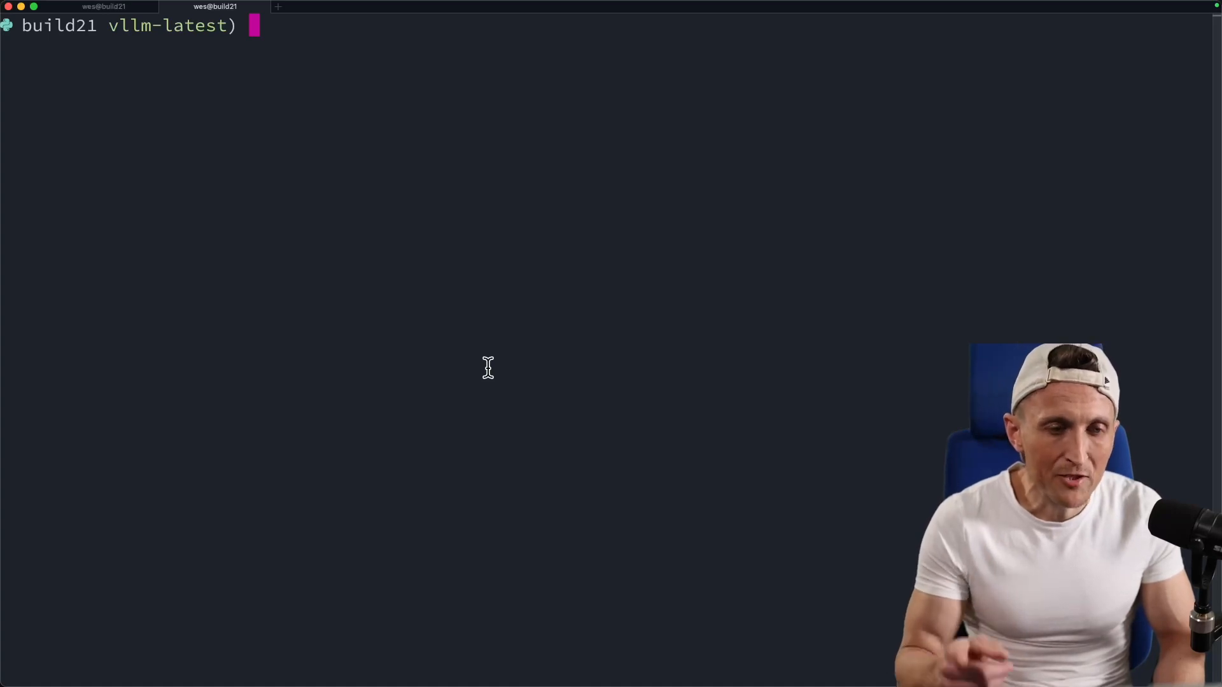
{"action": "type", "text": "cat"}
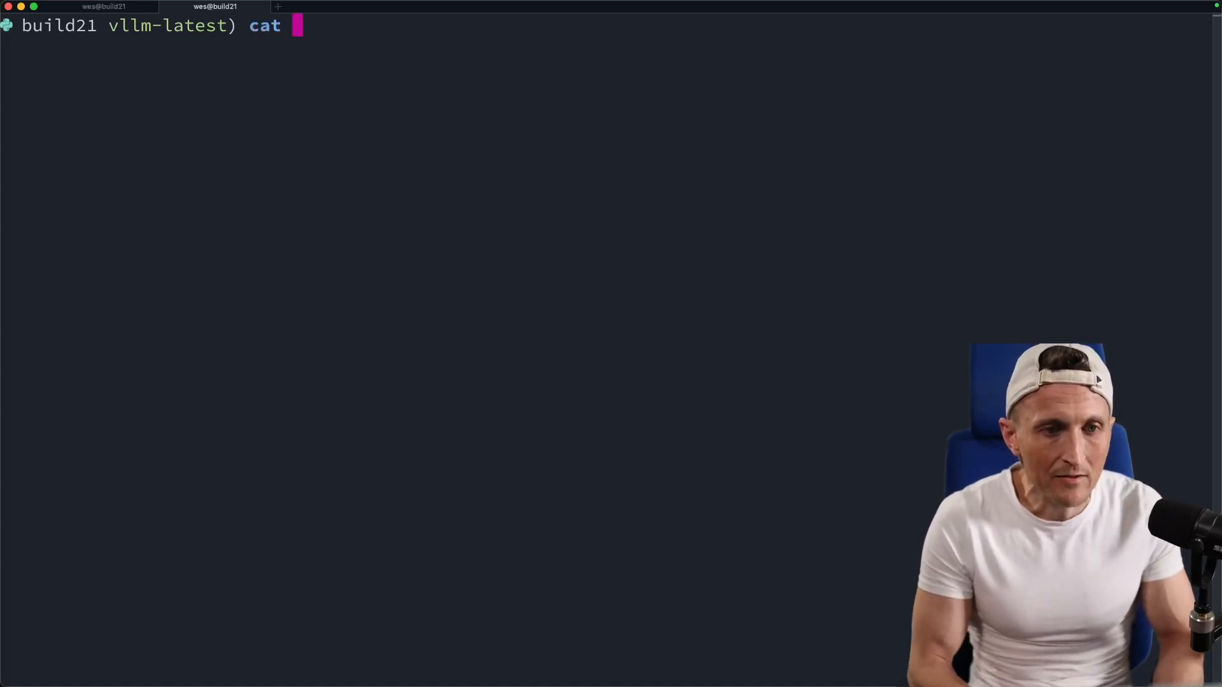
{"action": "type", "text": "requirements/build.txt"}
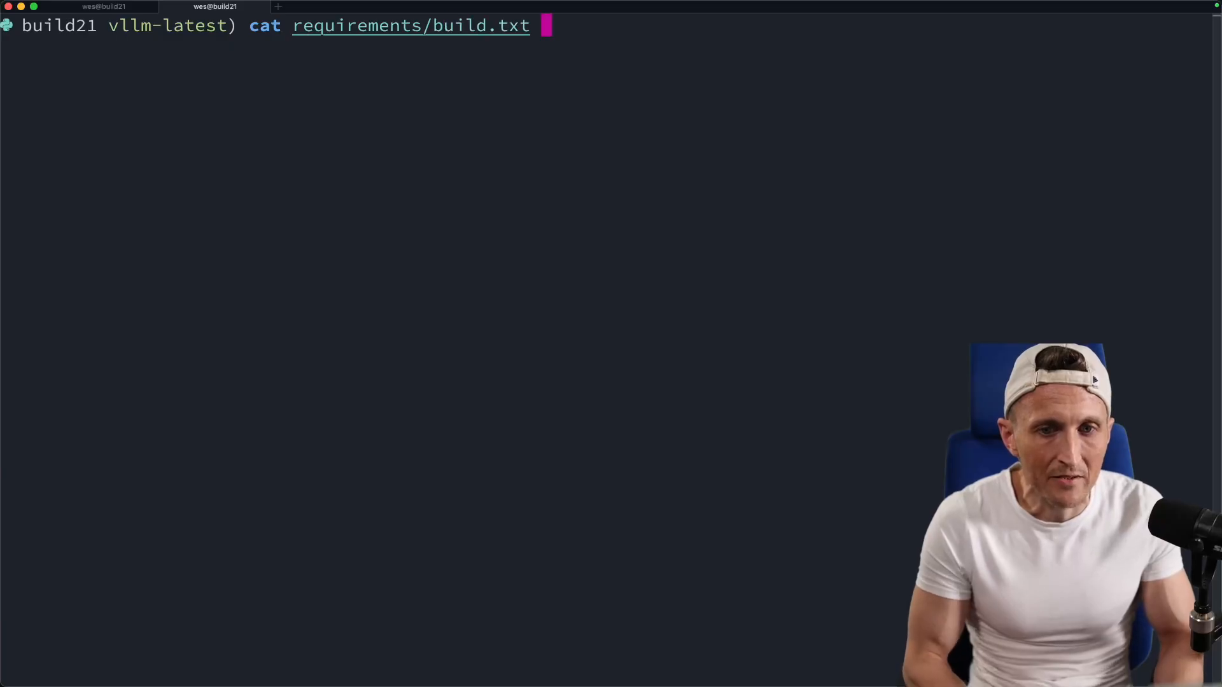
{"action": "key", "text": "Return"}
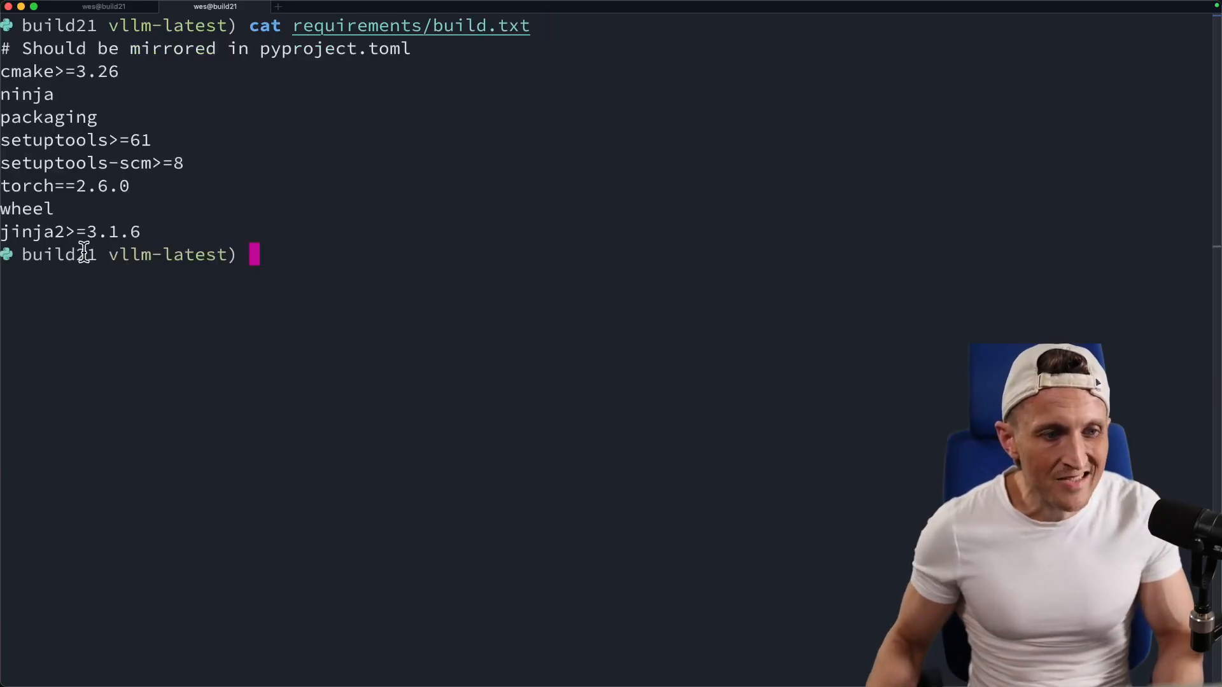
{"action": "mouse_move", "coordinate": [90, 194]}
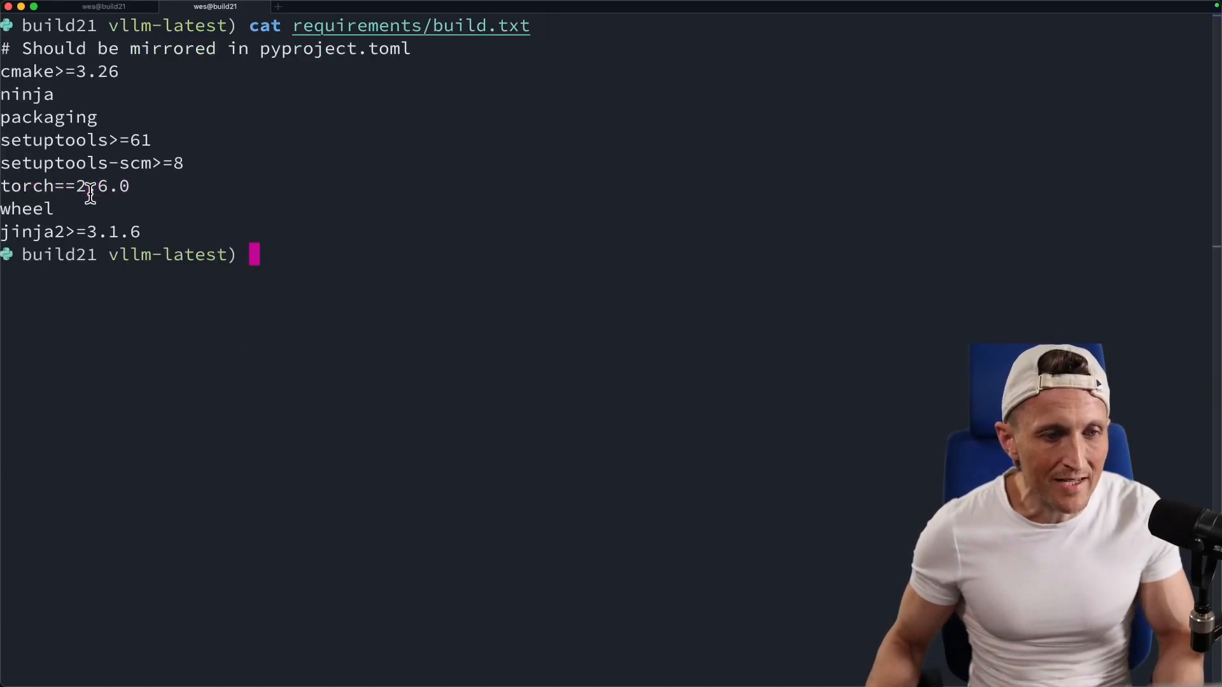
{"action": "type", "text": "pi"}
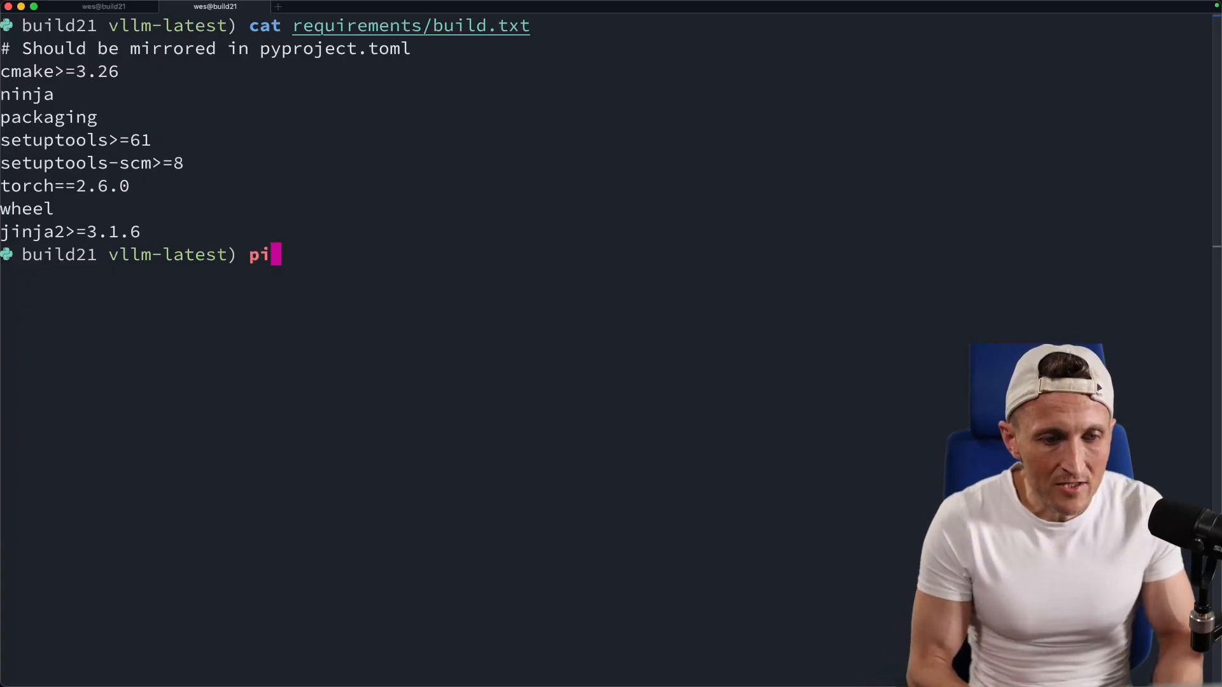
{"action": "type", "text": "p3 list | grep torch"}
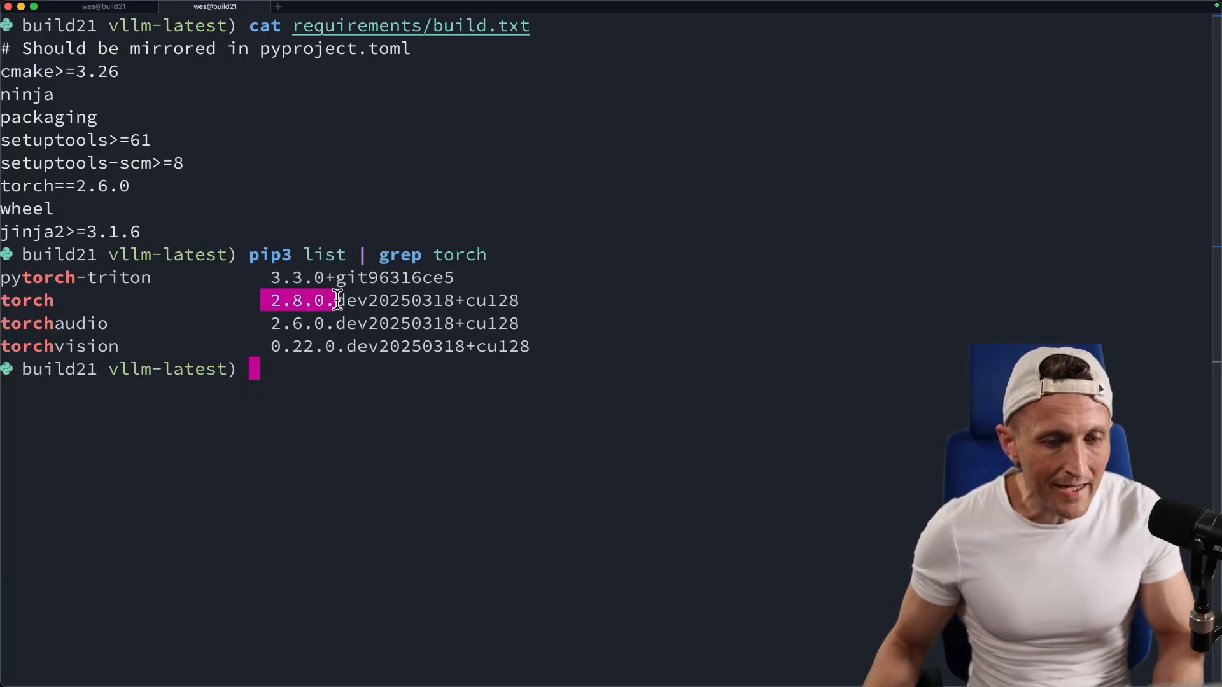
{"action": "mouse_move", "coordinate": [170, 195]}
{"action": "type", "text": "ls"}
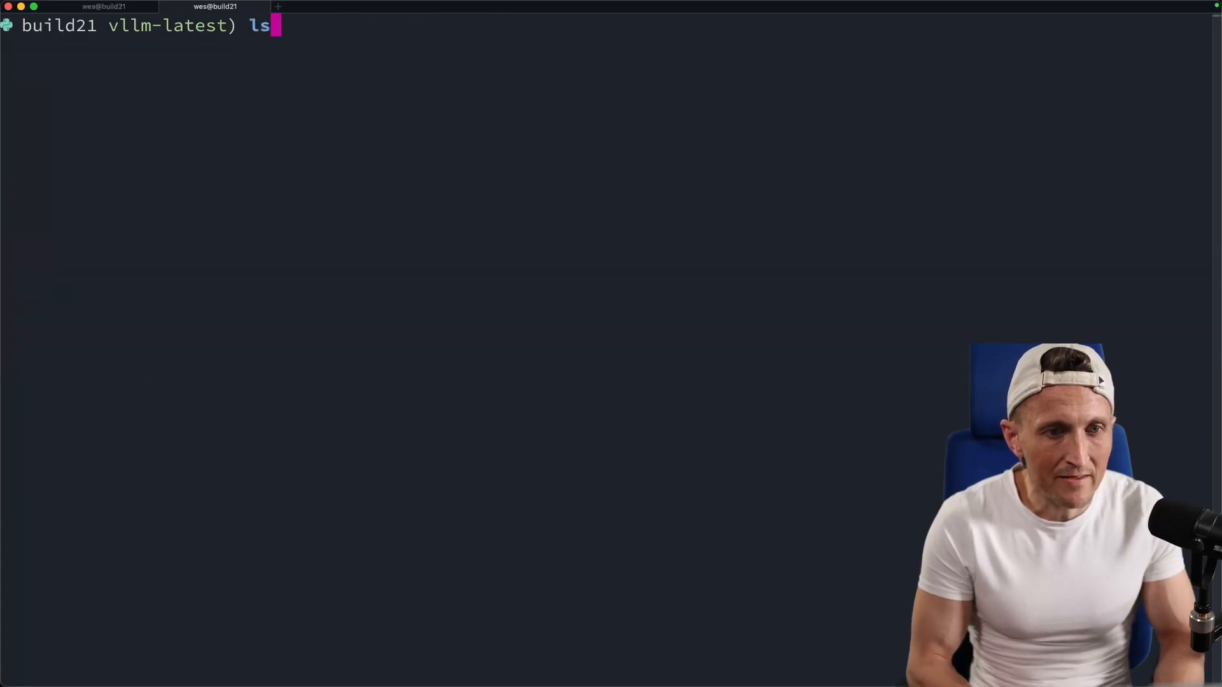
Step: List the vllm checkout files and print the use_existing_torch.py script
{"action": "key", "text": "Return"}
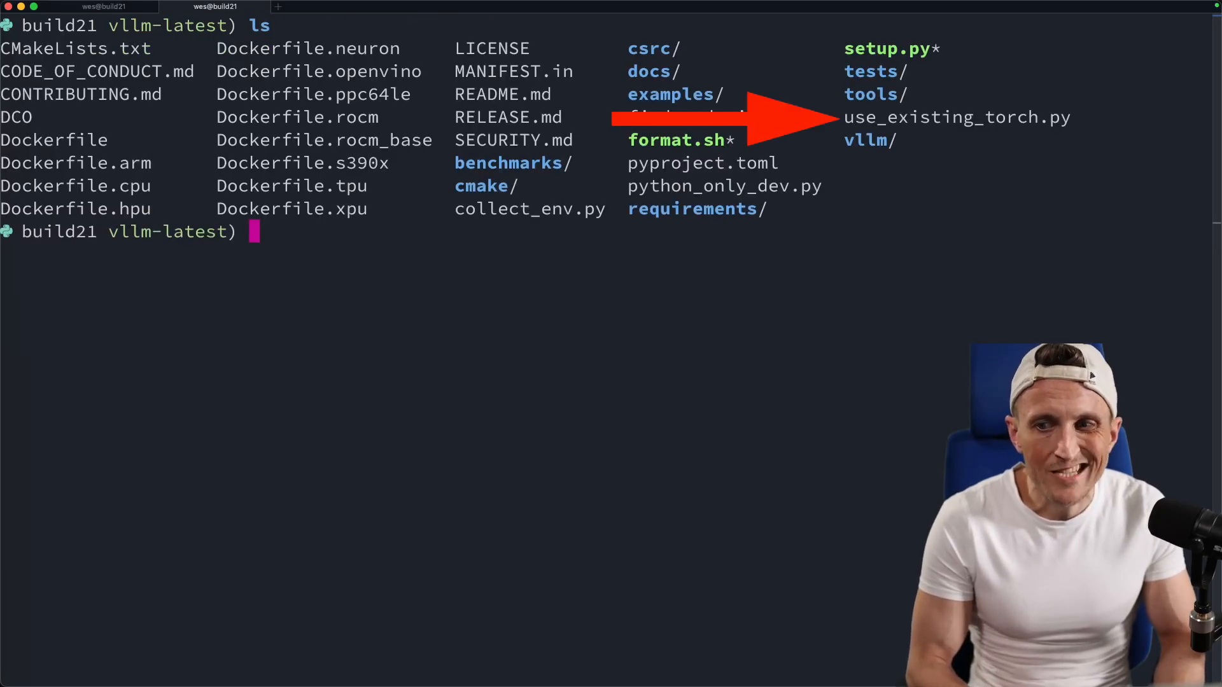
{"action": "type", "text": "cat use_existing_torch.py"}
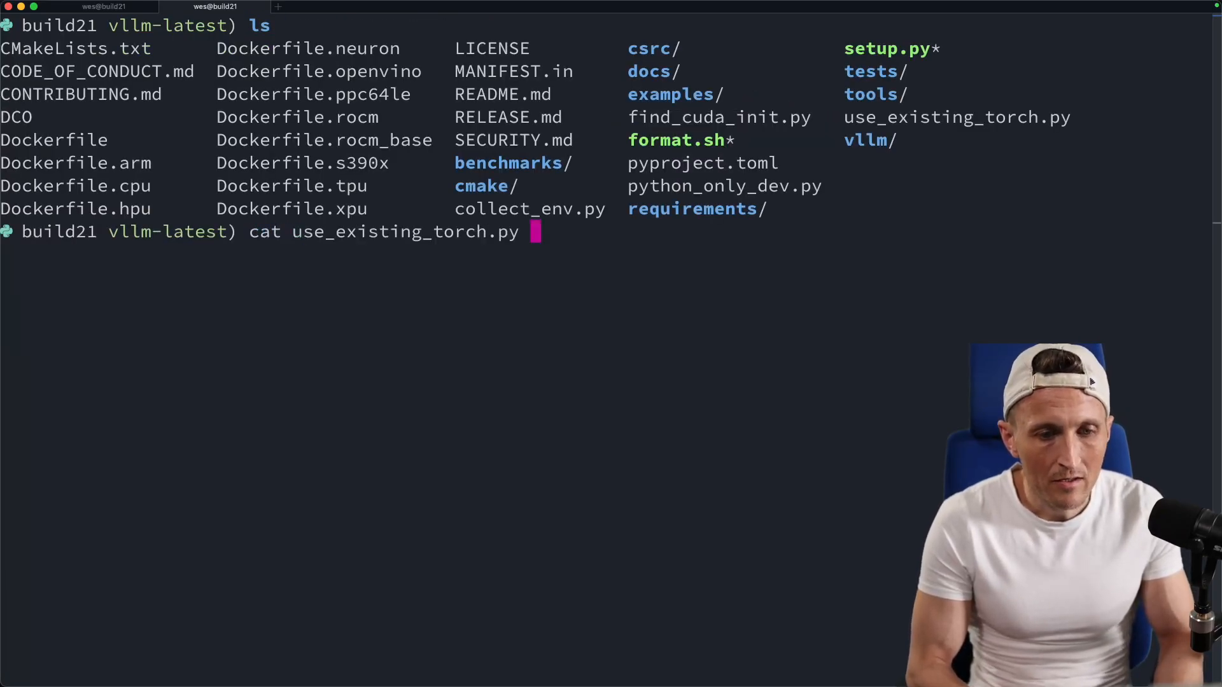
{"action": "key", "text": "Return"}
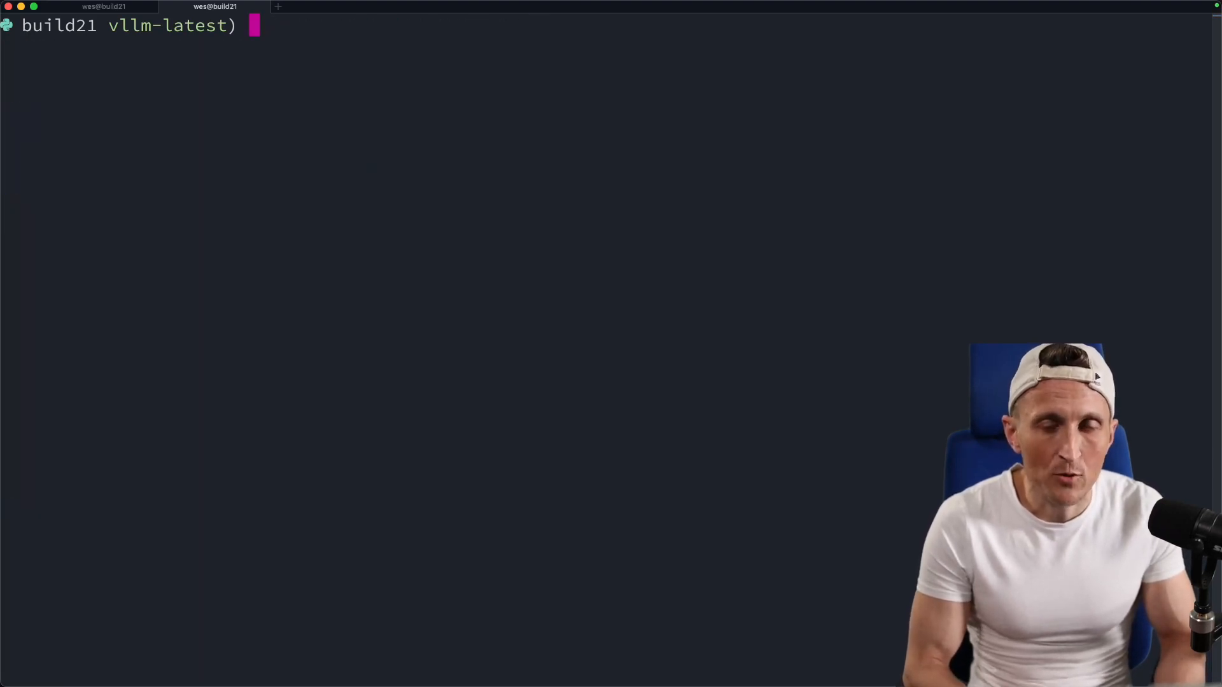
Step: Run use_existing_torch.py to unpin torch, then review the changes with git status
{"action": "type", "text": "./u"}
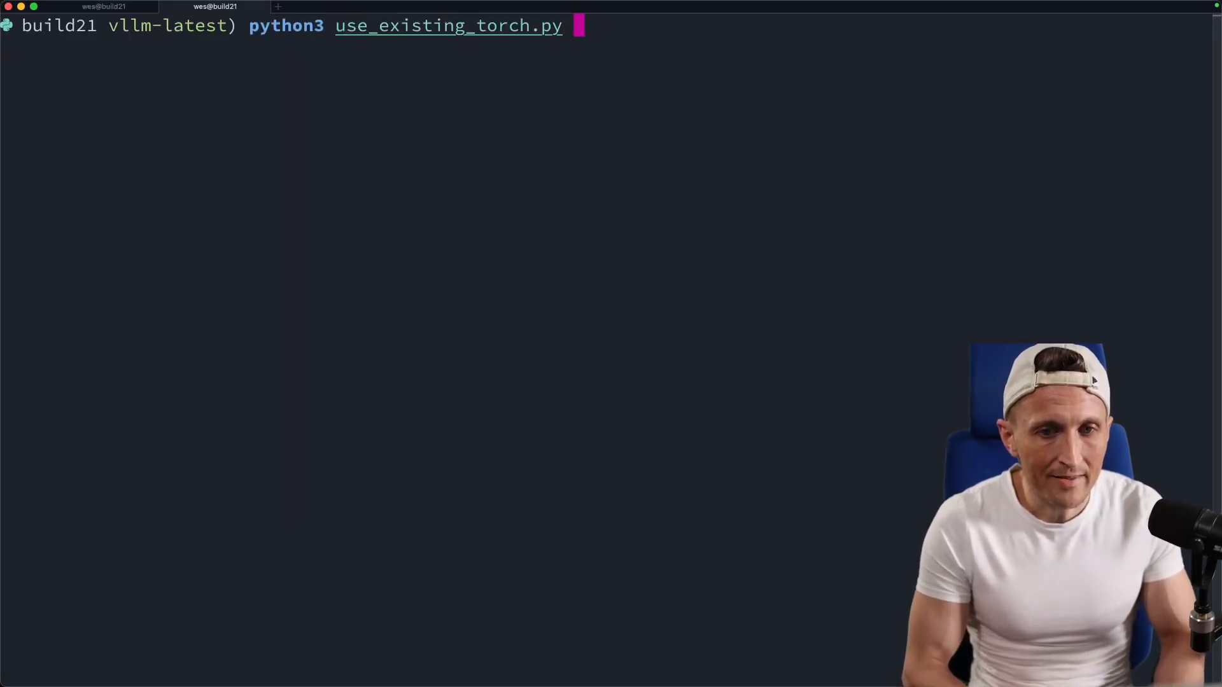
{"action": "key", "text": "Return"}
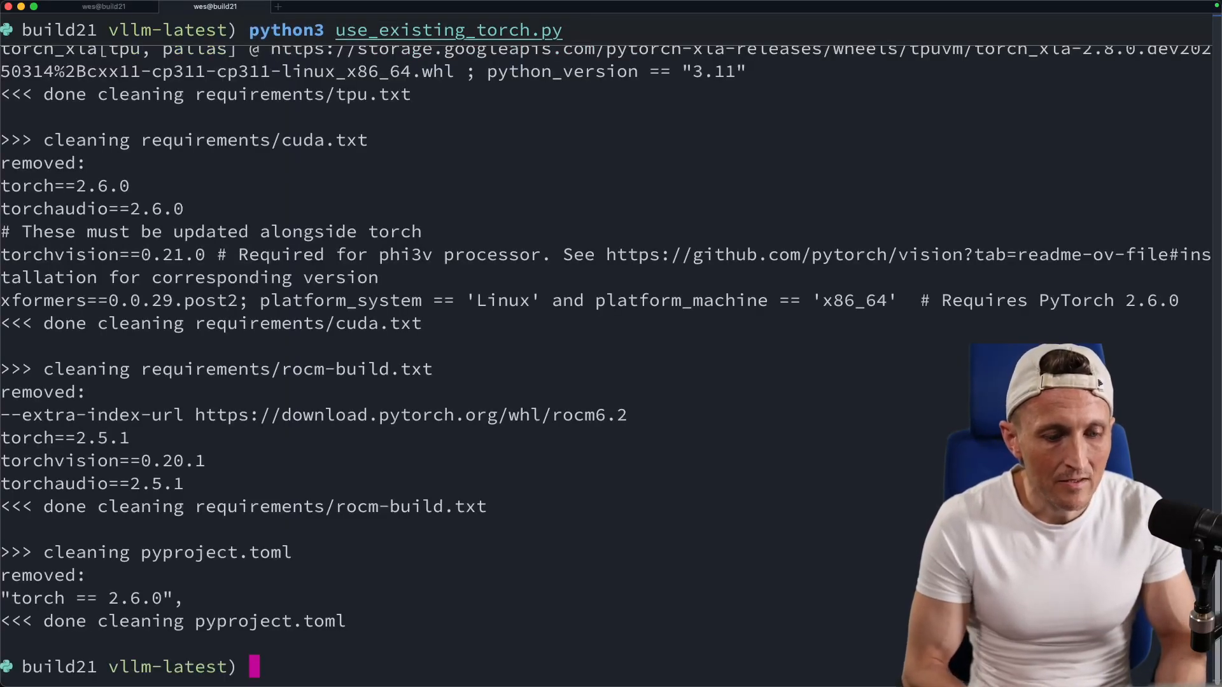
{"action": "type", "text": "git status"}
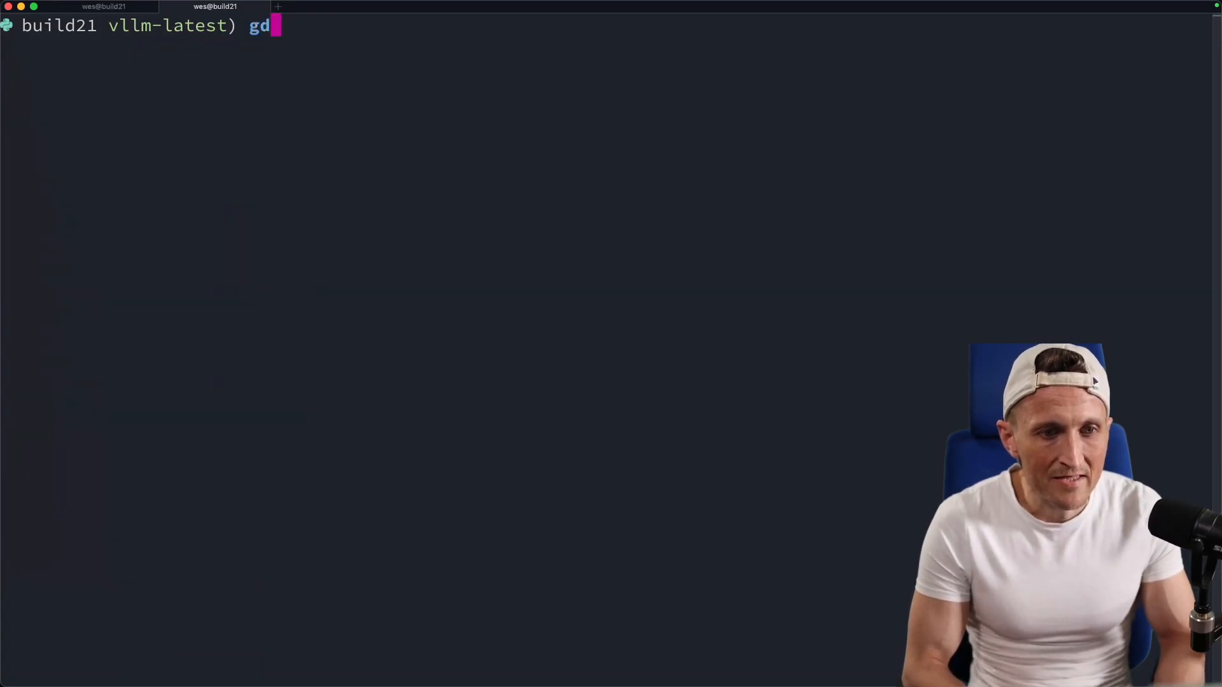
{"action": "key", "text": "Return"}
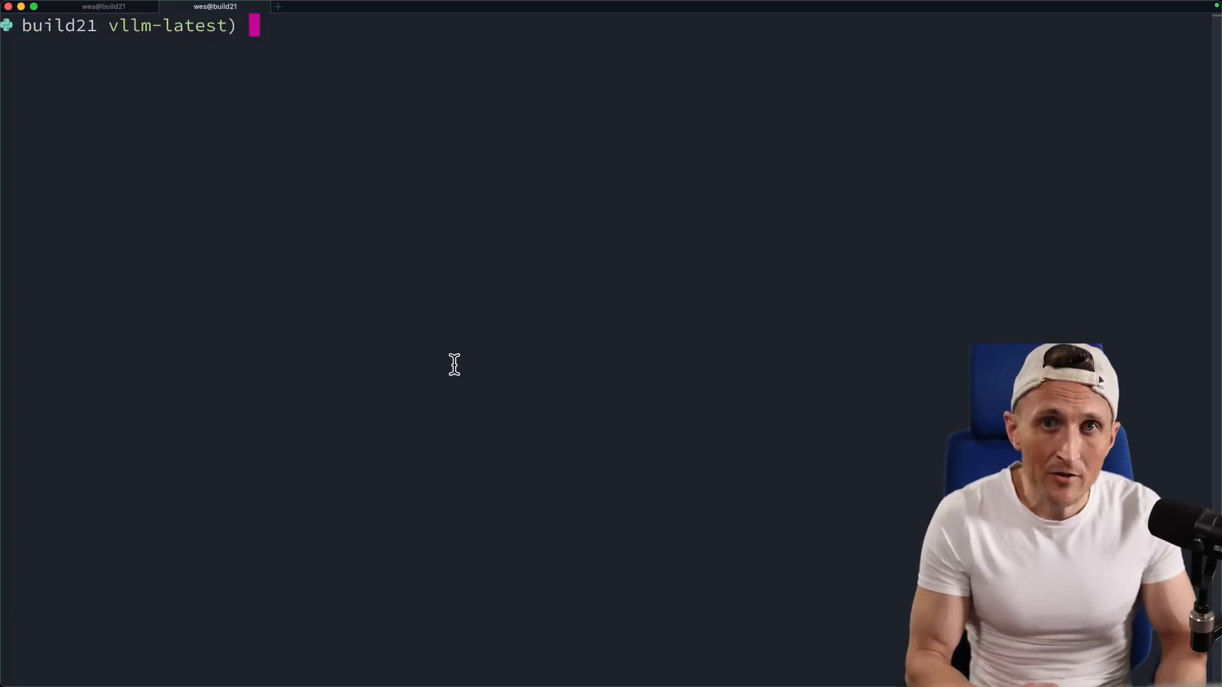
Step: Print requirements/build.txt to confirm torch is no longer listed
{"action": "type", "text": "cat"}
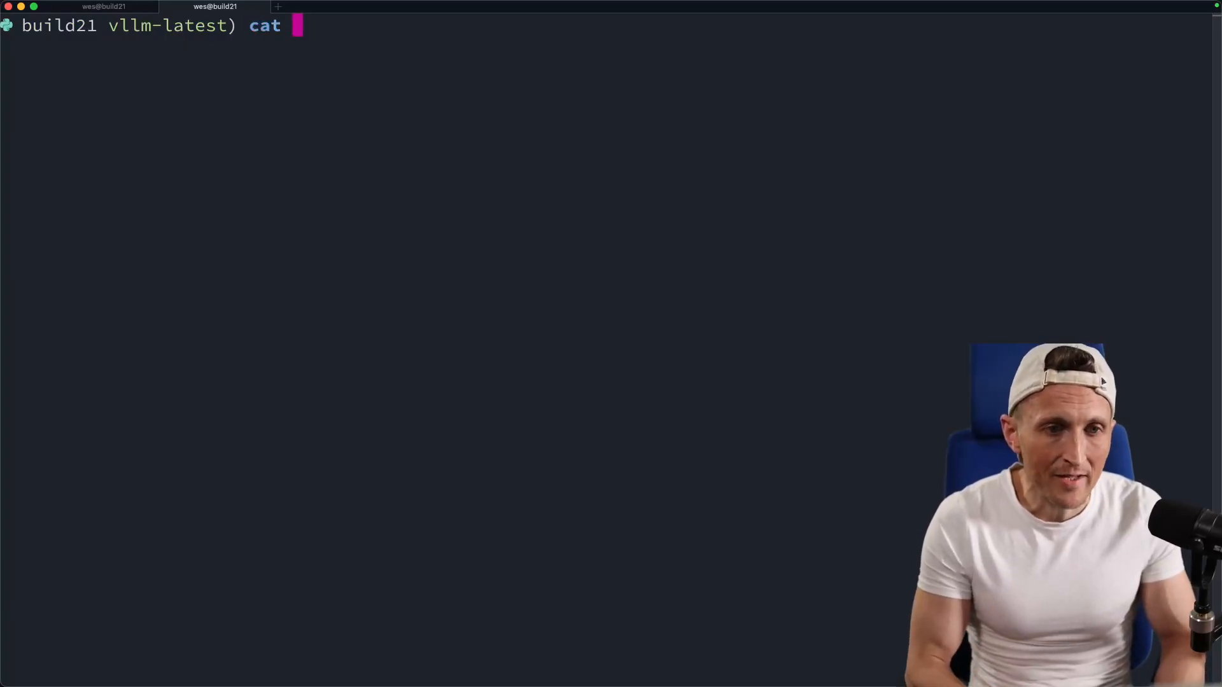
{"action": "type", "text": "requirements/build.txt"}
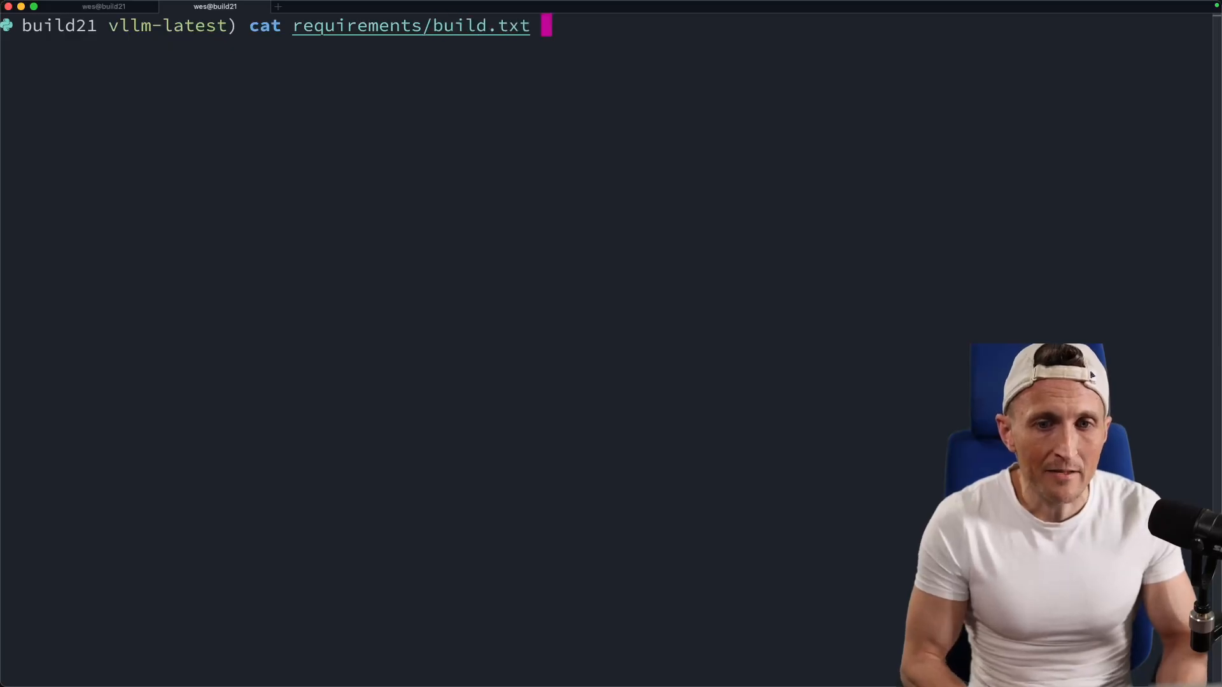
{"action": "key", "text": "Return"}
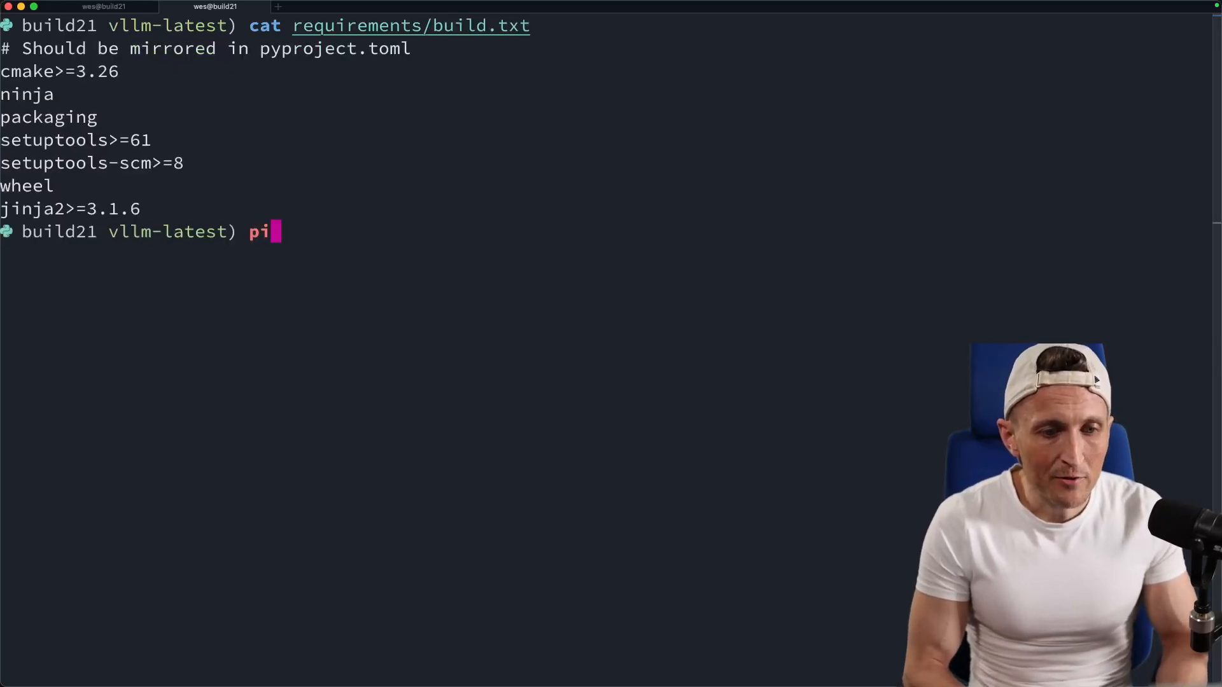
Step: Install requirements/build.txt and requirements/common.txt with pip3
{"action": "type", "text": "p3 install -r requirements/build.txt"}
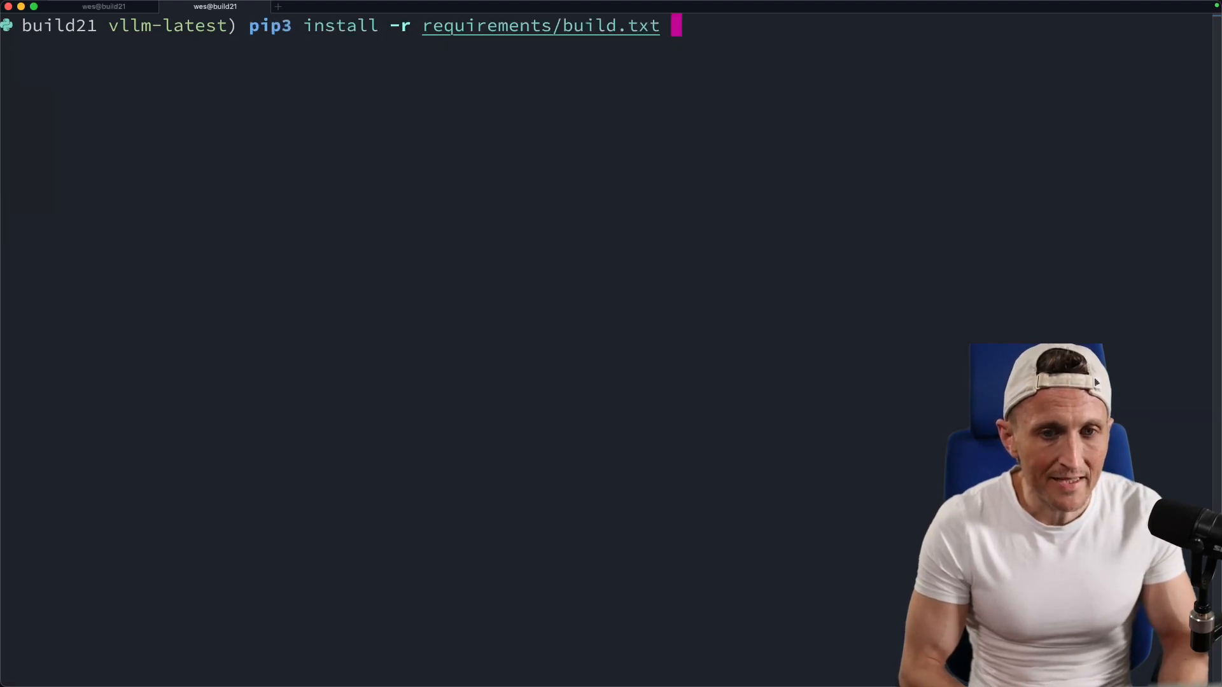
{"action": "key", "text": "Return"}
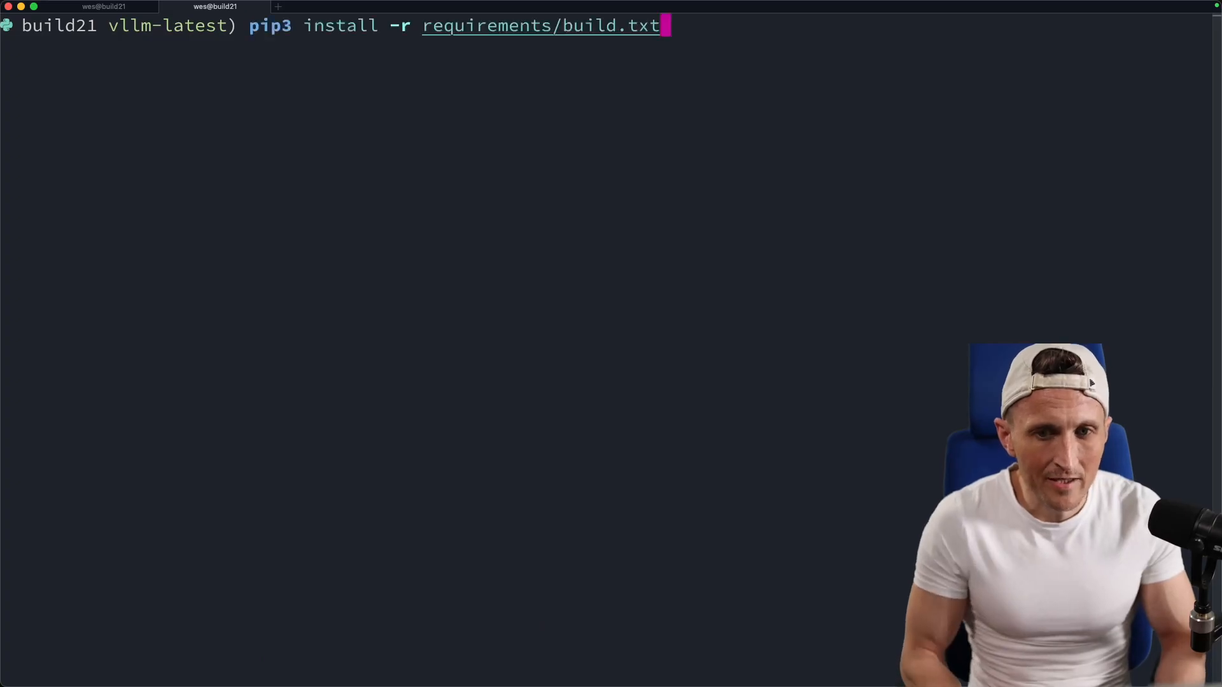
{"action": "type", "text": "common.txt"}
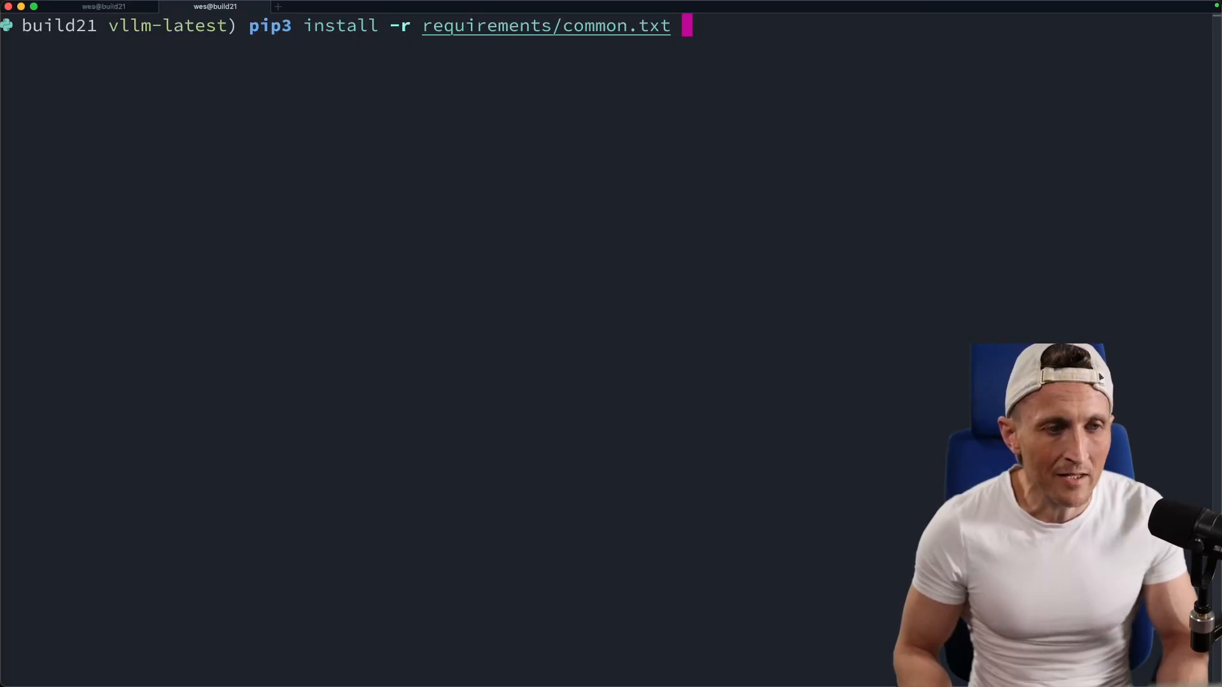
{"action": "key", "text": "Return"}
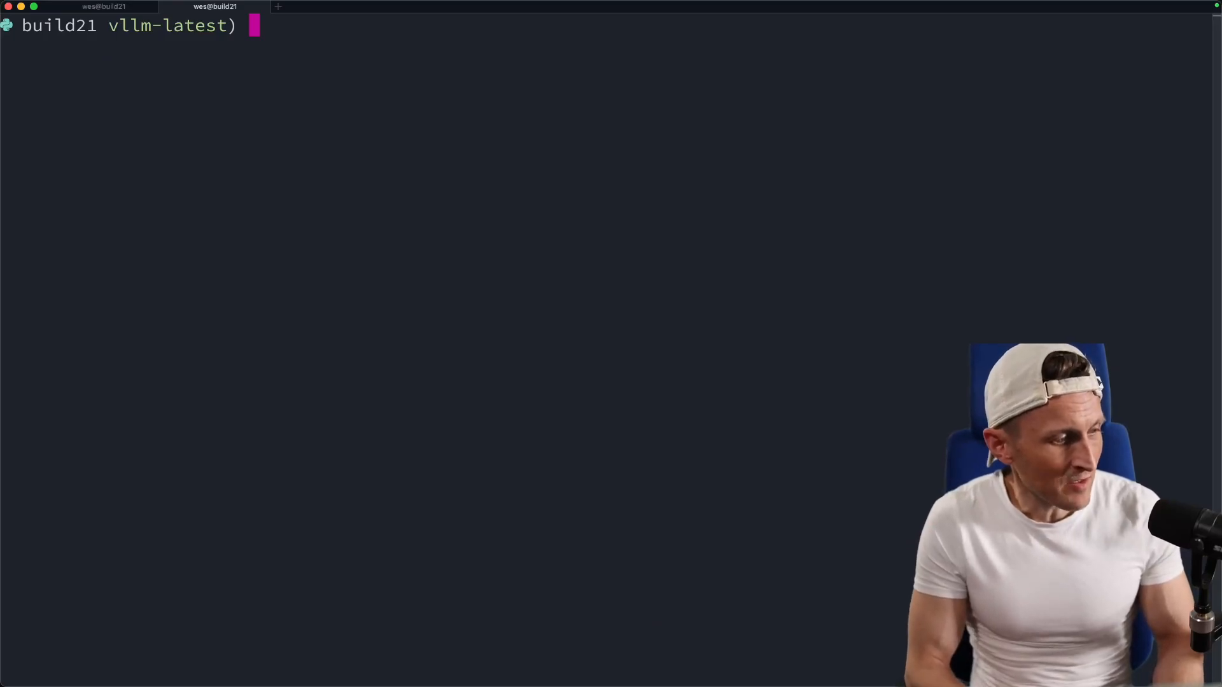
{"action": "mouse_move", "coordinate": [381, 343]}
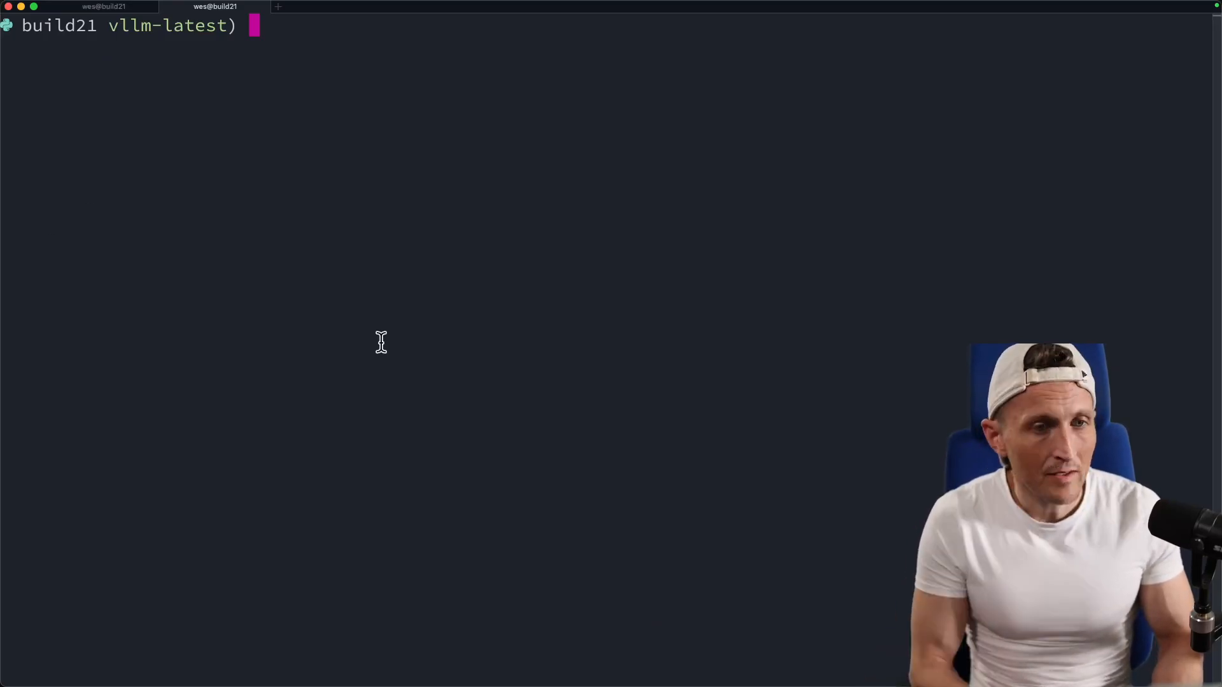
Step: Set MAX_JOBS to the CPU count and build vLLM with pip install -e . --no-build-isolation
{"action": "type", "text": "export"}
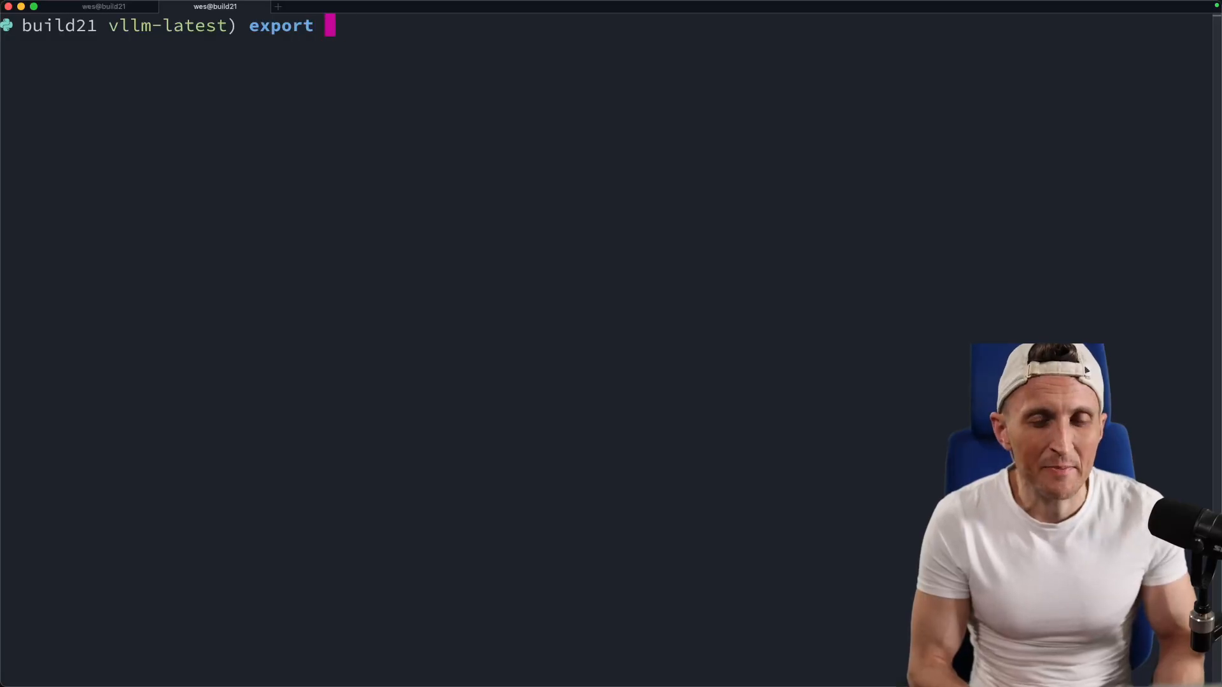
{"action": "type", "text": "MAX_JOBS"}
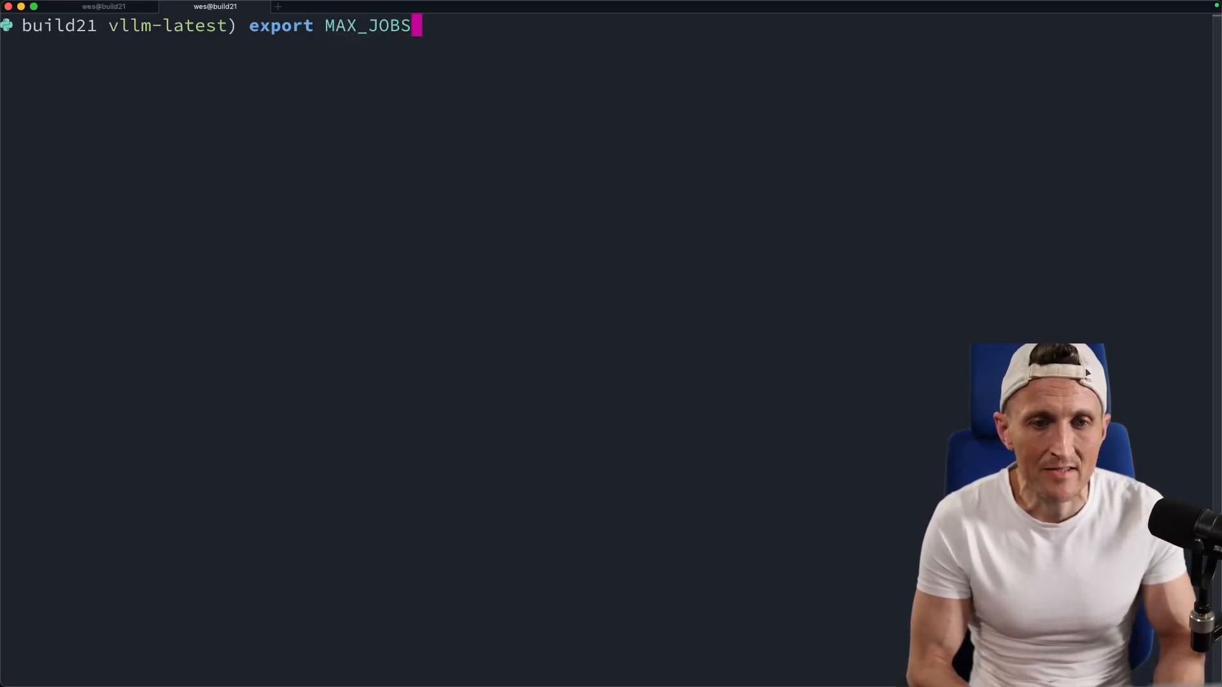
{"action": "type", "text": "=(nproc"}
{"action": "type", "text": "ech"}
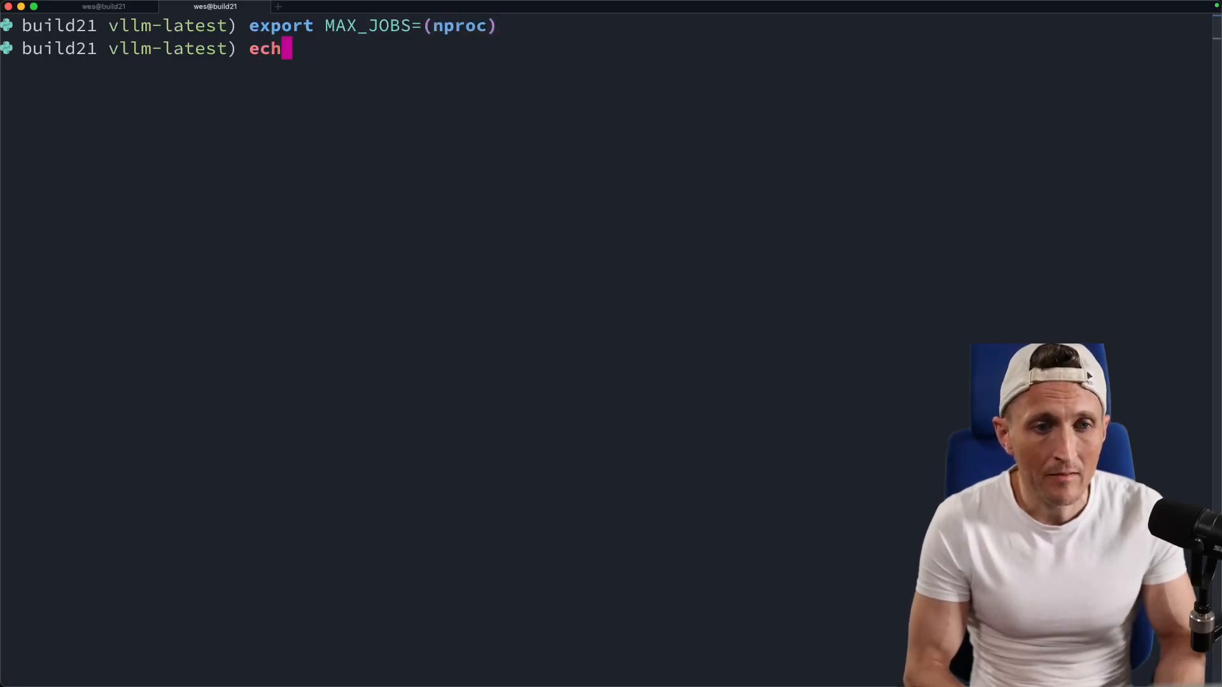
{"action": "key", "text": "Return"}
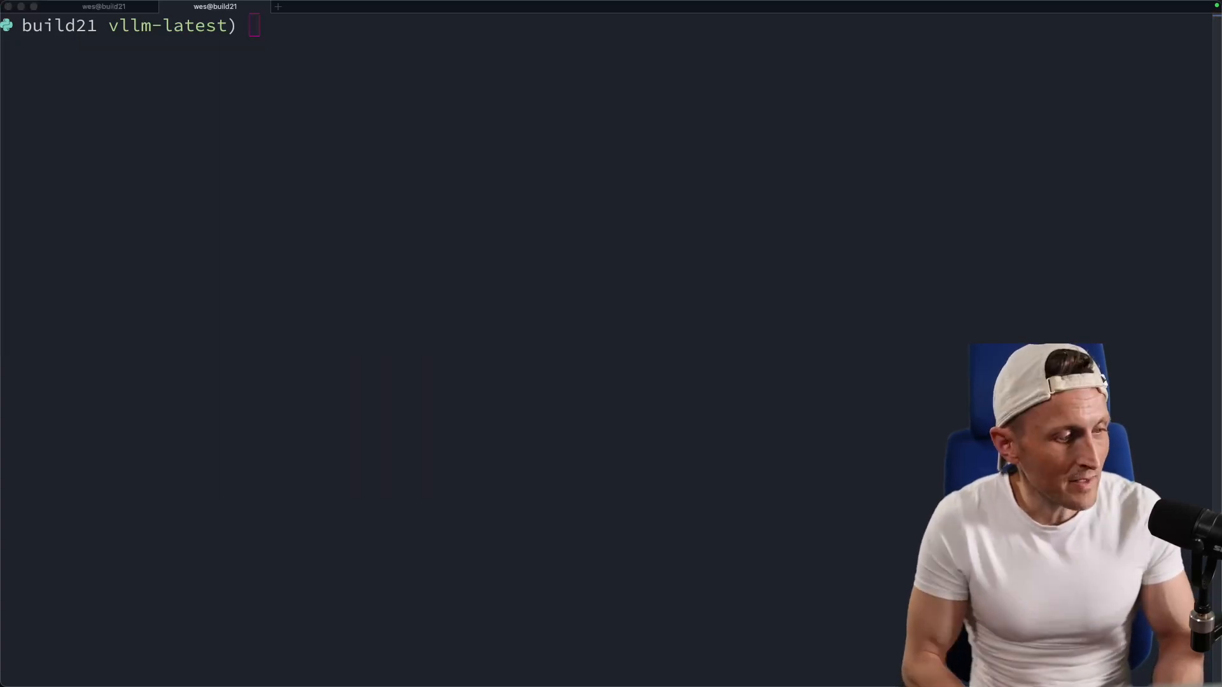
{"action": "type", "text": "pip install -e . --no-build-isolation"}
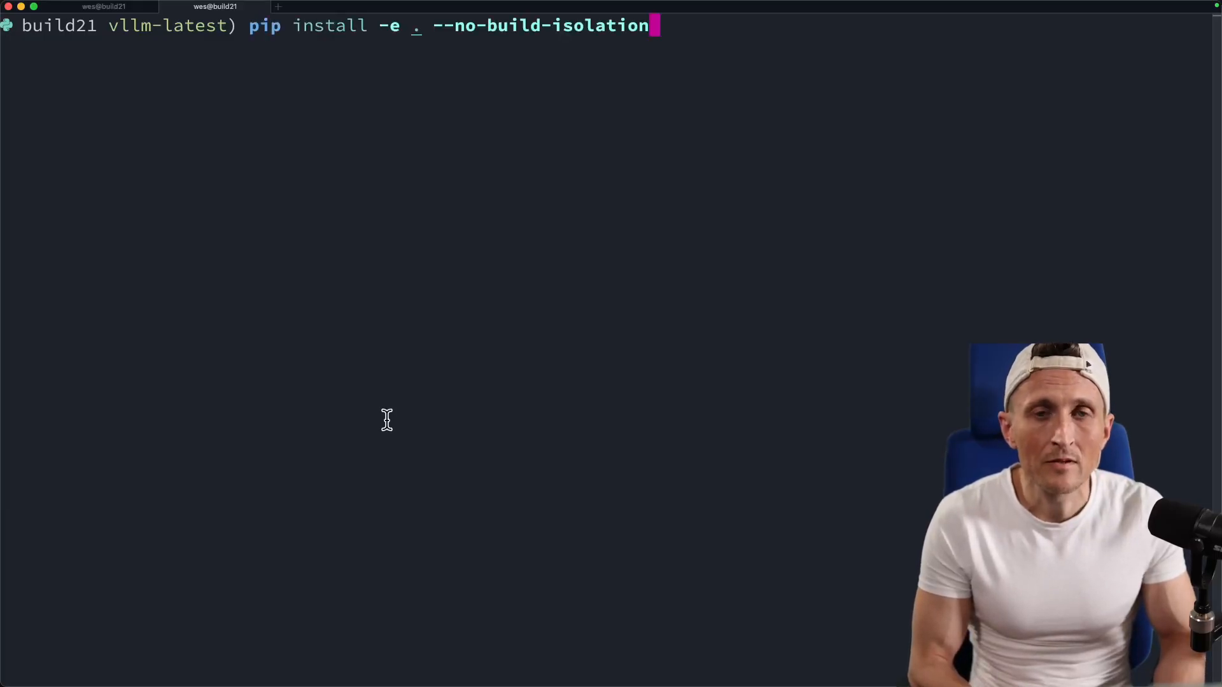
{"action": "key", "text": "Return"}
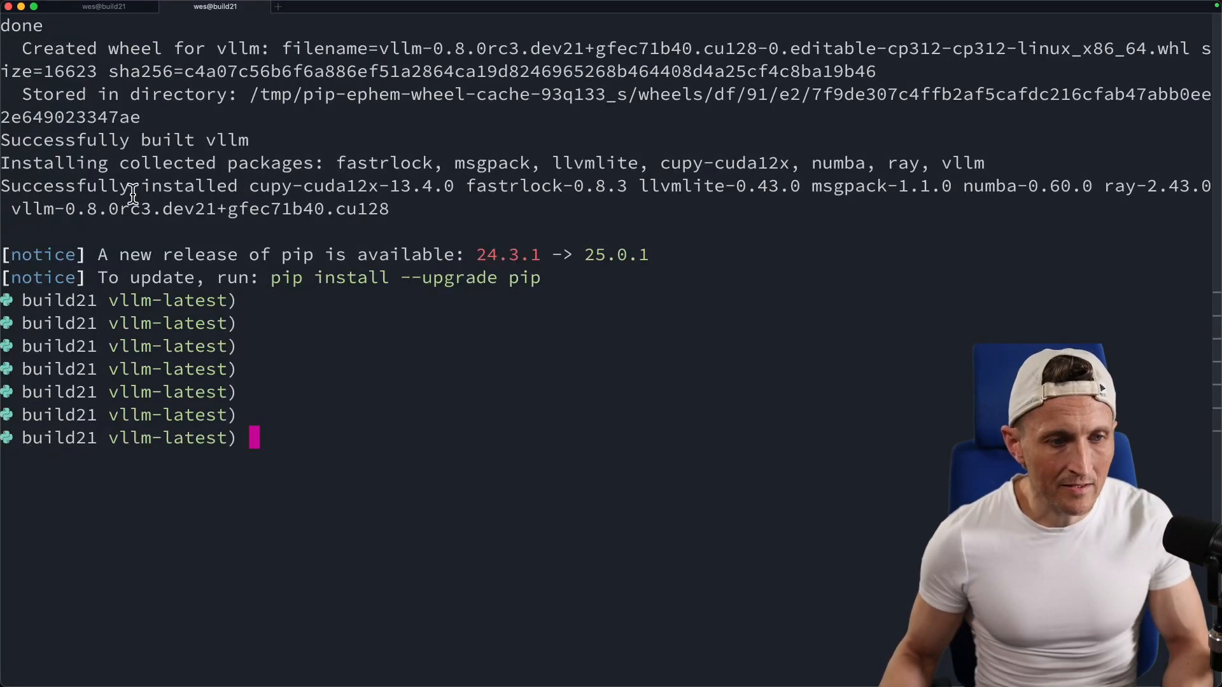
Step: Highlight the install success message and check the vllm --help output
{"action": "double_click", "coordinate": [65, 186]}
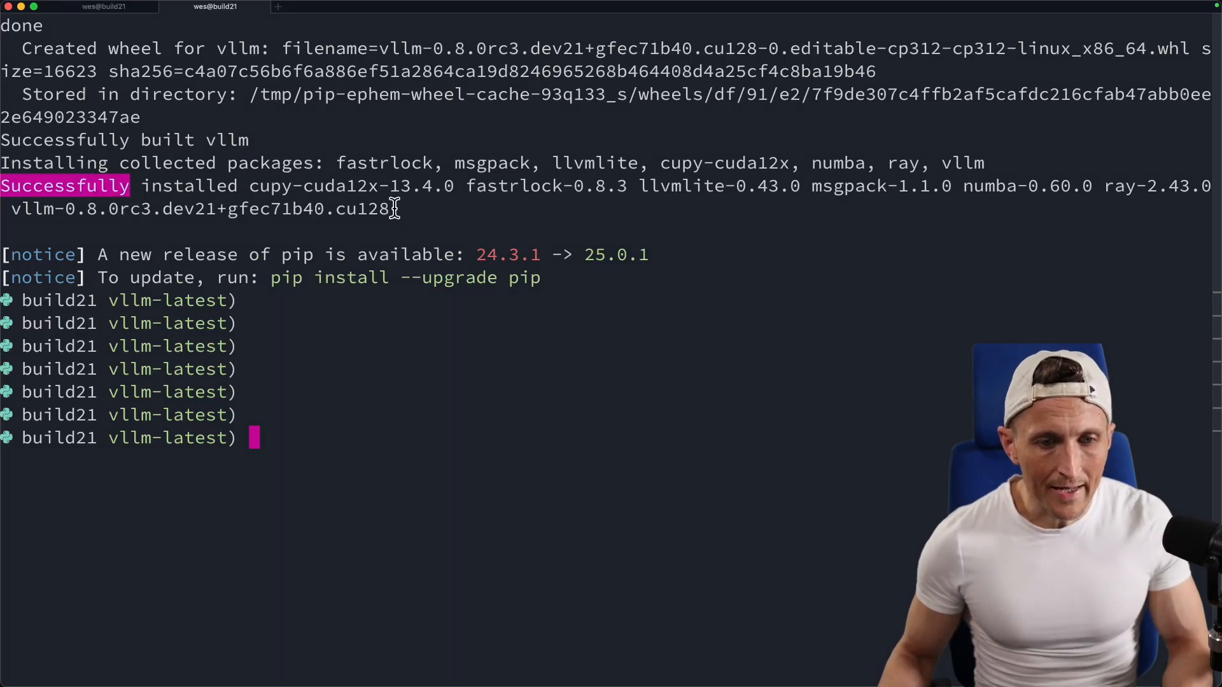
{"action": "mouse_move", "coordinate": [708, 311]}
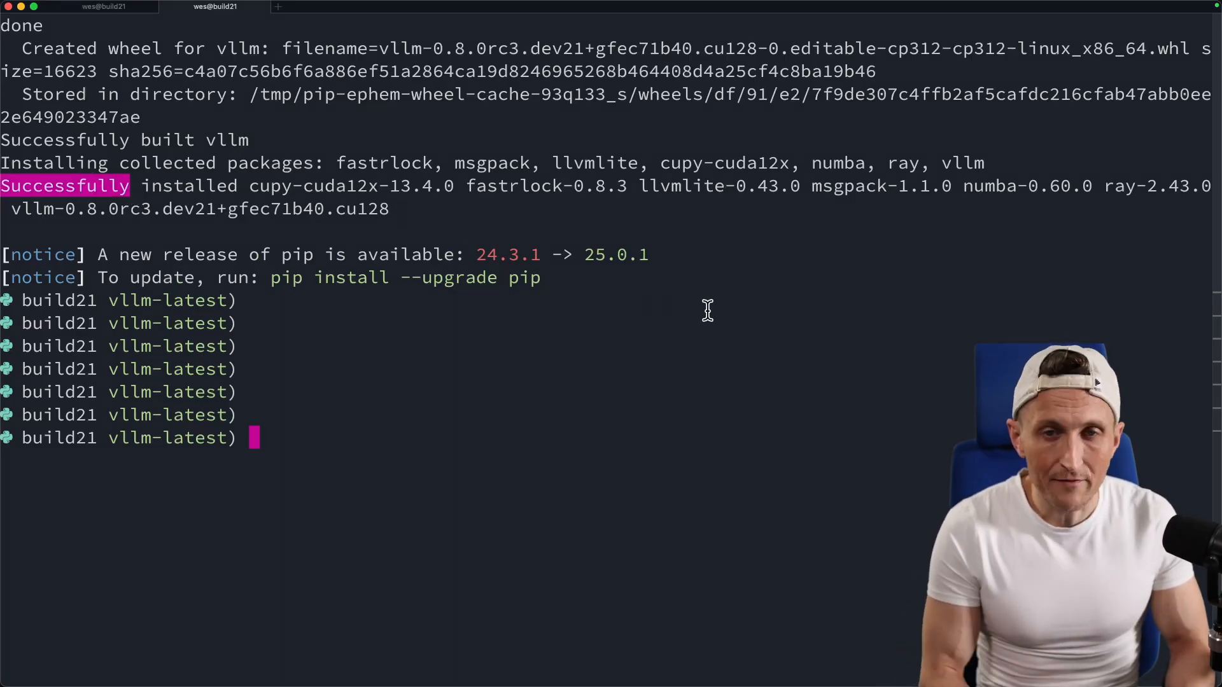
{"action": "type", "text": "vllm"}
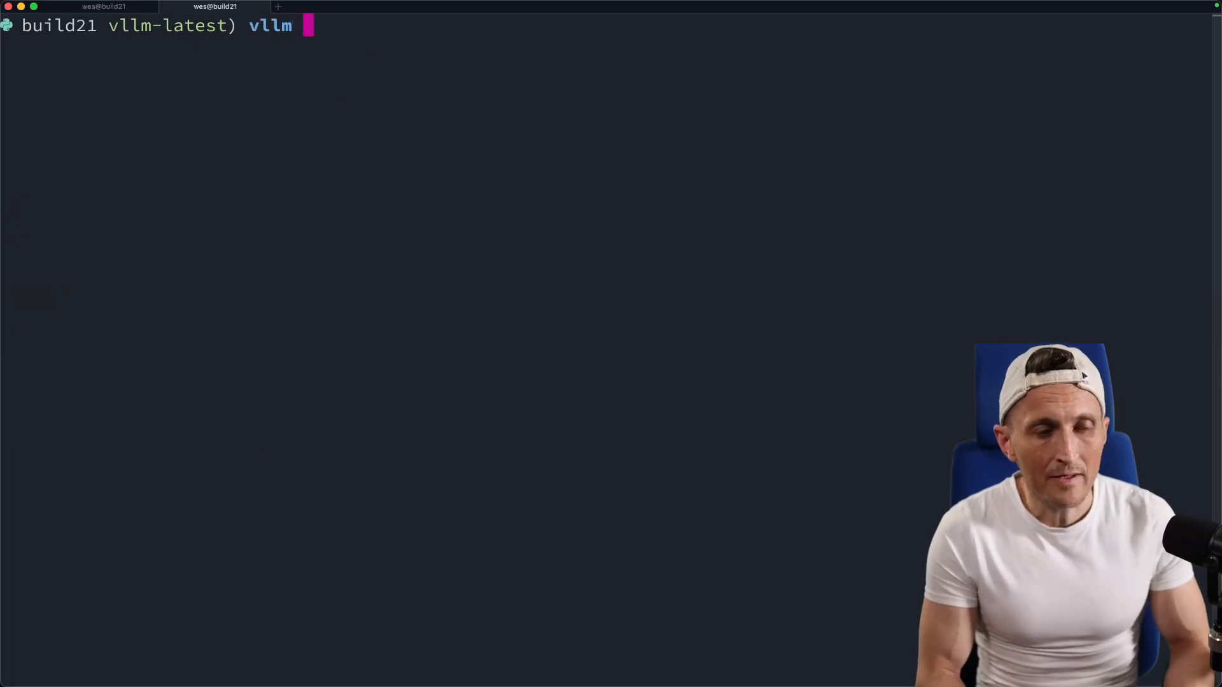
{"action": "type", "text": "--help"}
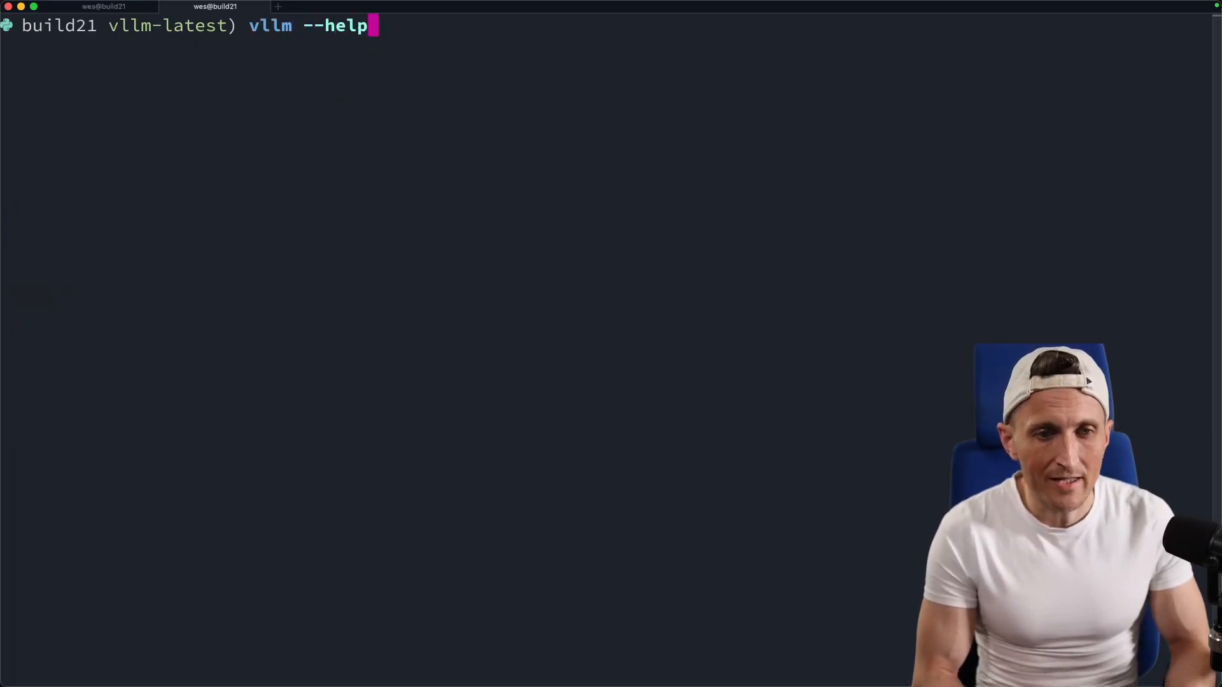
{"action": "key", "text": "Return"}
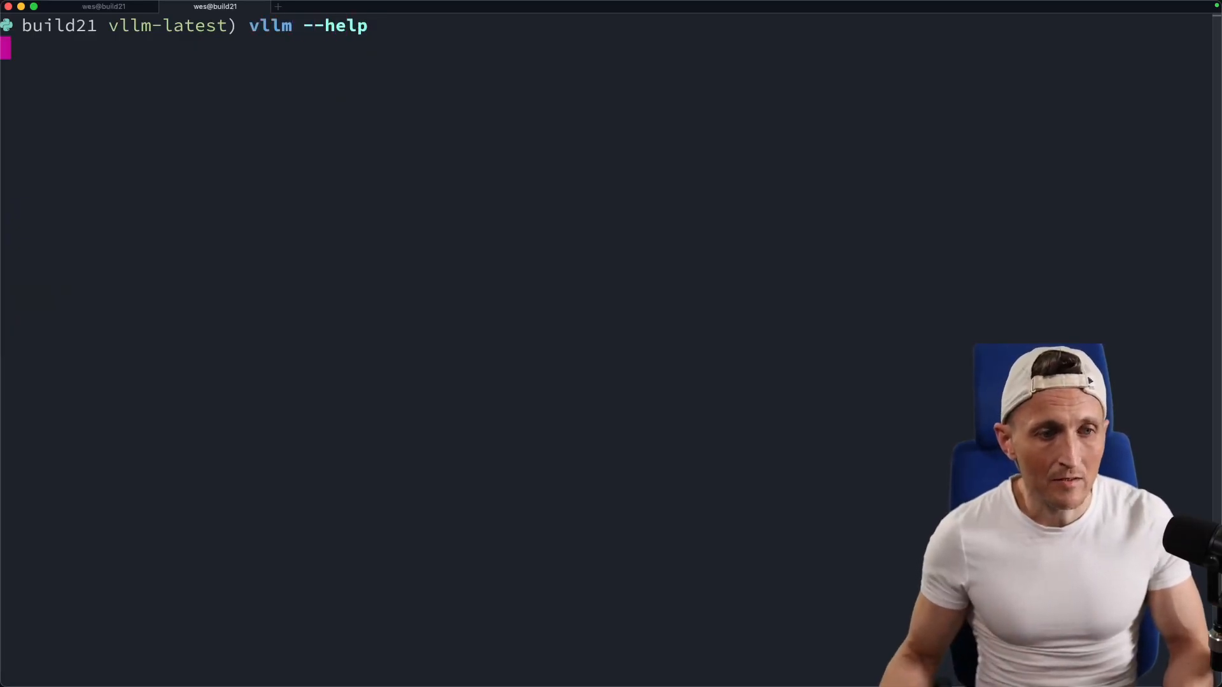
{"action": "key", "text": "Return"}
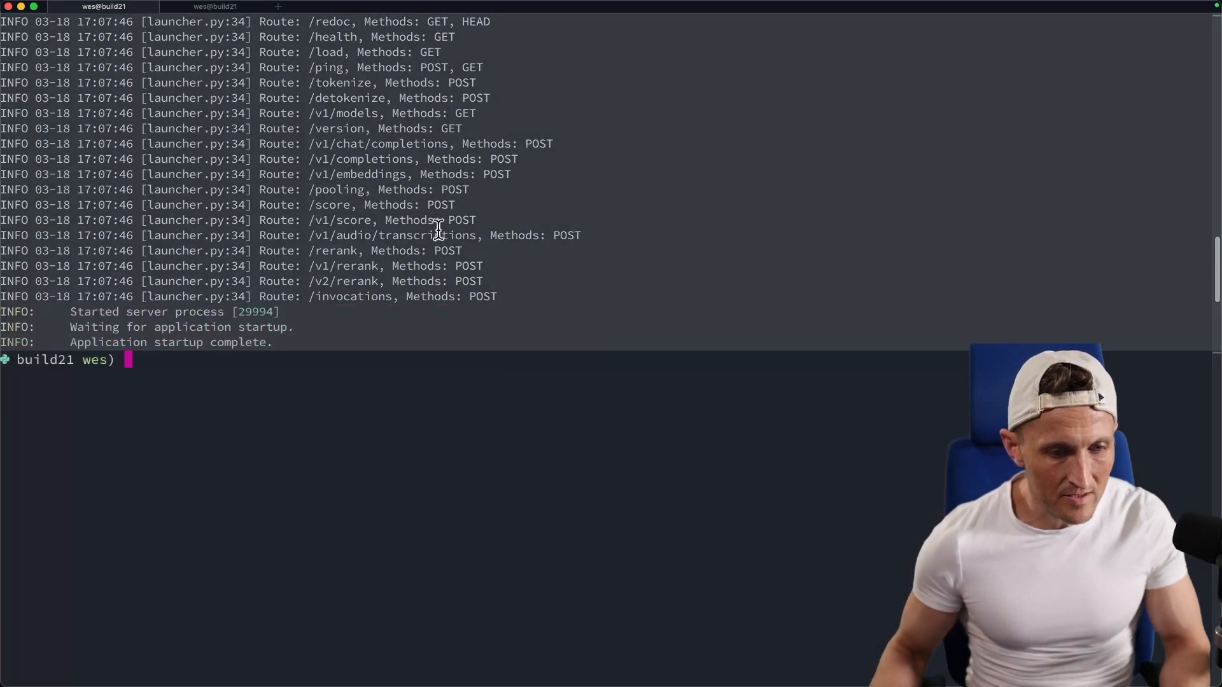
Step: Clear the server log pane and launch the python3 chat.py client
{"action": "key", "text": "ctrl+l"}
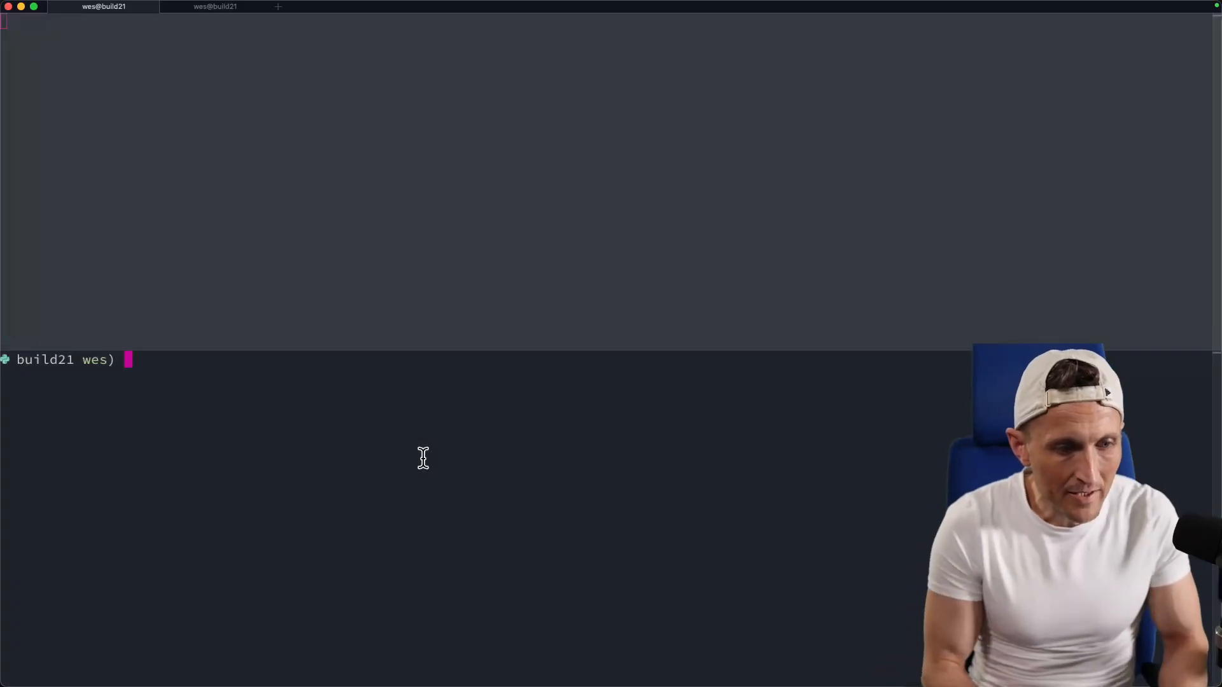
{"action": "type", "text": "python3 chat.py"}
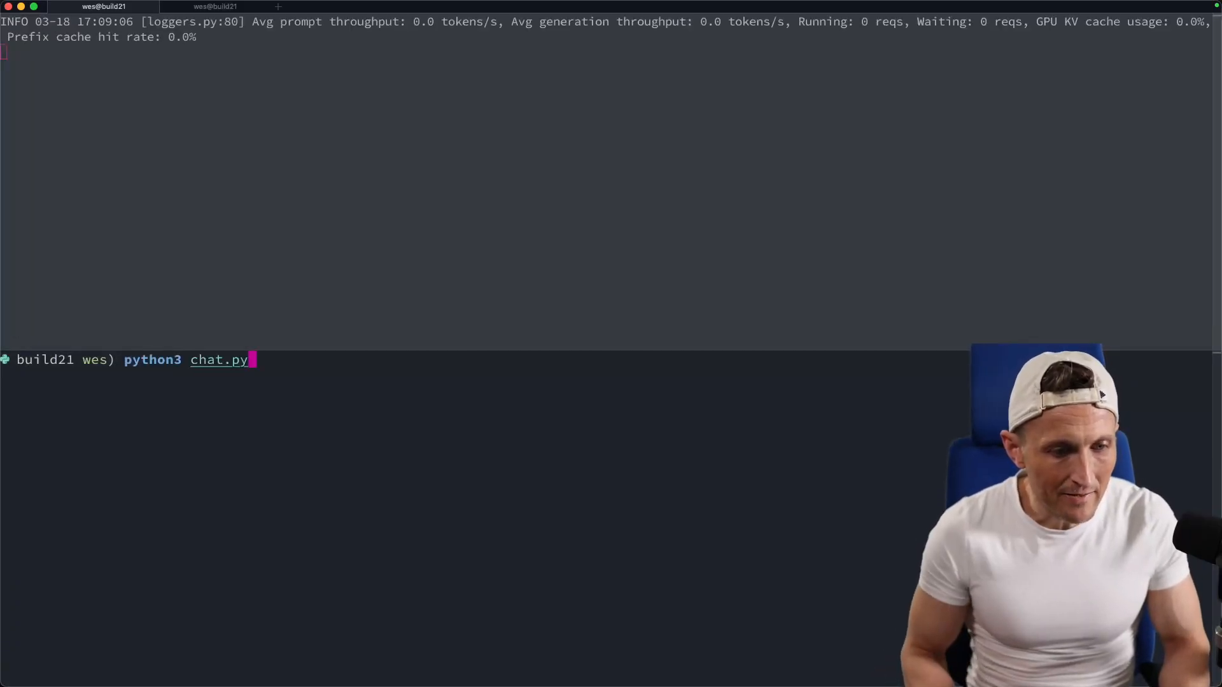
{"action": "key", "text": "Return"}
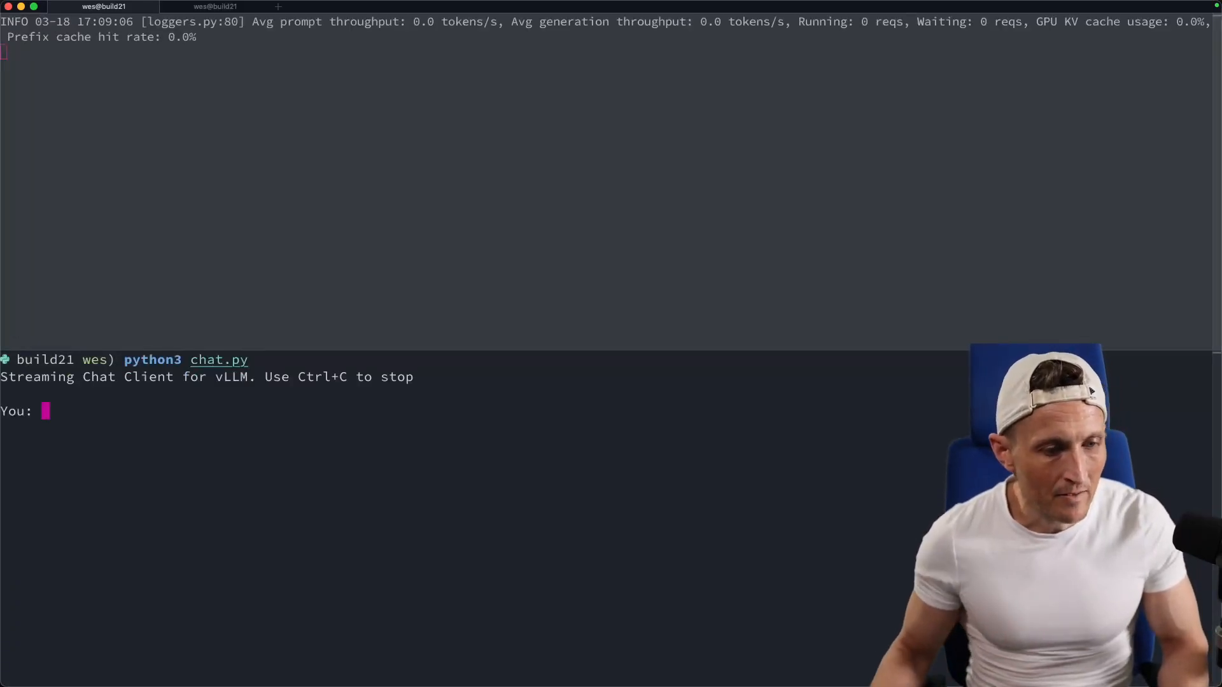
{"action": "mouse_move", "coordinate": [343, 458]}
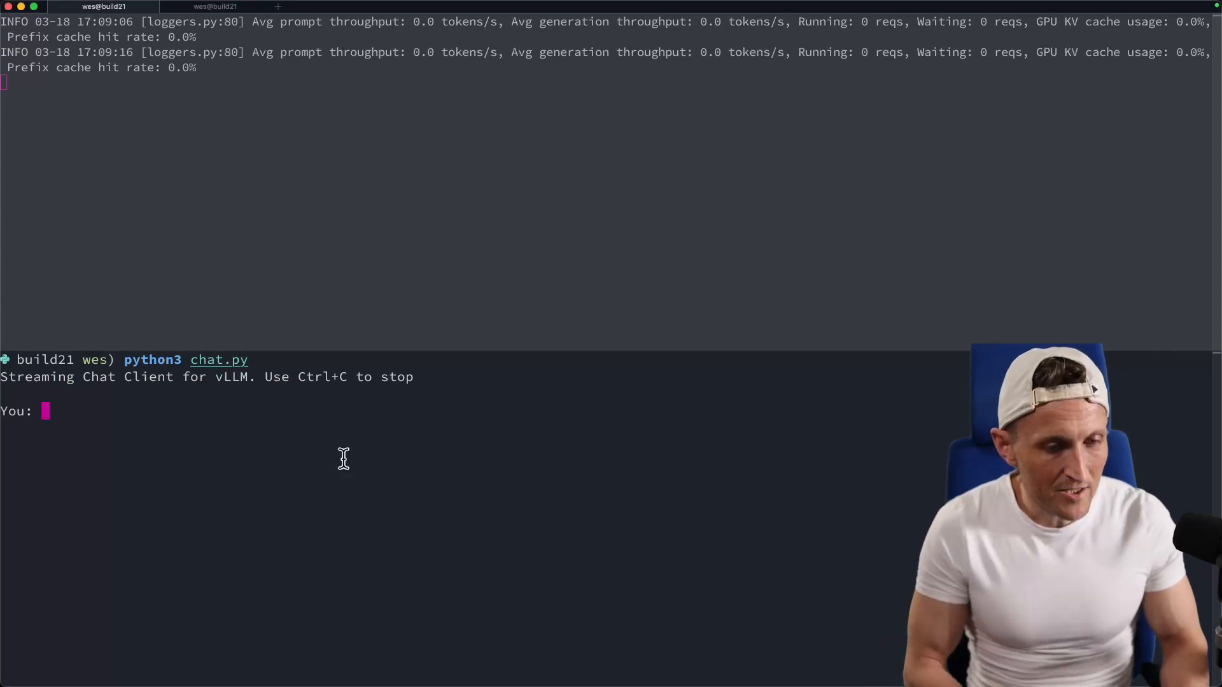
Step: Submit the Tower of Hanoi in Lua prompt and follow the streamed reply
{"action": "key", "text": "Return"}
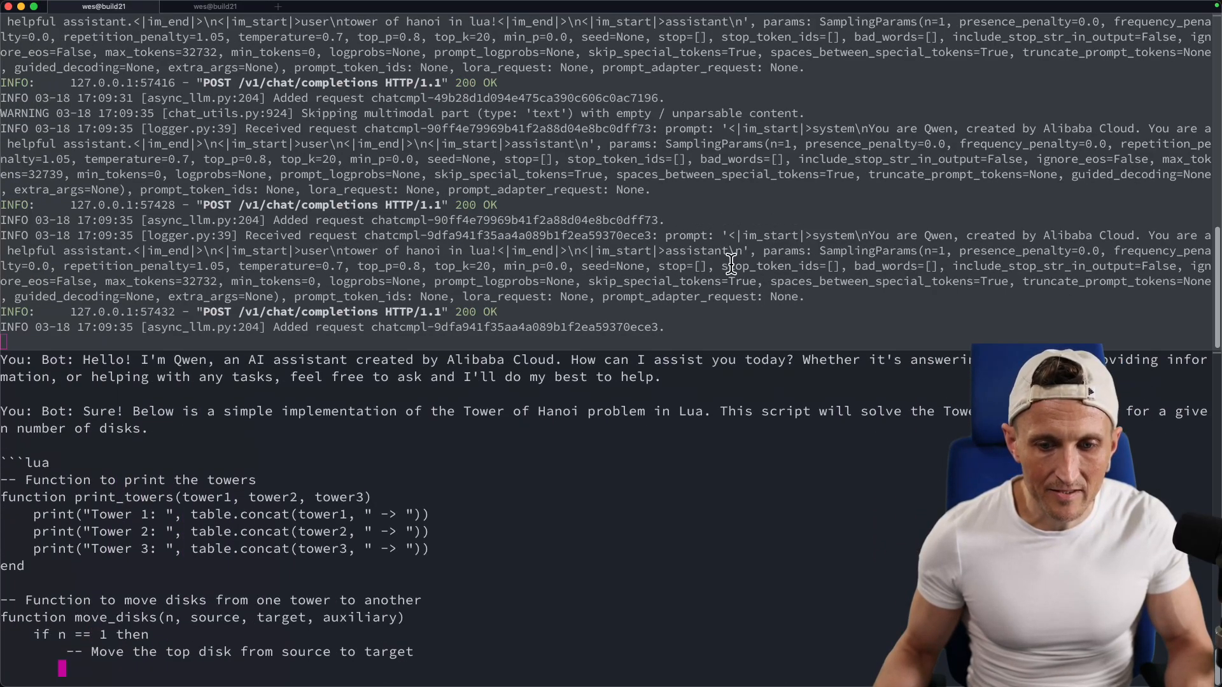
{"action": "scroll", "scroll_direction": "down", "scroll_amount": 3}
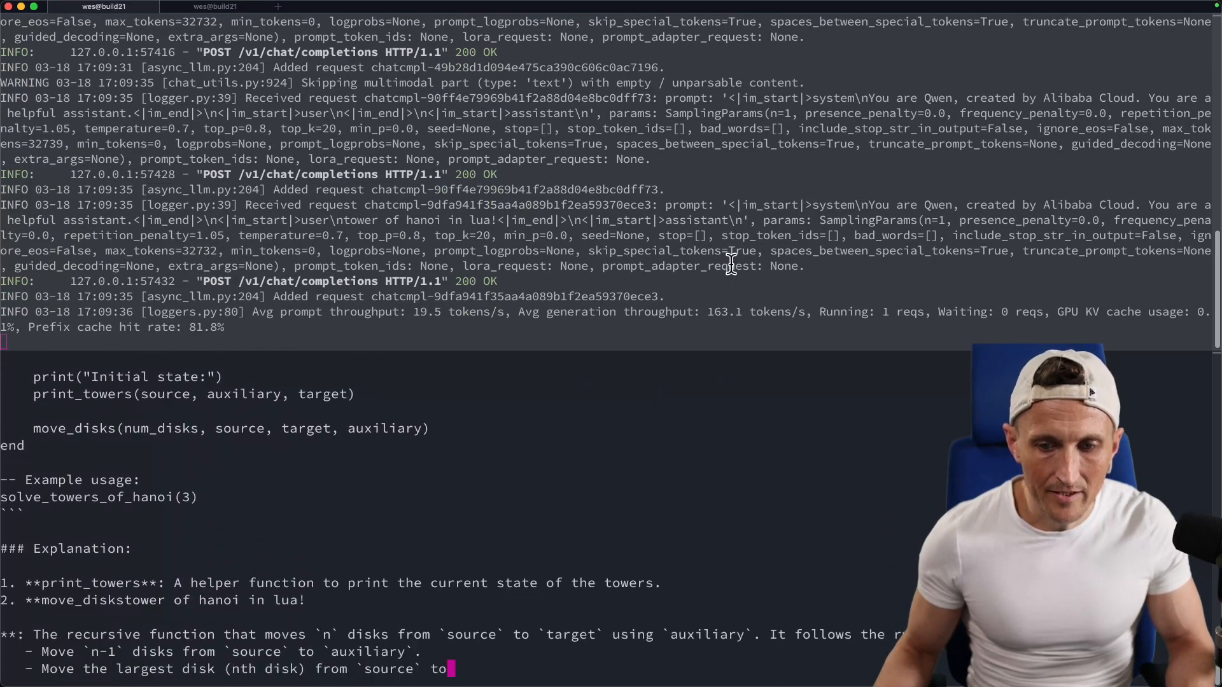
{"action": "scroll", "scroll_direction": "down", "scroll_amount": 3}
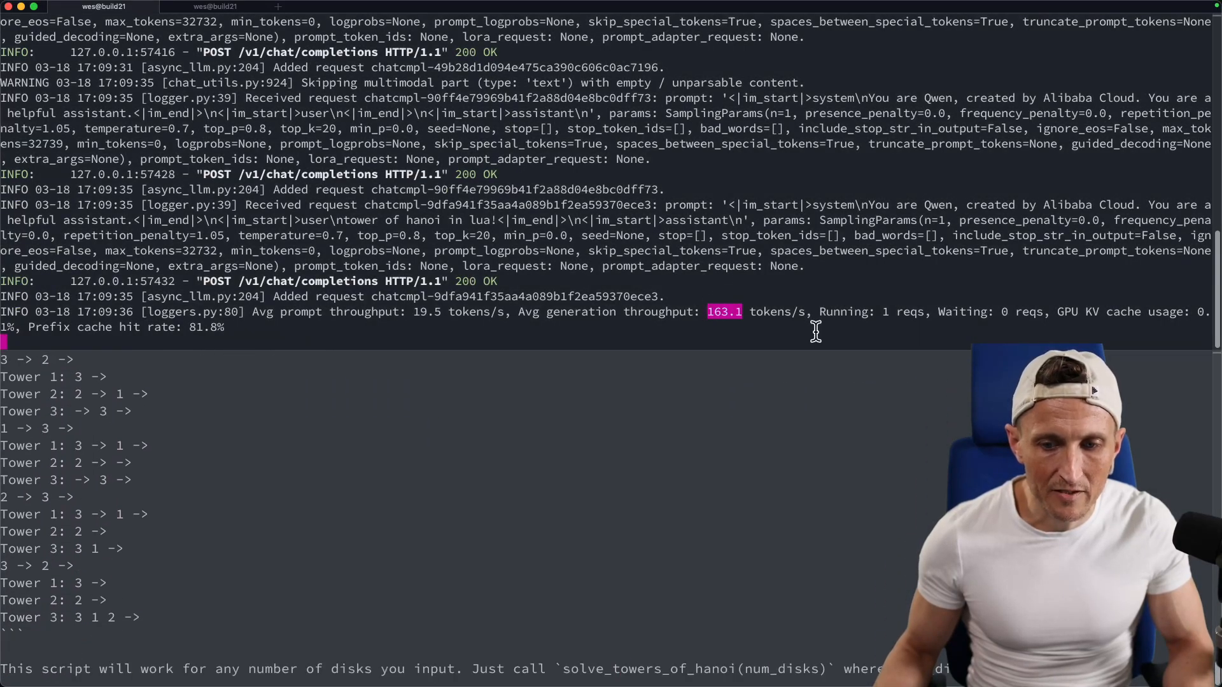
{"action": "scroll", "scroll_direction": "down", "scroll_amount": 3}
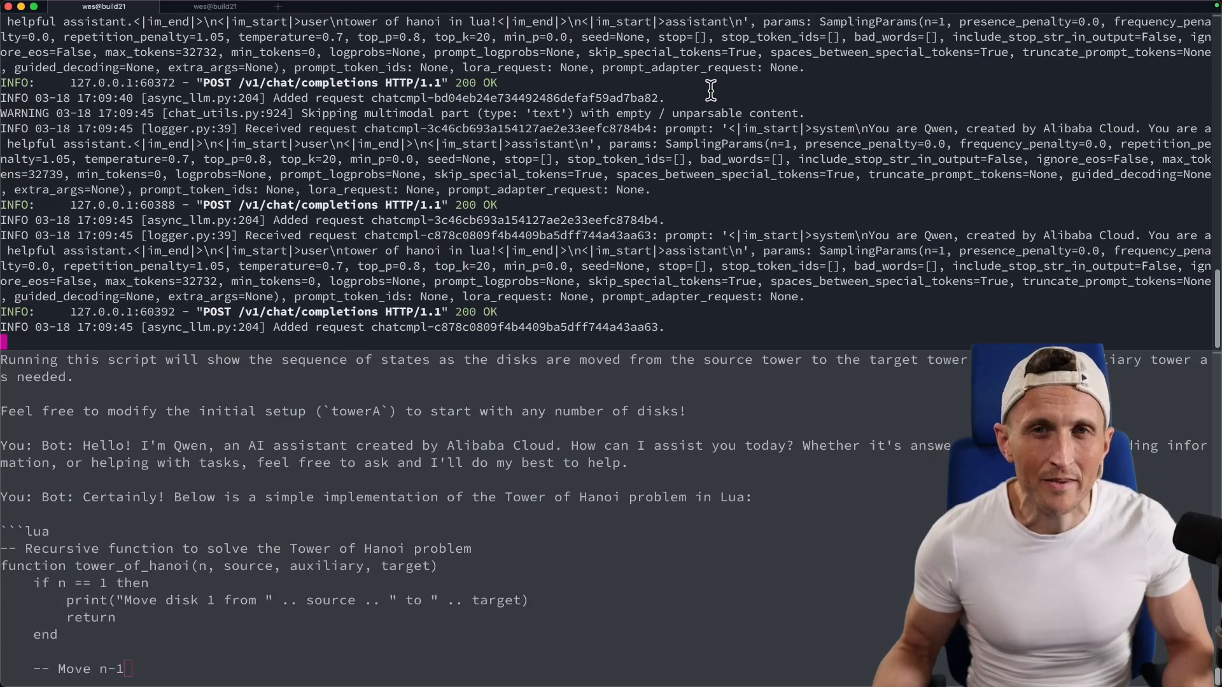
{"action": "scroll", "scroll_direction": "down", "scroll_amount": 3}
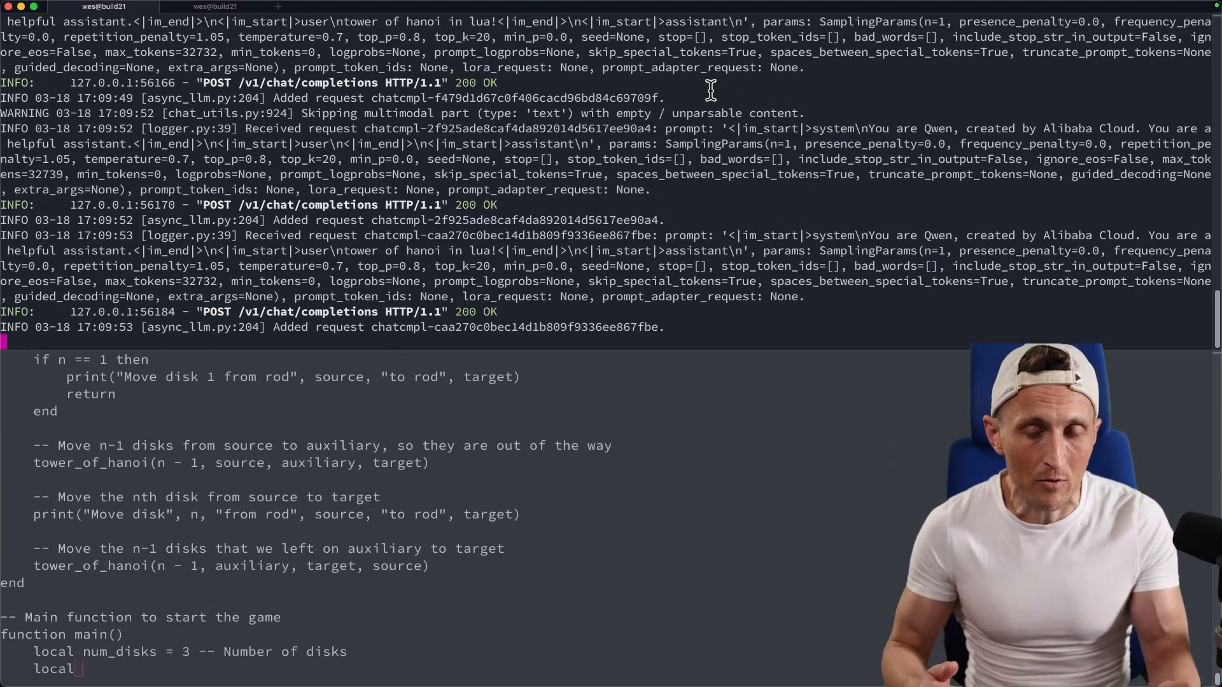
{"action": "scroll", "scroll_direction": "down", "scroll_amount": 3}
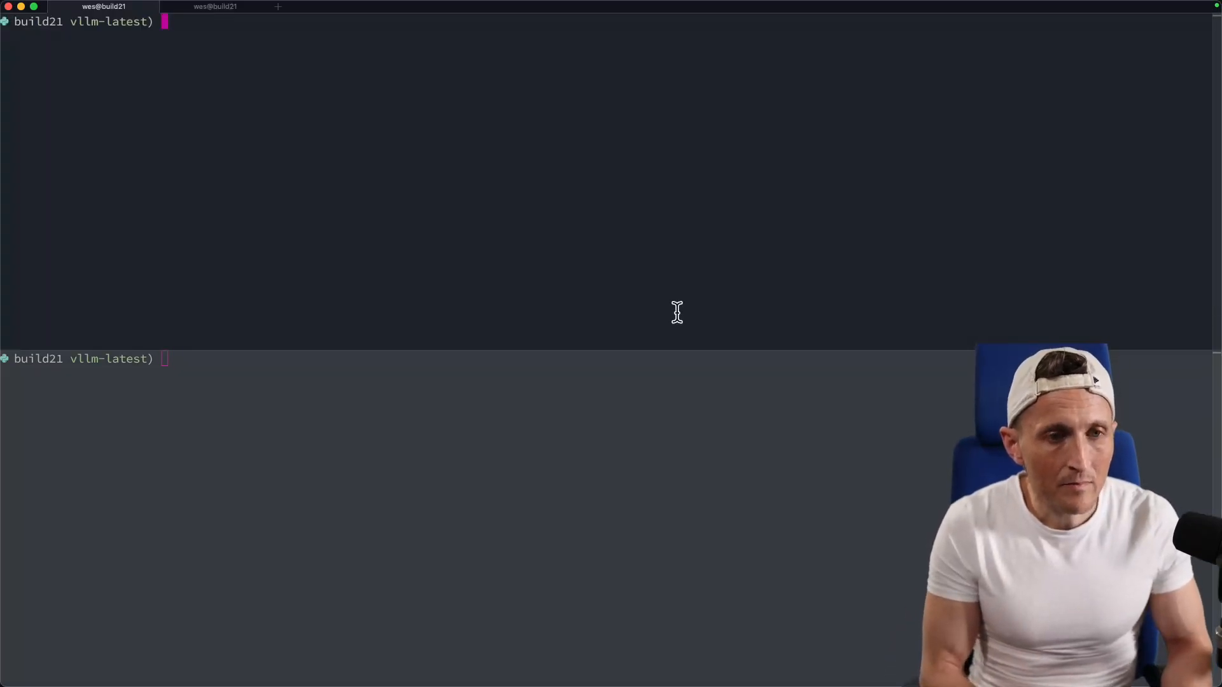
Step: Run vllm serve "Qwen/Qwen2.5-3B-Instruct" and highlight the Qwen2.5-Coder-7B model name
{"action": "type", "text": "vllm serve \"Qwen/Qwen2.5-3B-Instruct\""}
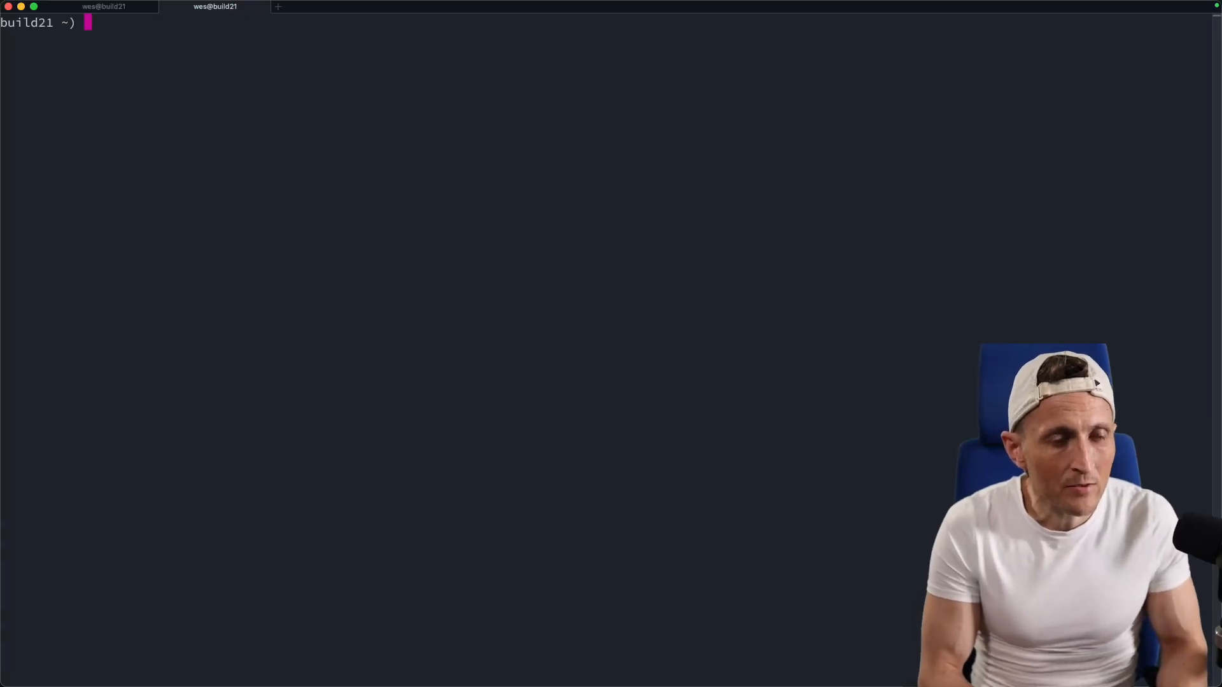
{"action": "key", "text": "Return"}
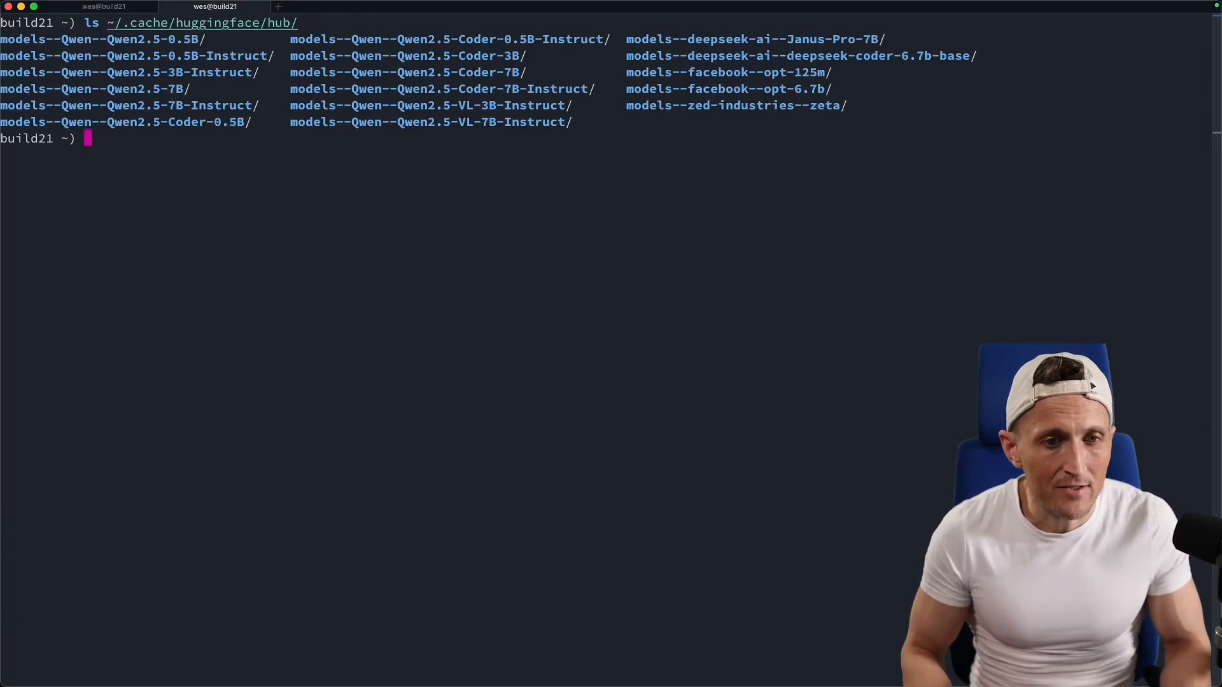
{"action": "mouse_move", "coordinate": [351, 72]}
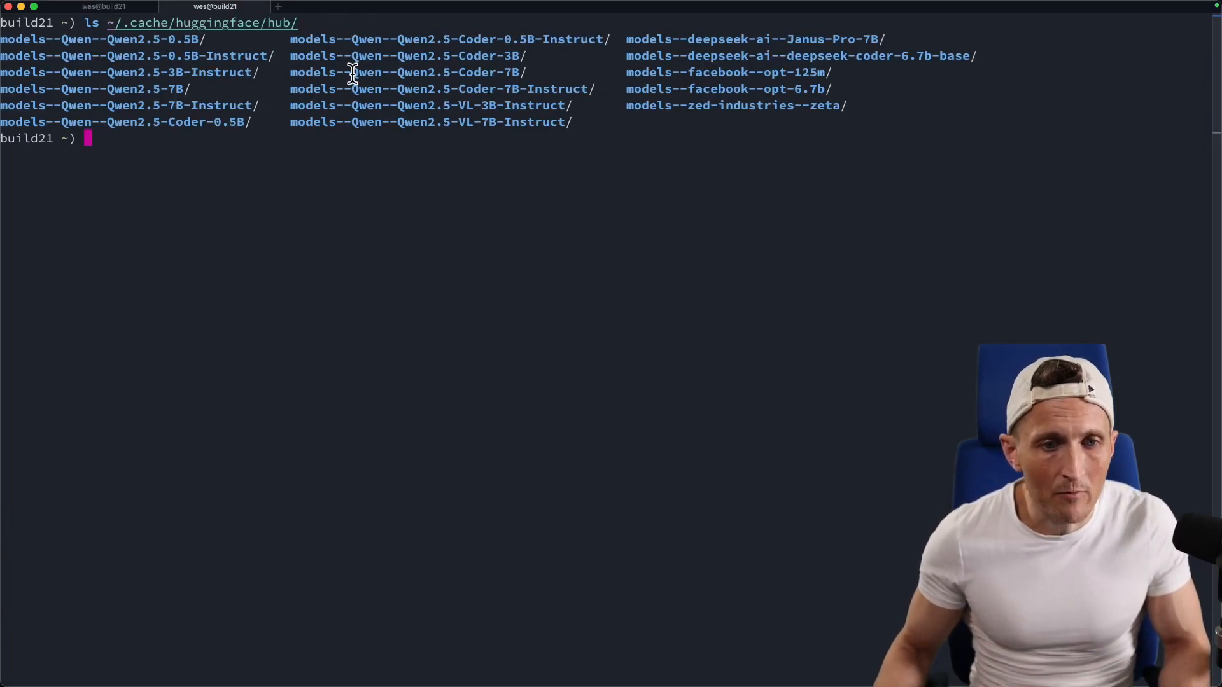
{"action": "double_click", "coordinate": [458, 72]}
{"action": "type", "text": "nv"}
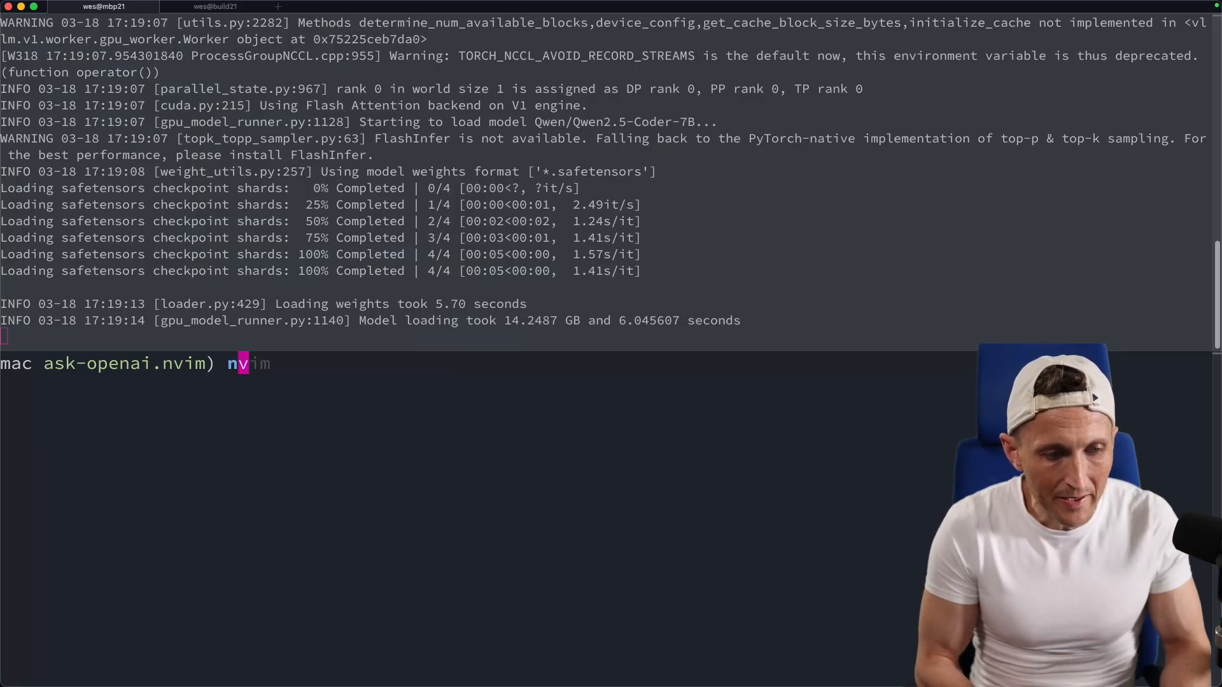
Step: Open calc.lua in Neovim and review the suggested sub and mul functions
{"action": "key", "text": "Return"}
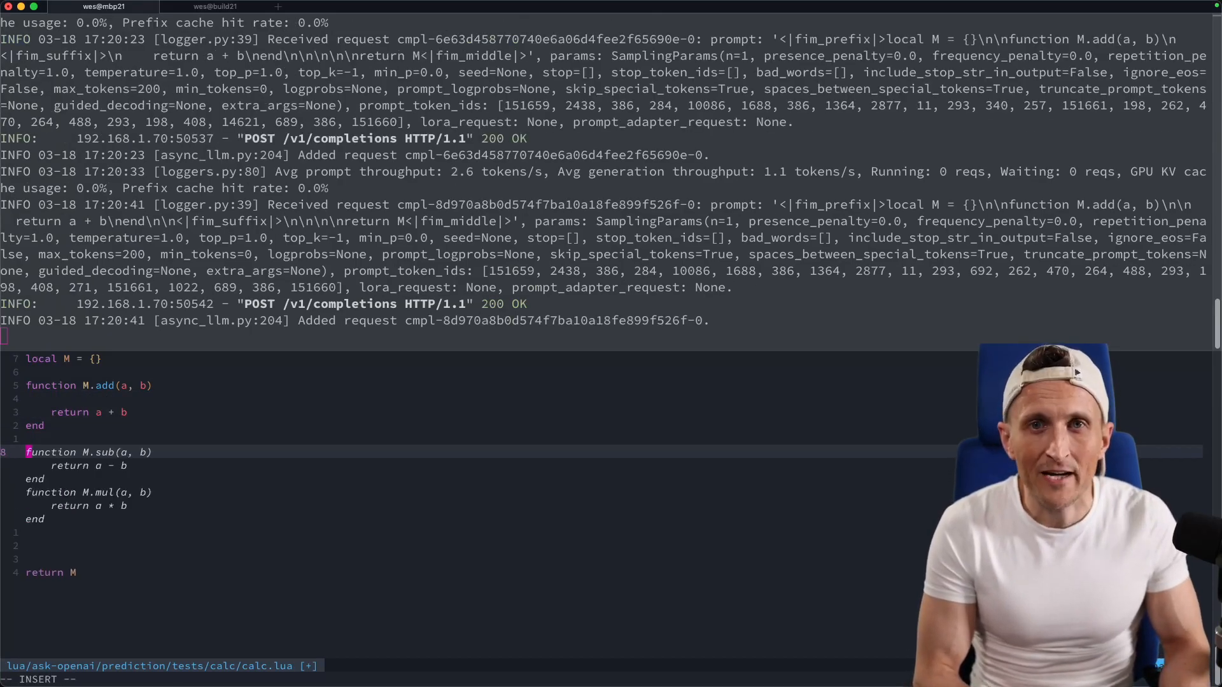
{"action": "scroll", "scroll_direction": "down", "scroll_amount": 3}
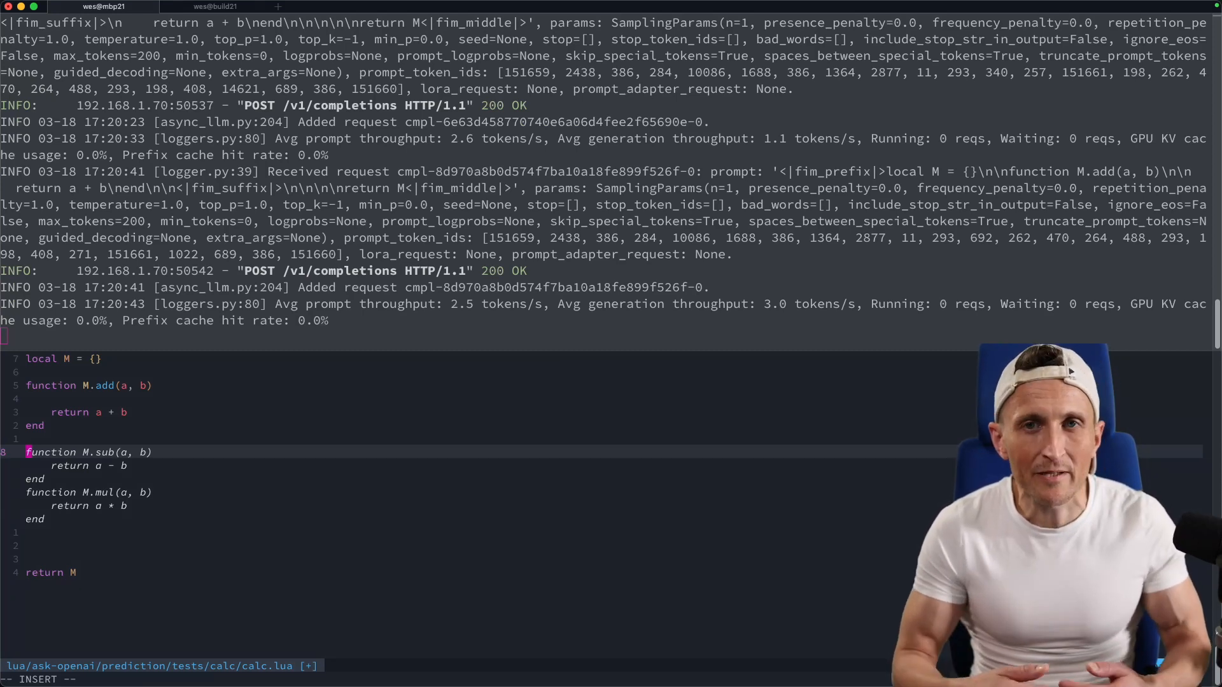
{"action": "scroll", "scroll_direction": "down", "scroll_amount": 3}
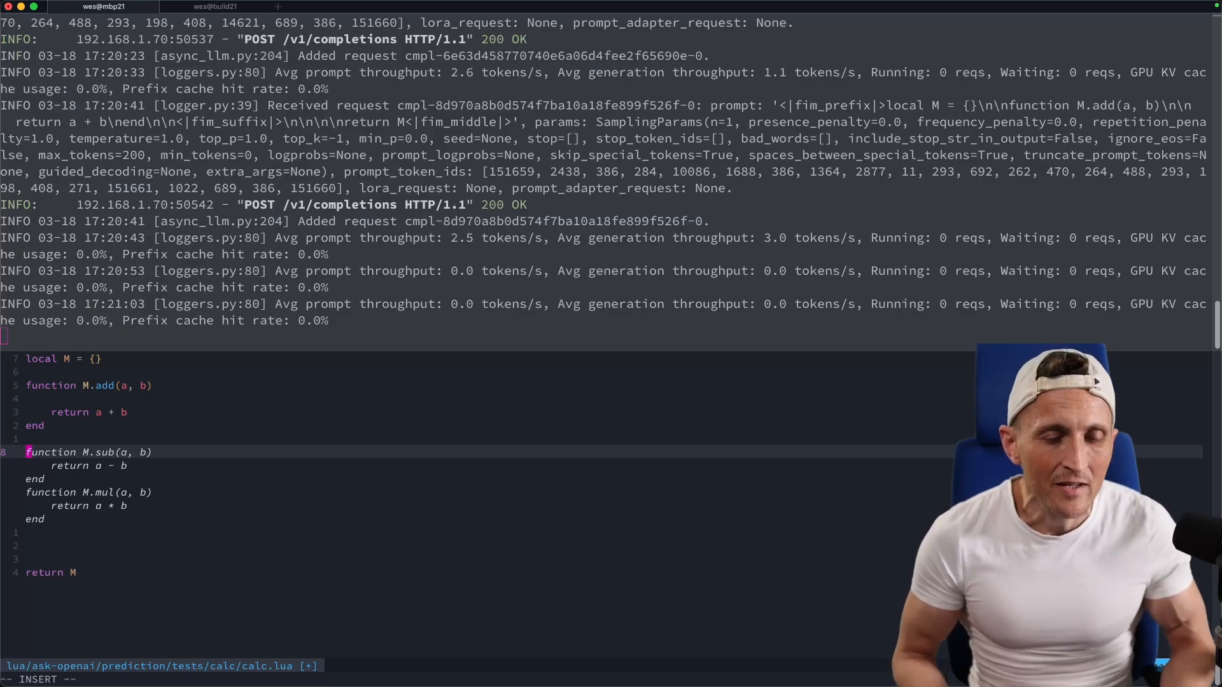
{"action": "scroll", "scroll_direction": "down", "scroll_amount": 3}
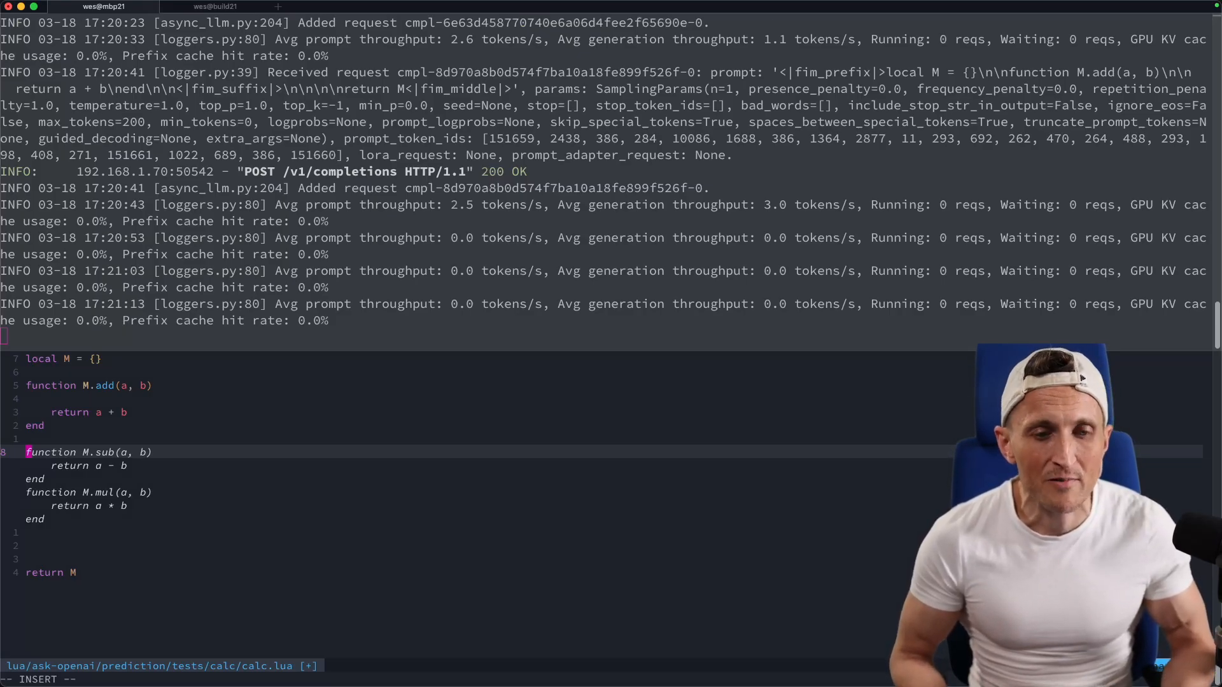